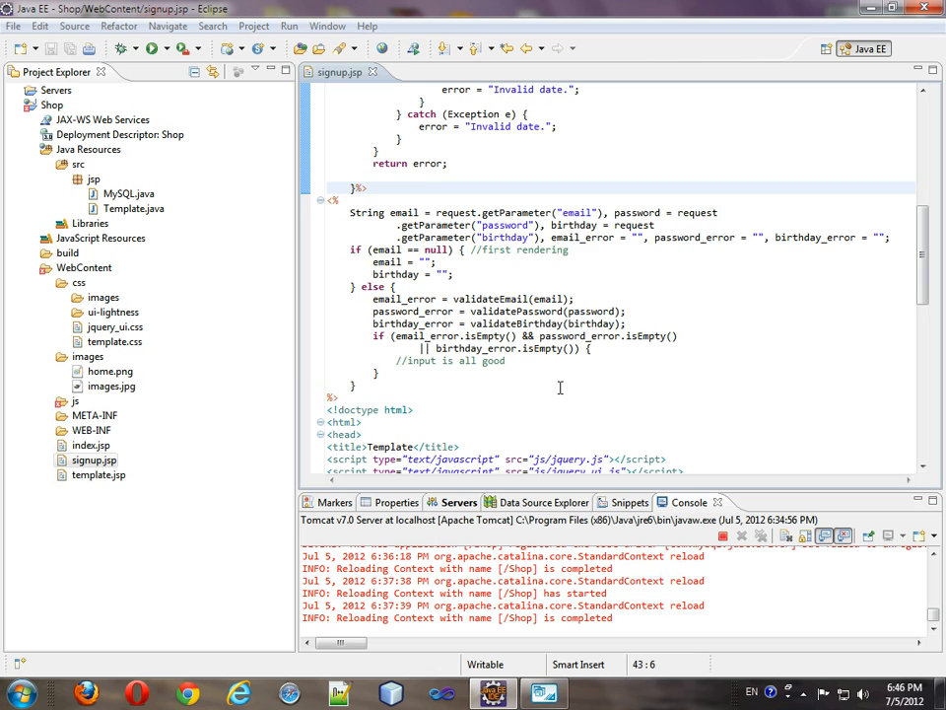
# - Begin a public static insertUser method, changing its return type from int to long
pyautogui.write('public static')
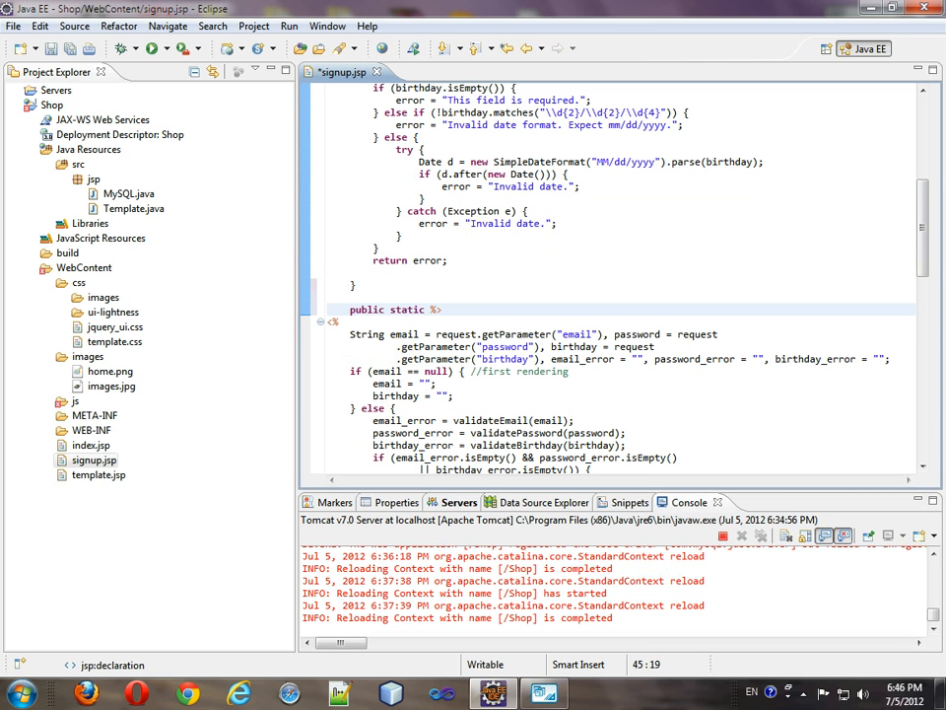
pyautogui.write('int')
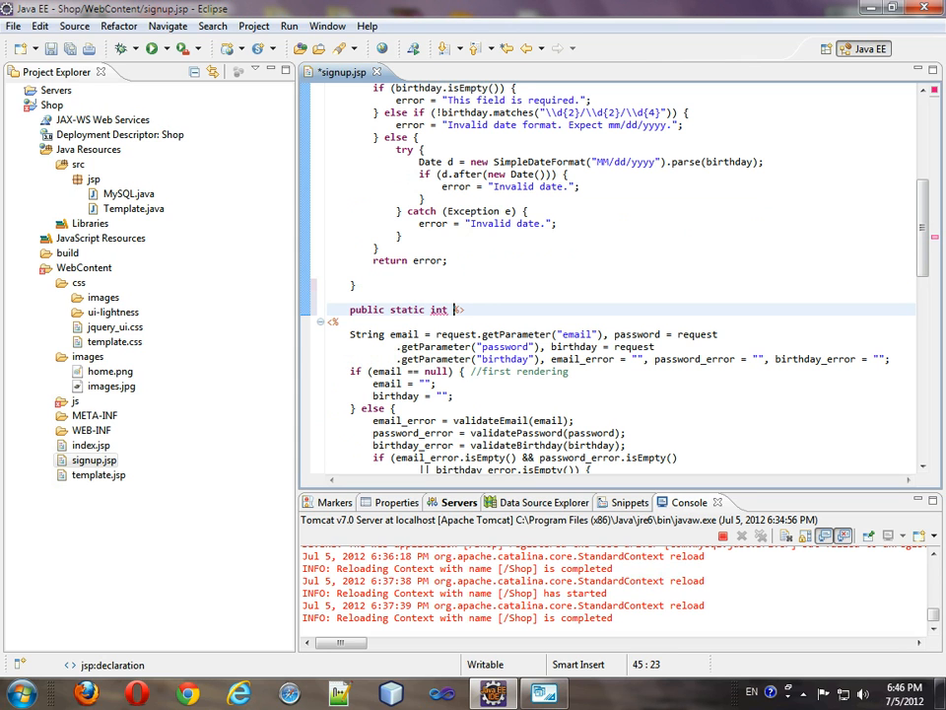
pyautogui.doubleClick(437, 307)
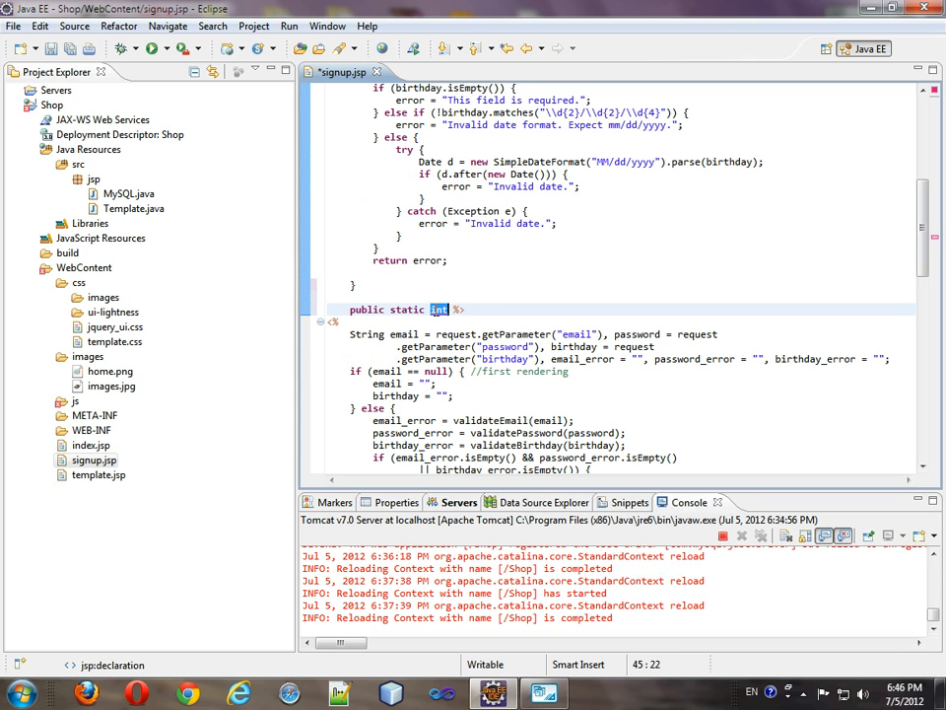
pyautogui.write('long')
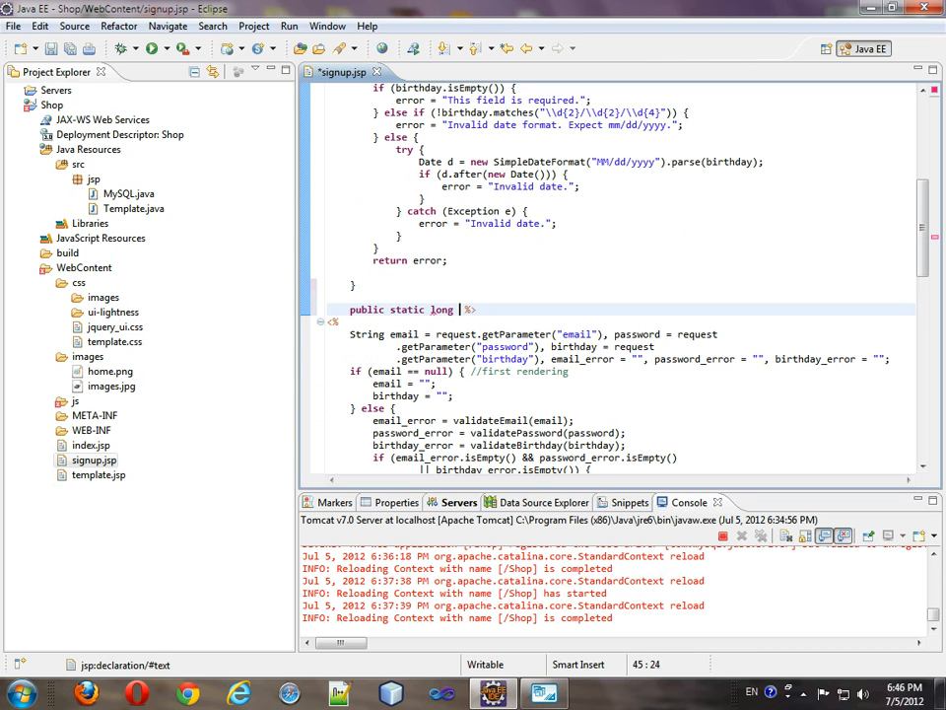
pyautogui.write('insertUser(')
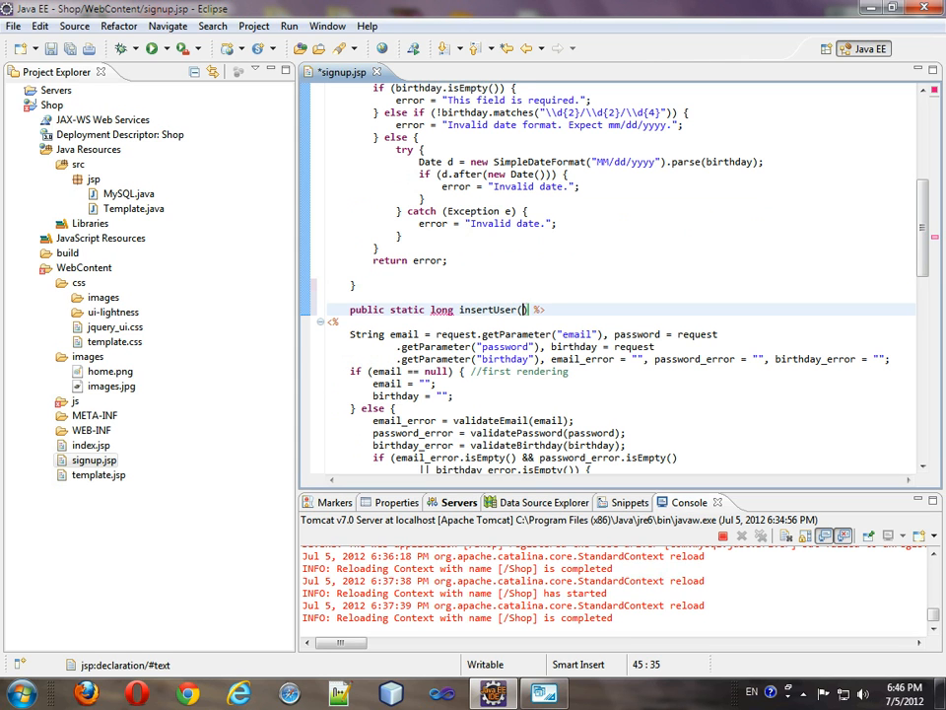
# - Give insertUser the parameters Connection c, String email, String password, String birthday and save
pyautogui.write('Connection')
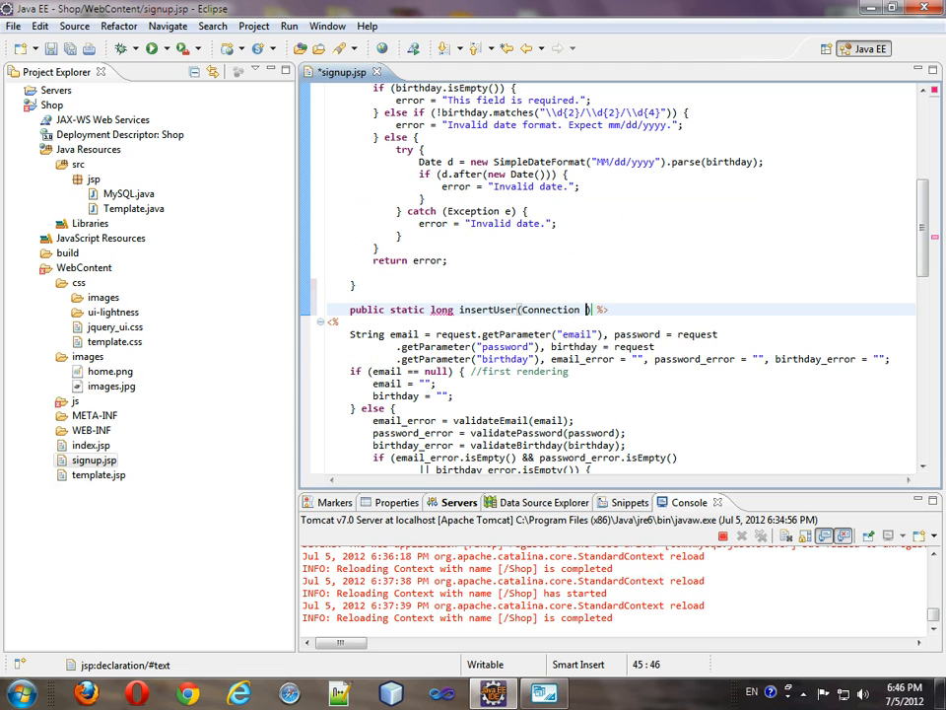
pyautogui.write('c, String em')
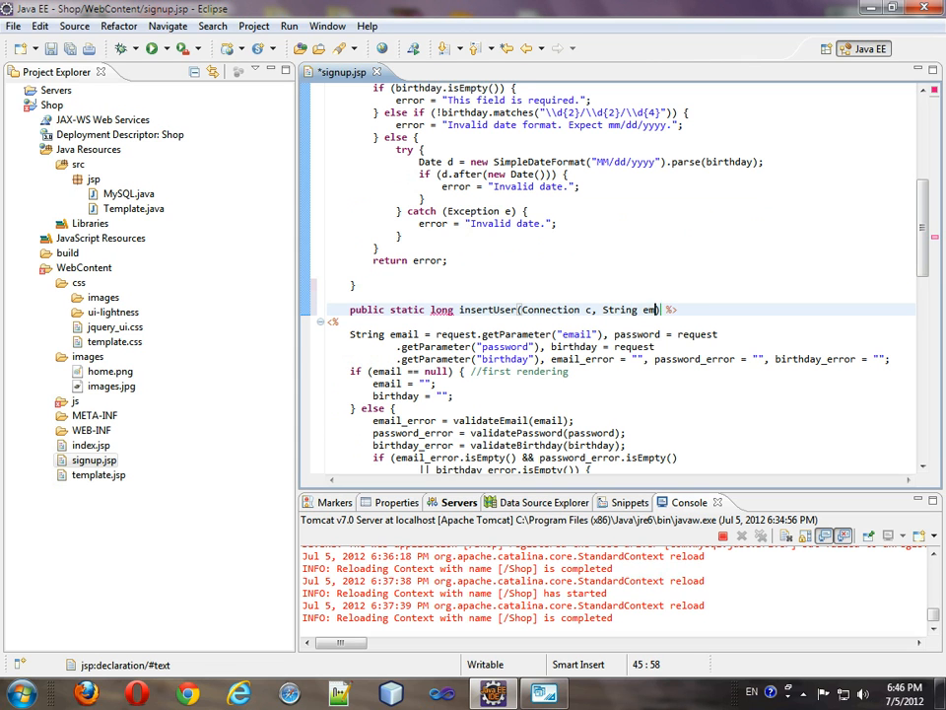
pyautogui.write(', String')
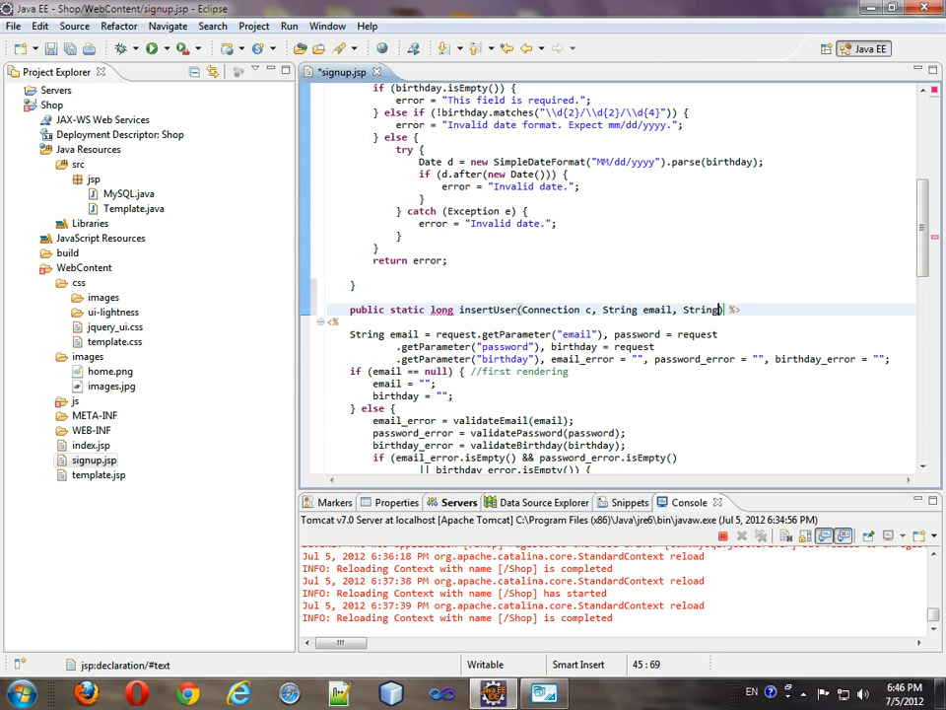
pyautogui.write('password, b')
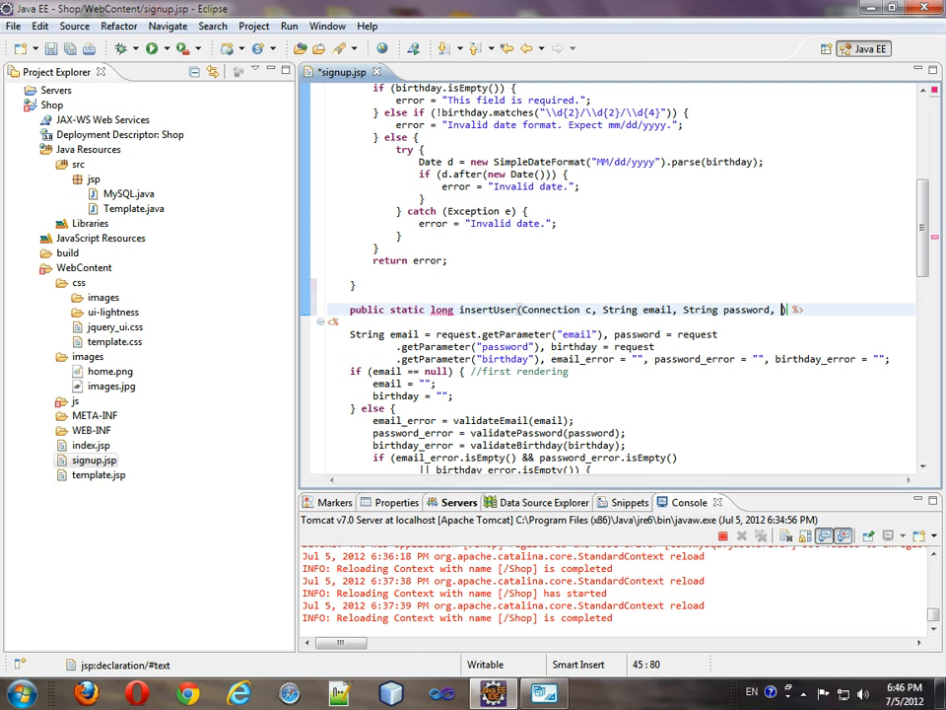
pyautogui.write('String b')
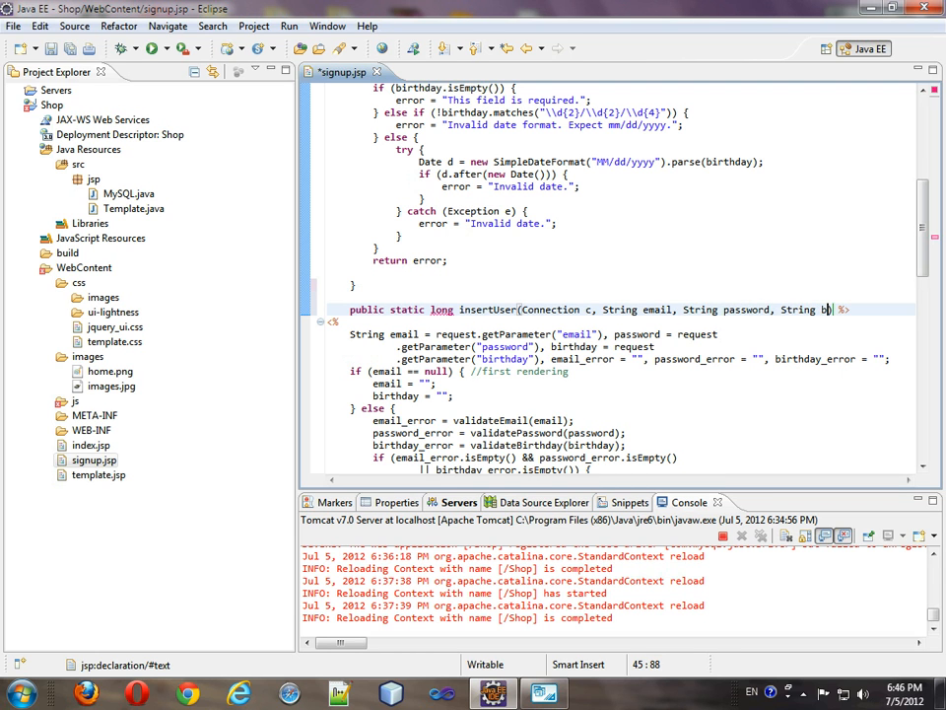
pyautogui.write('irthday){')
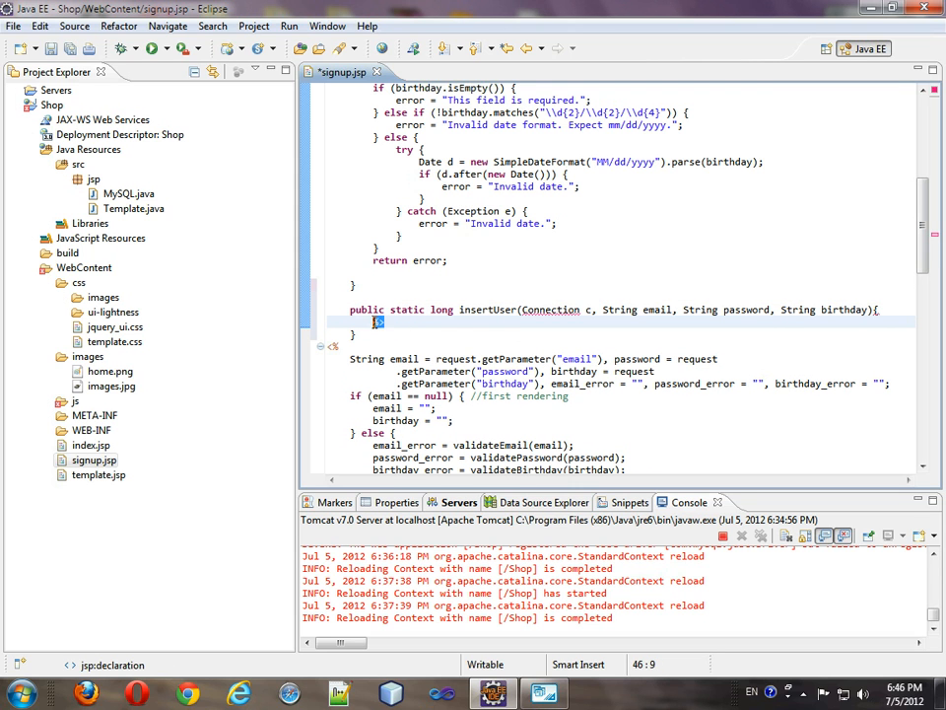
pyautogui.click(379, 343)
pyautogui.write('%>')
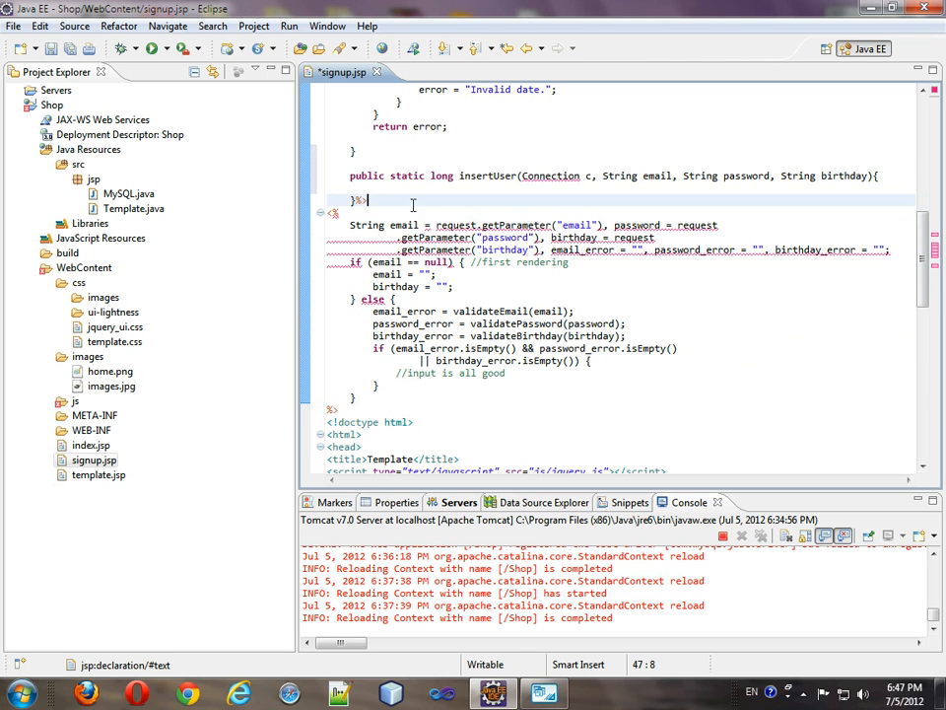
pyautogui.press('ctrl+s')
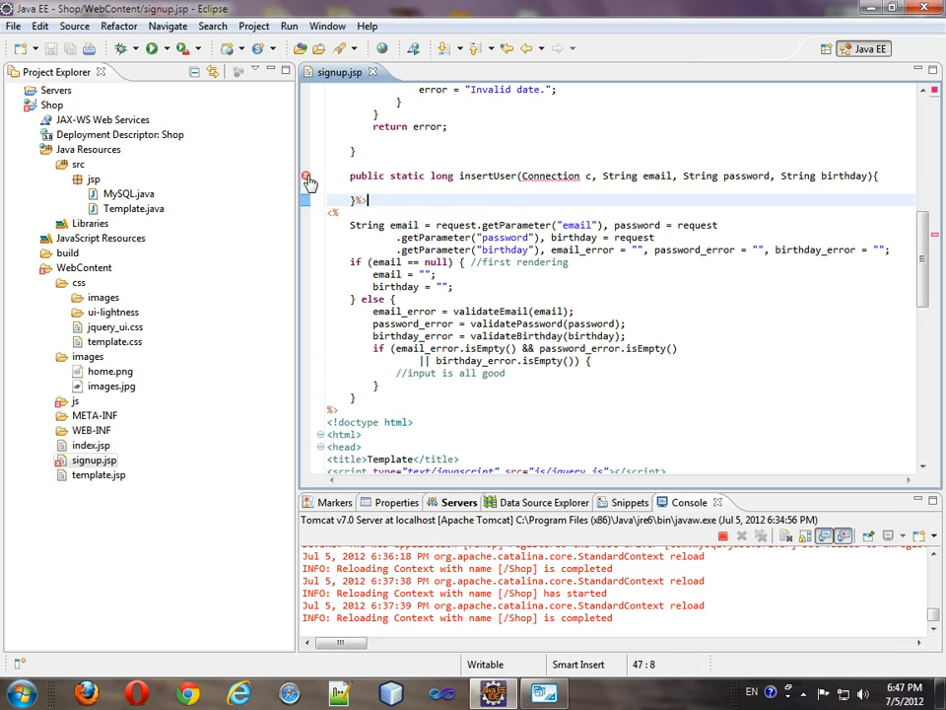
# - Add java.sql.* to the page import directive of signup.jsp
pyautogui.scroll(3)
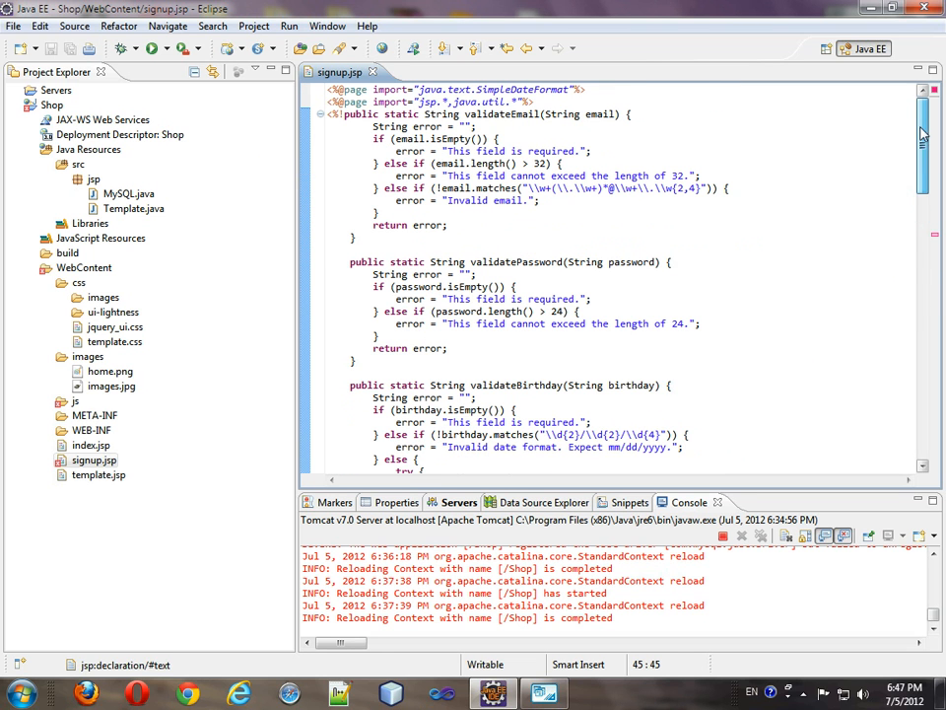
pyautogui.click(540, 103)
pyautogui.write(',java.sql.*')
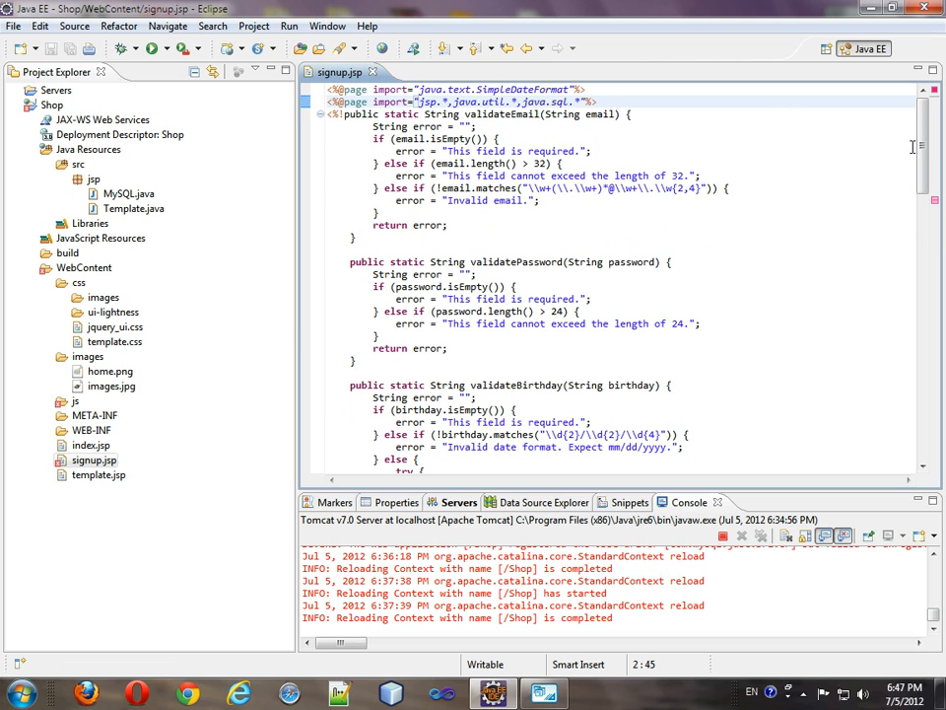
pyautogui.scroll(-3)
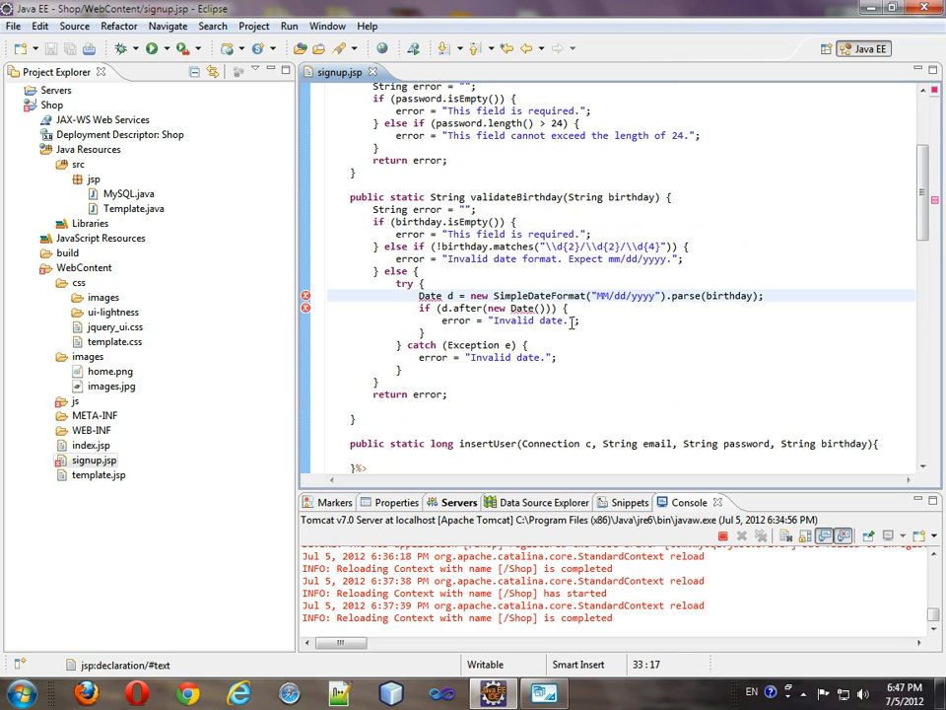
pyautogui.write('java.util.')
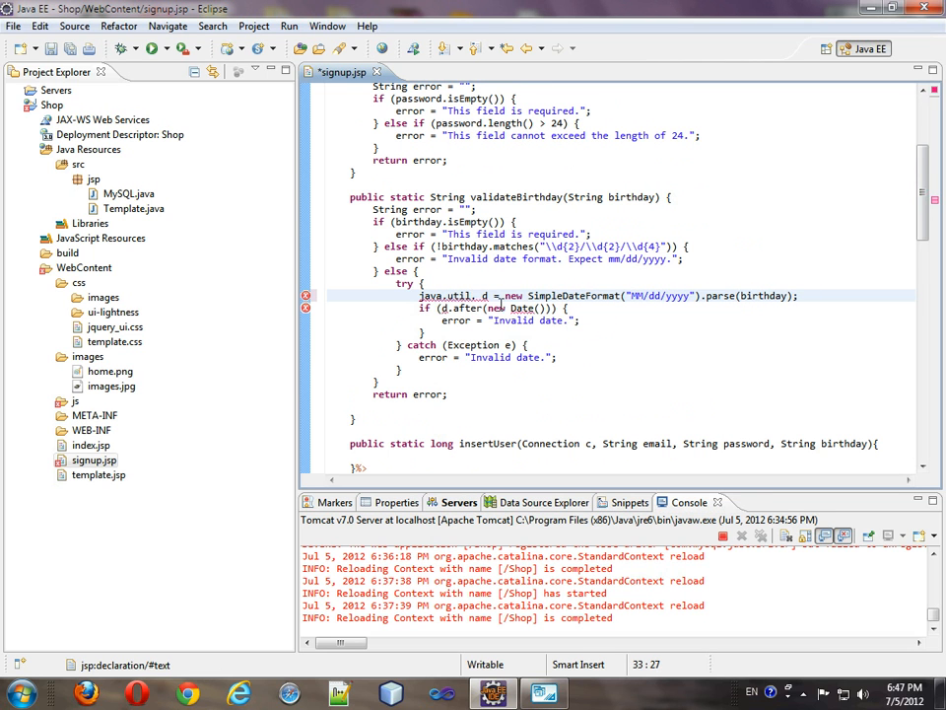
# - Change validateBirthday's Date declaration and constructor to java.util.Date and save
pyautogui.write('Date')
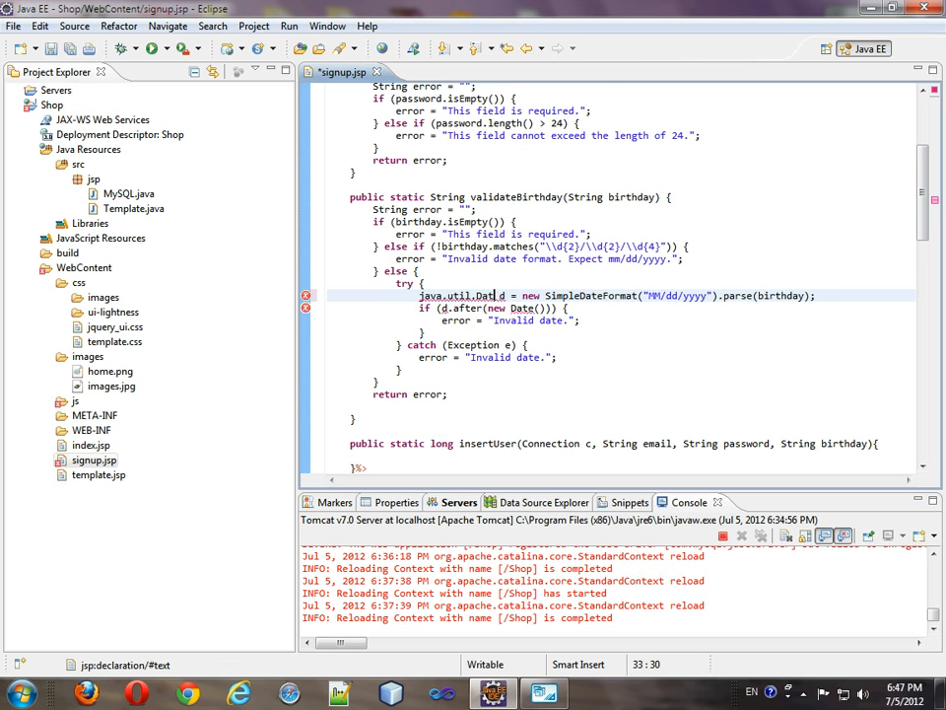
pyautogui.doubleClick(426, 296)
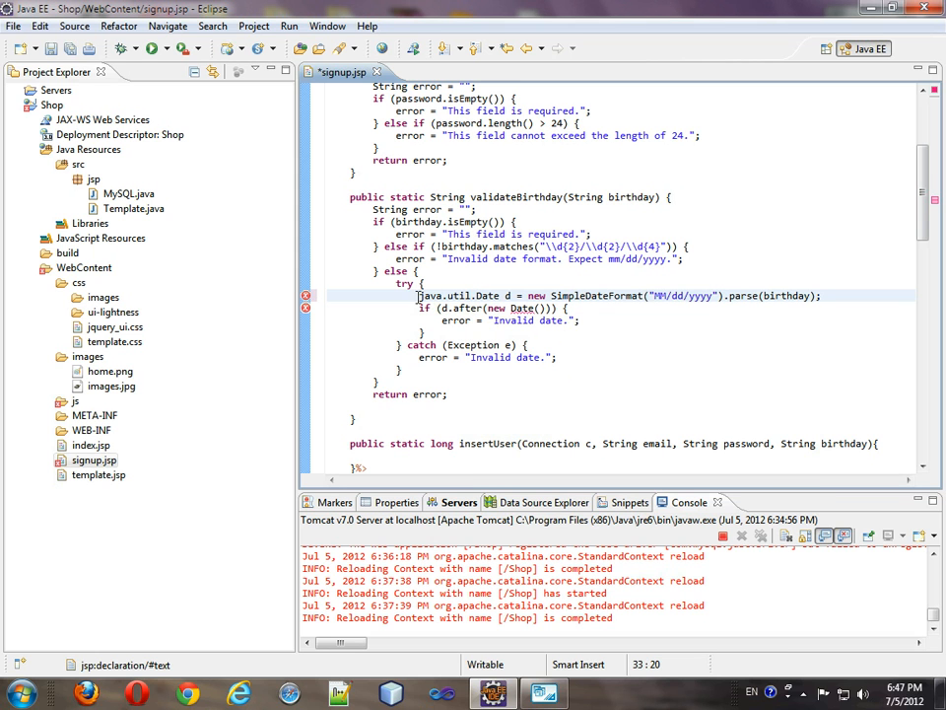
pyautogui.doubleClick(450, 296)
pyautogui.write('java.util.')
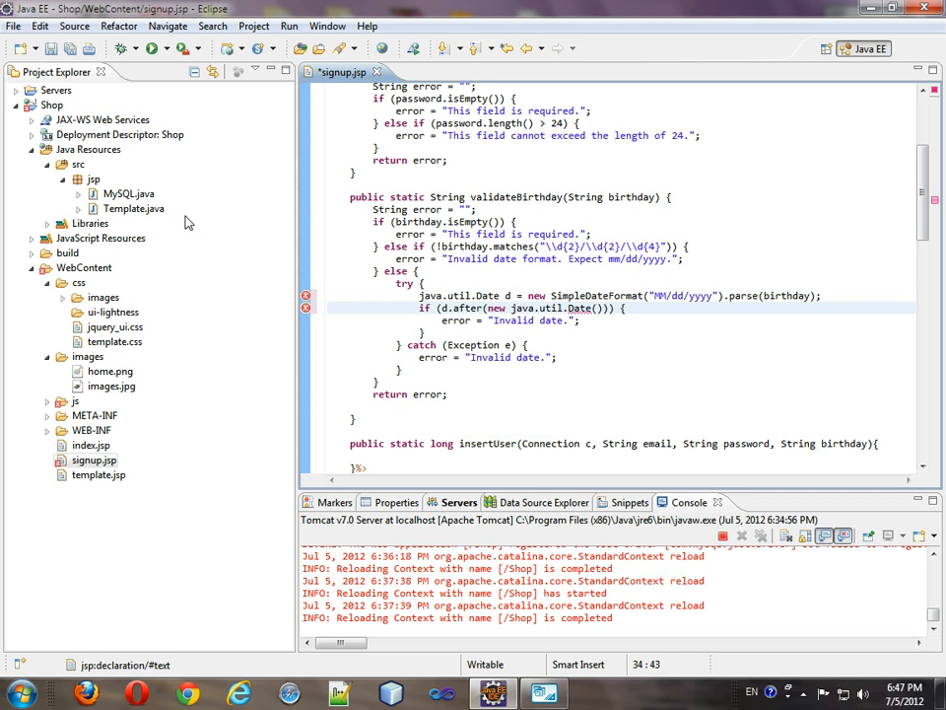
pyautogui.press('ctrl+s')
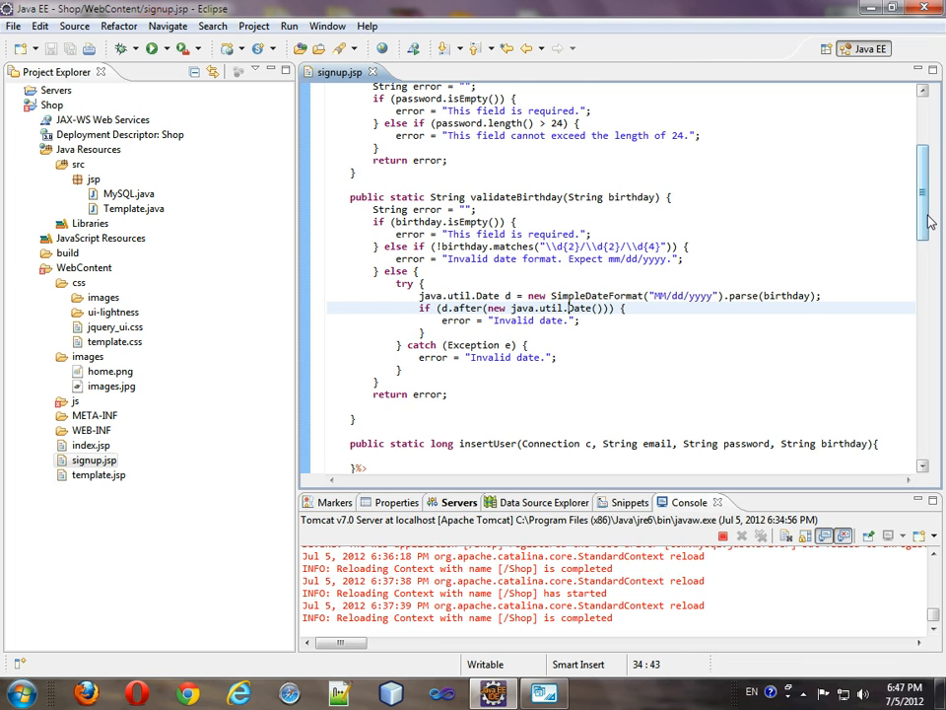
pyautogui.scroll(-3)
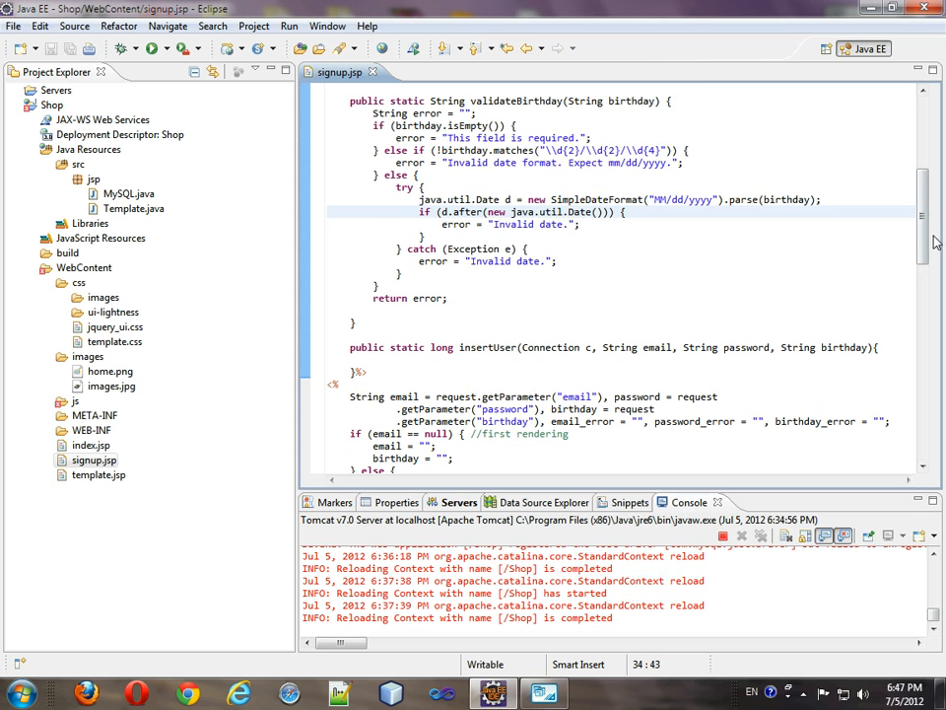
pyautogui.scroll(-3)
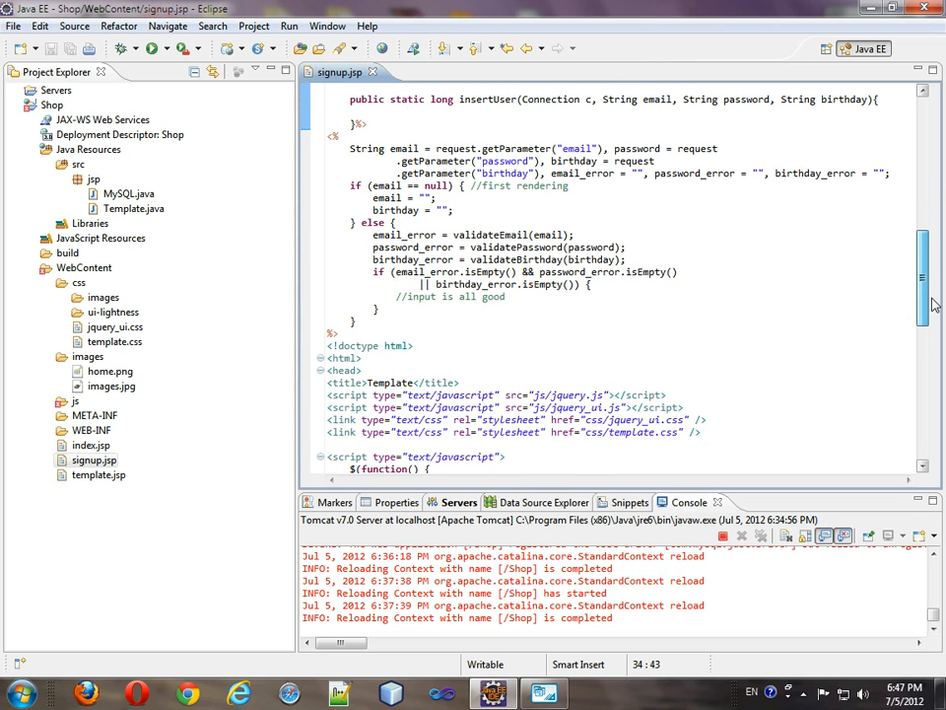
pyautogui.scroll(3)
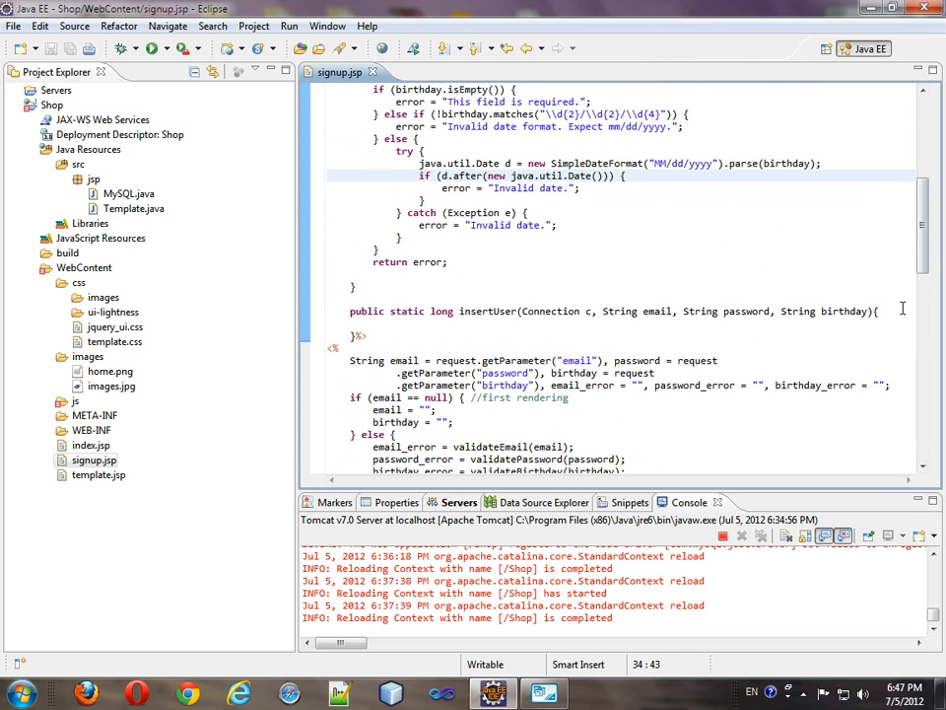
# - Write long id = -1;, an empty try/catch(Exception e) block, and return id; inside insertUser
pyautogui.write('try {')
pyautogui.write('}catc')
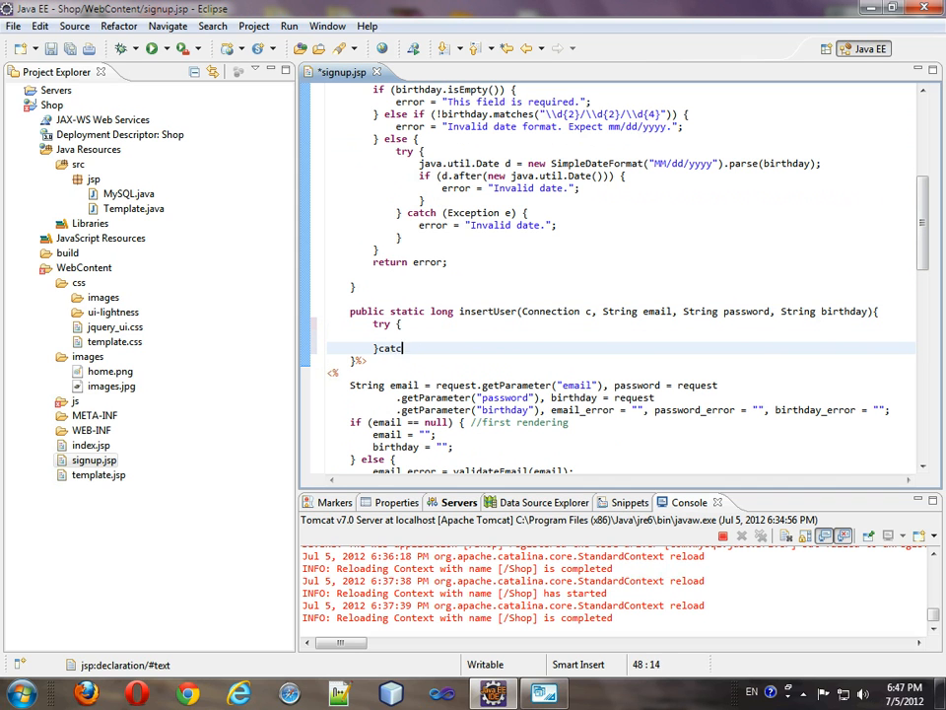
pyautogui.write('(Exception e){')
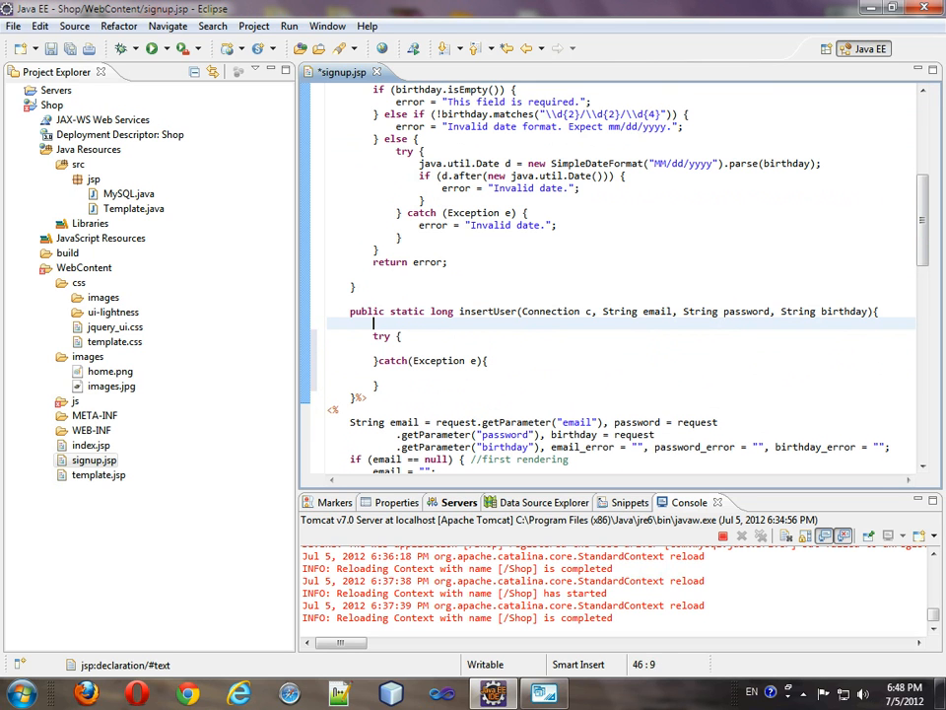
pyautogui.write('long id =')
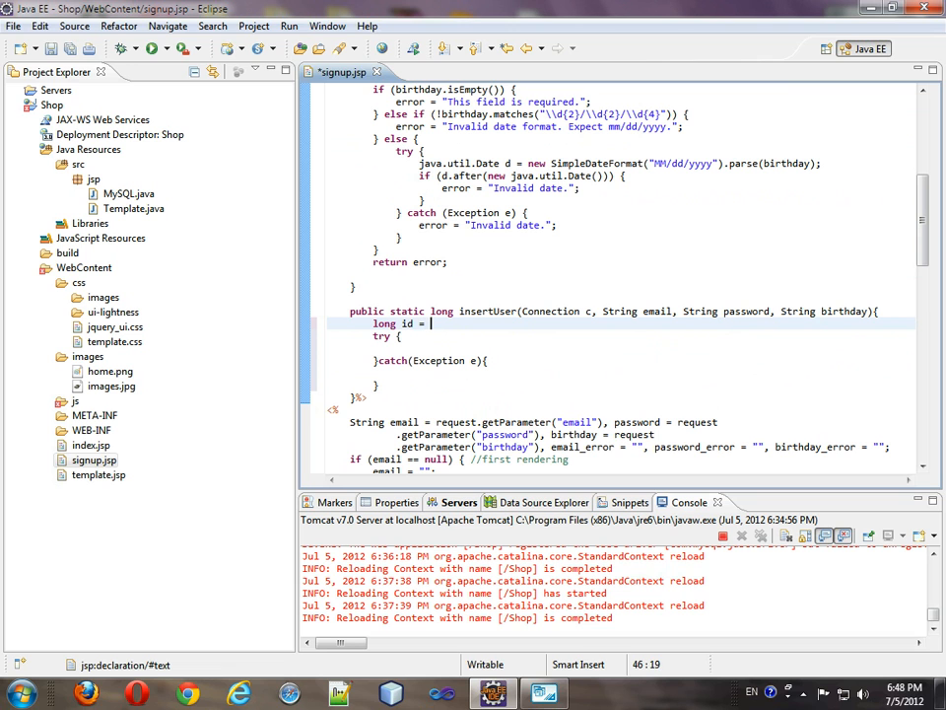
pyautogui.write('-1;')
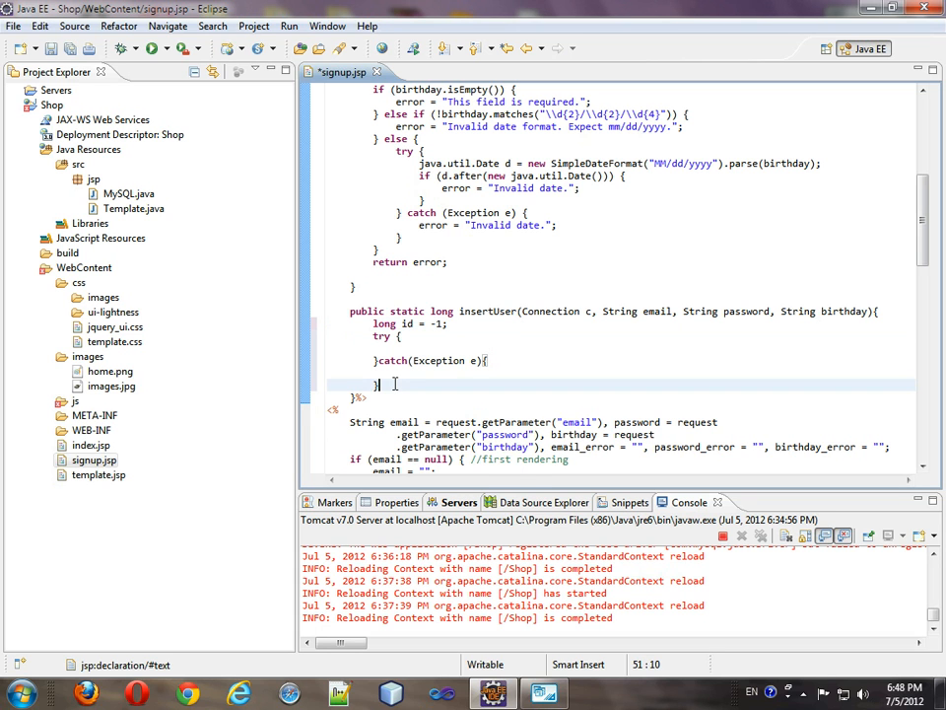
pyautogui.write('return')
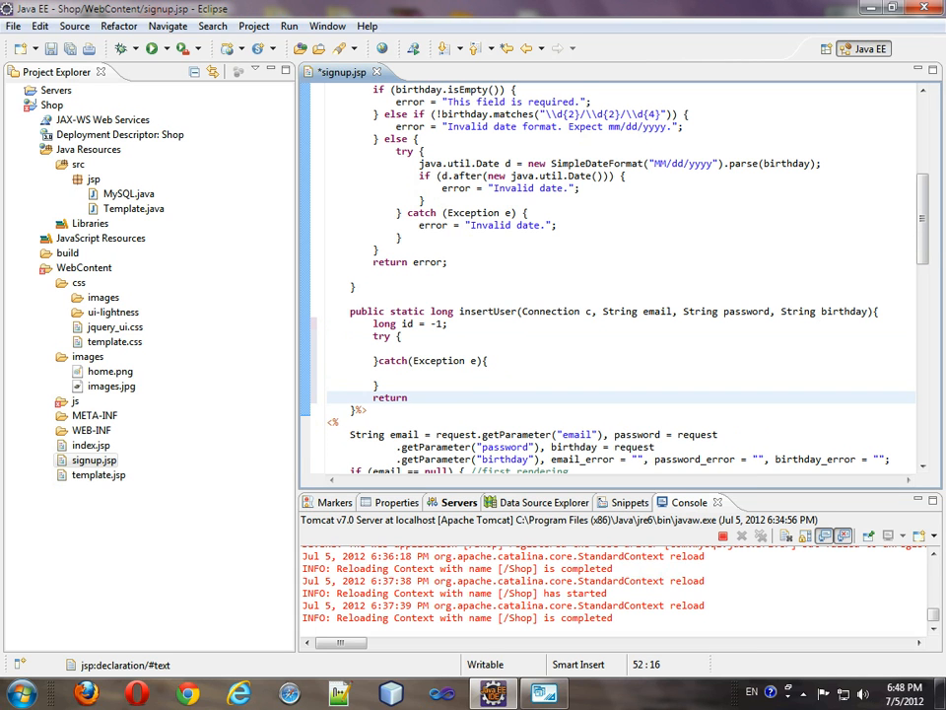
pyautogui.write('id;')
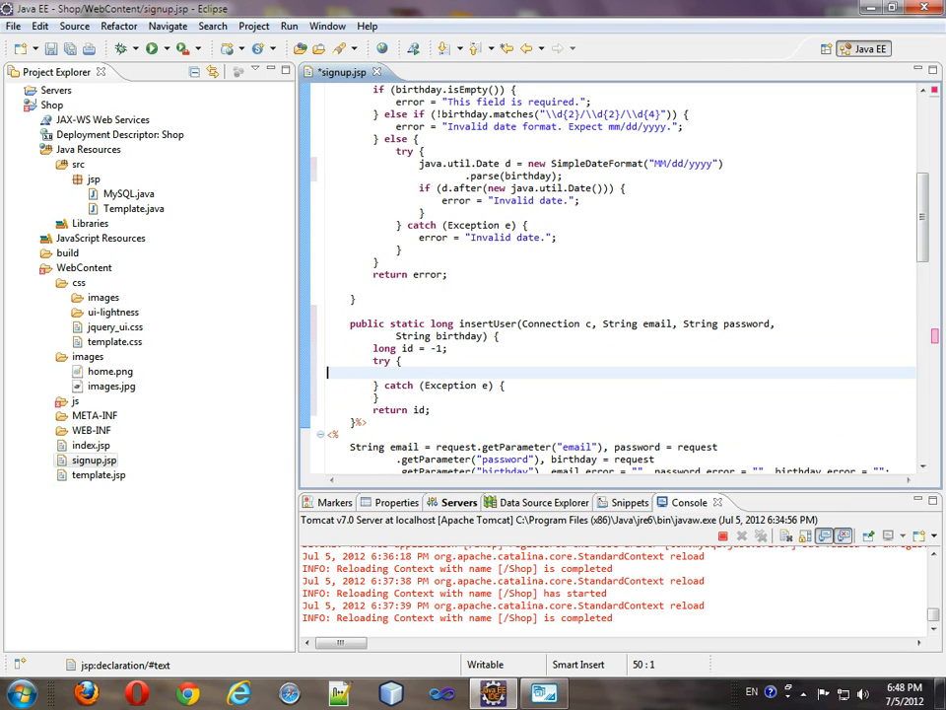
# - Prepare the statement INSERT INTO users (email, password, birthday) VALUES (?, ?, ?) with c.prepareStatement
pyautogui.write('Prepare')
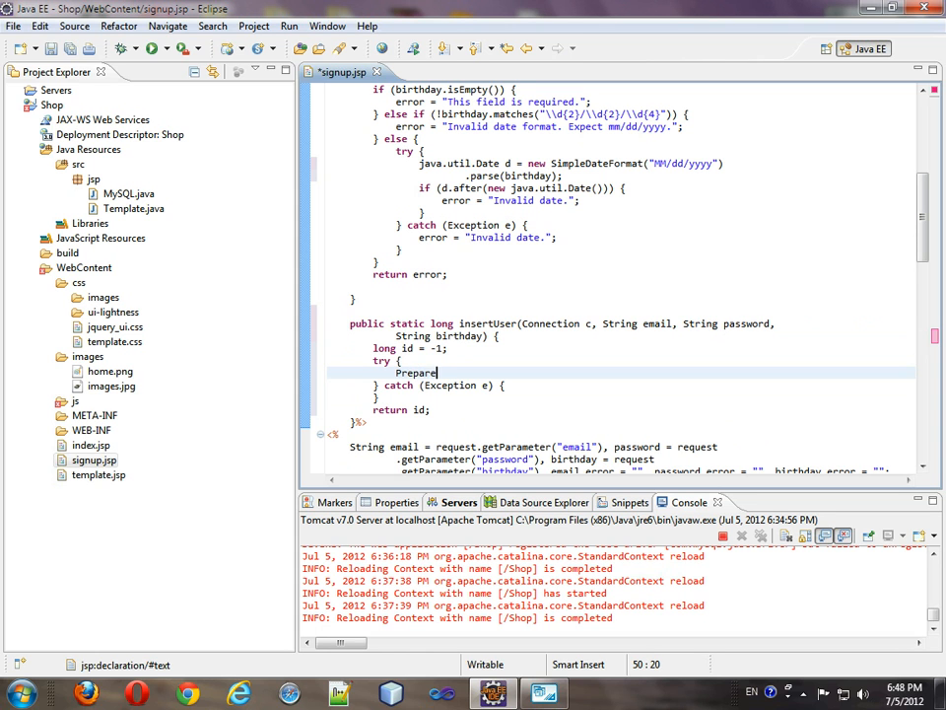
pyautogui.write('dStae')
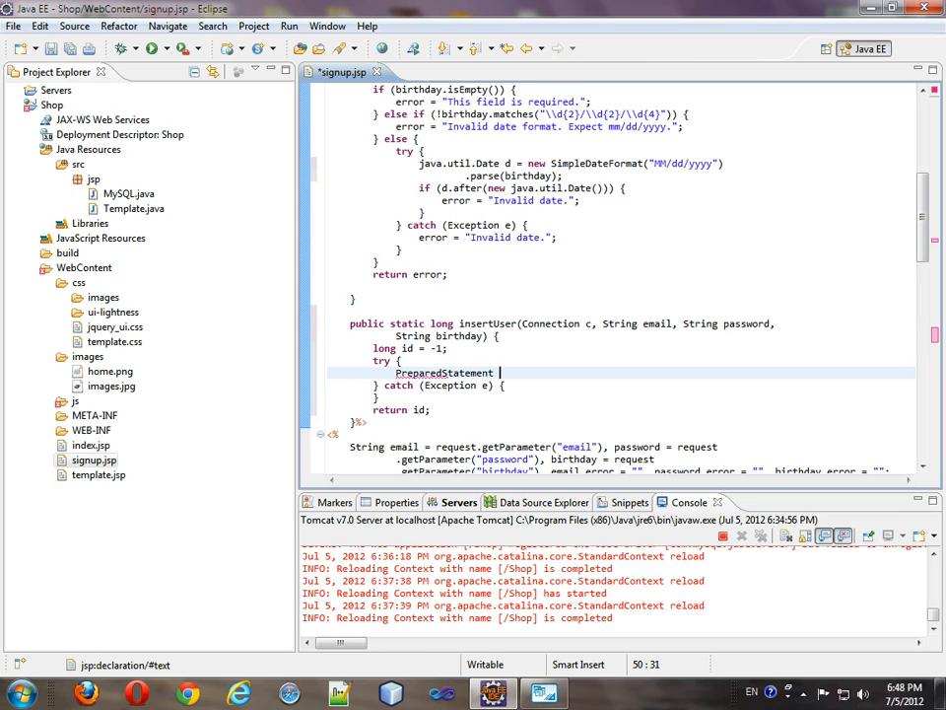
pyautogui.write('ps =')
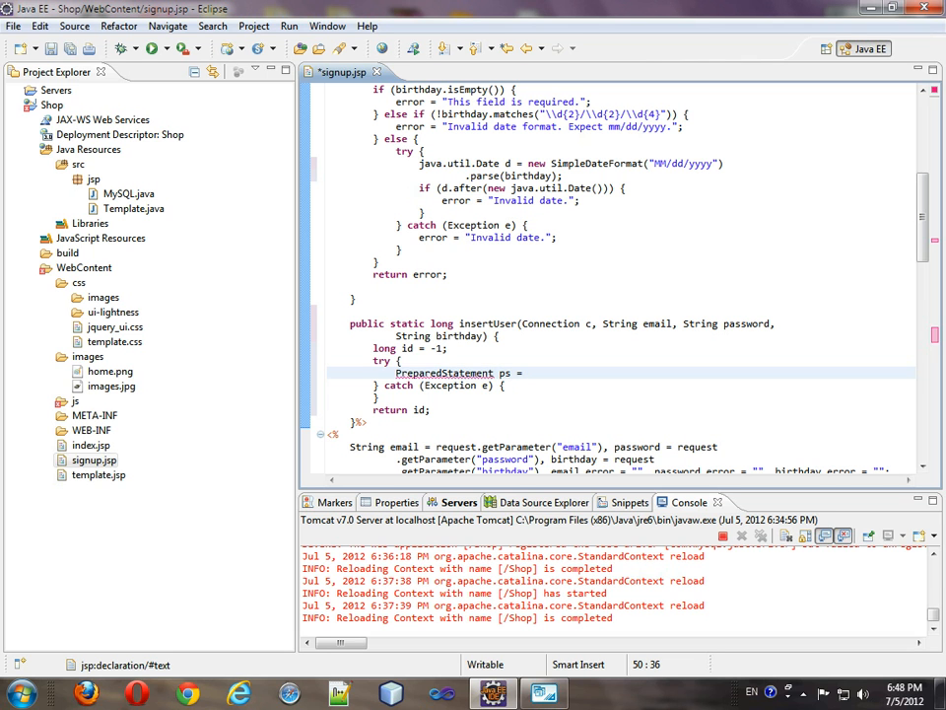
pyautogui.write('c.prepareStatement("INSERT INTO')
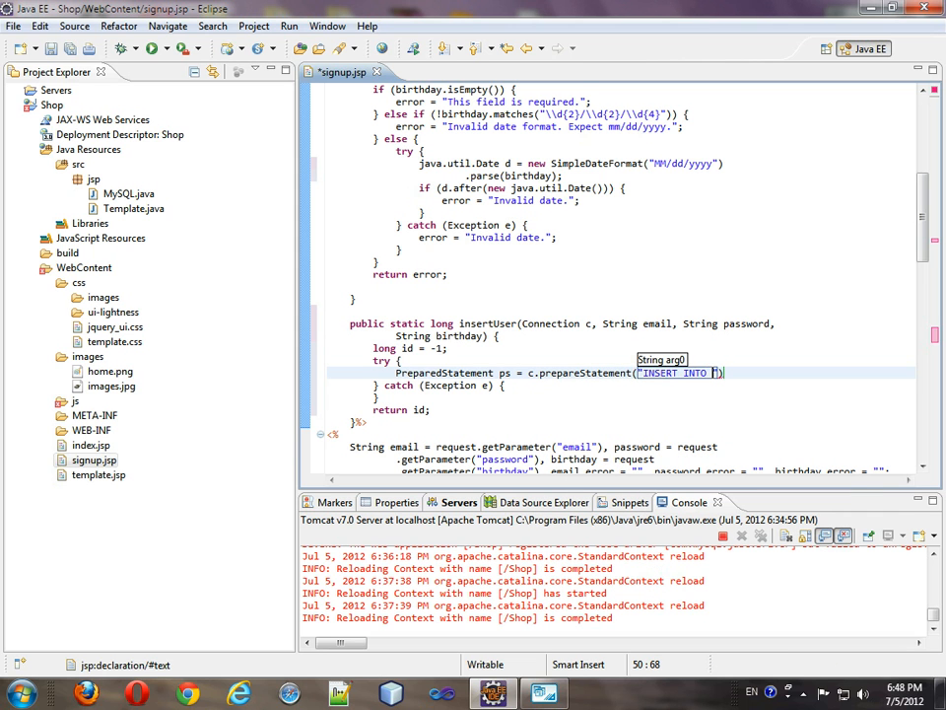
pyautogui.write('users')
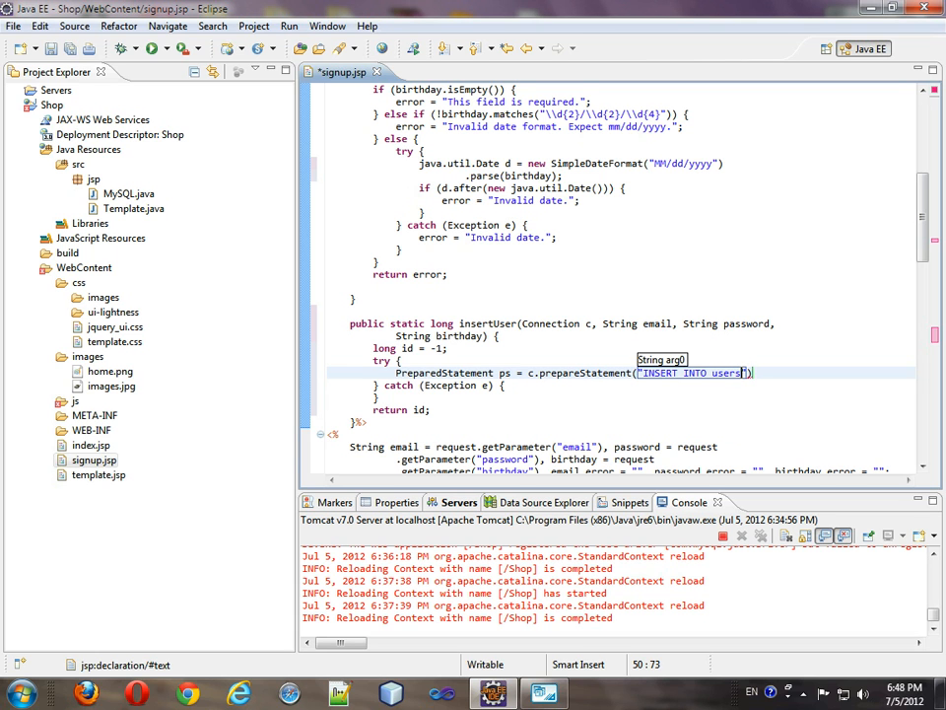
pyautogui.write('(')
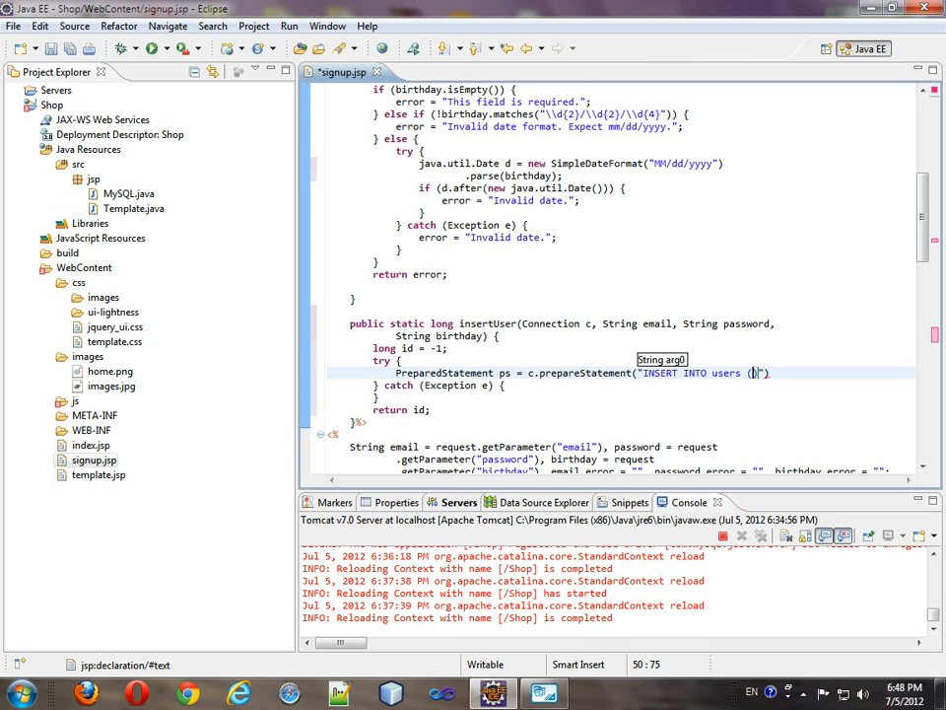
pyautogui.write('email')
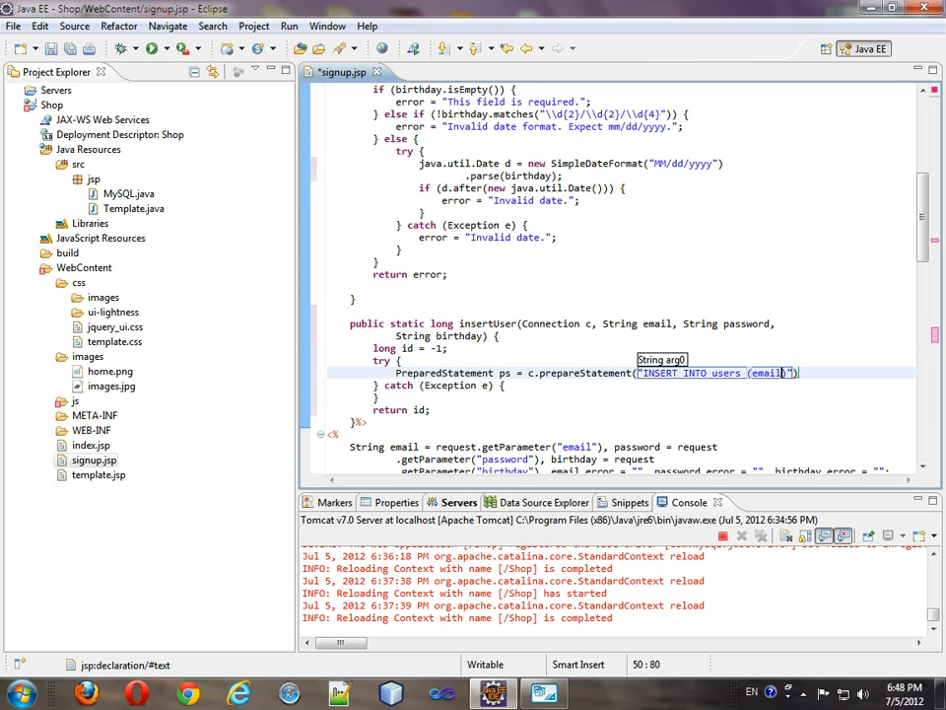
pyautogui.write(', password')
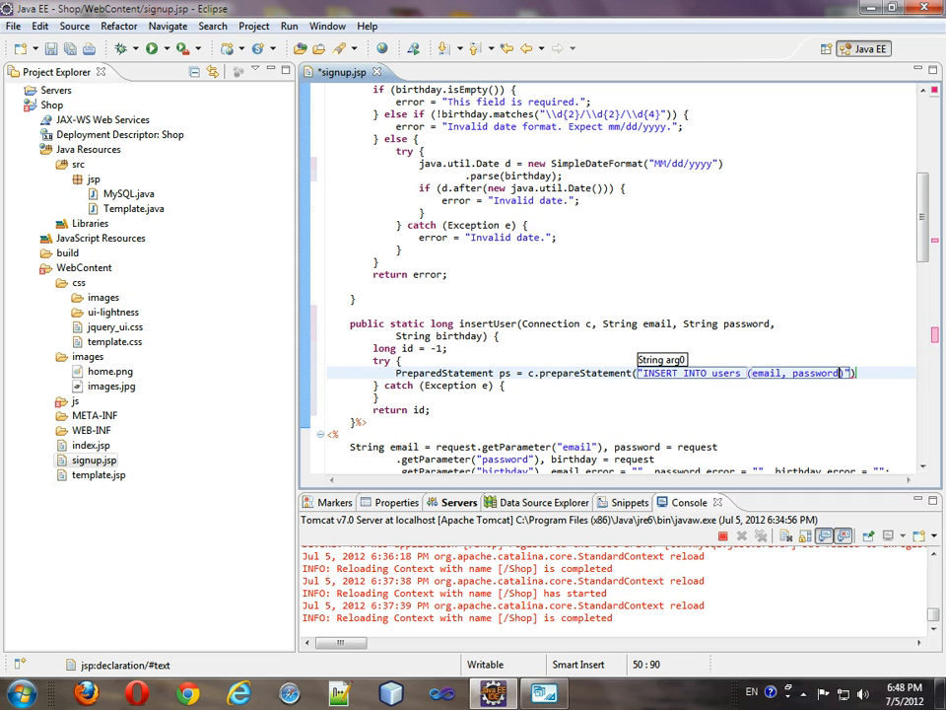
pyautogui.write(', birthday')
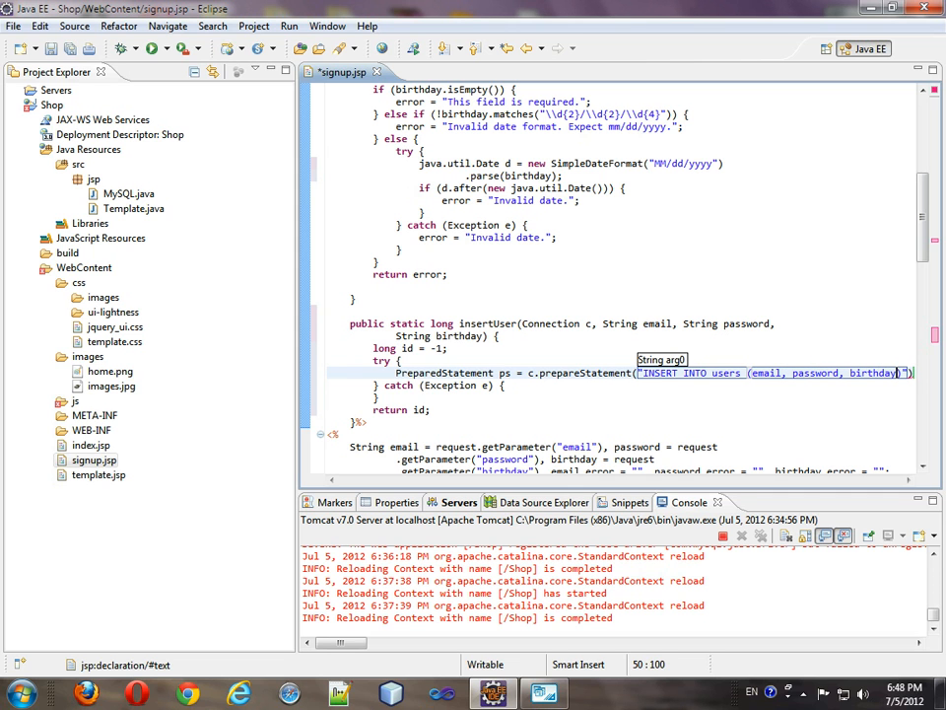
pyautogui.write('VALUES')
pyautogui.write('ps.setString(1, ar')
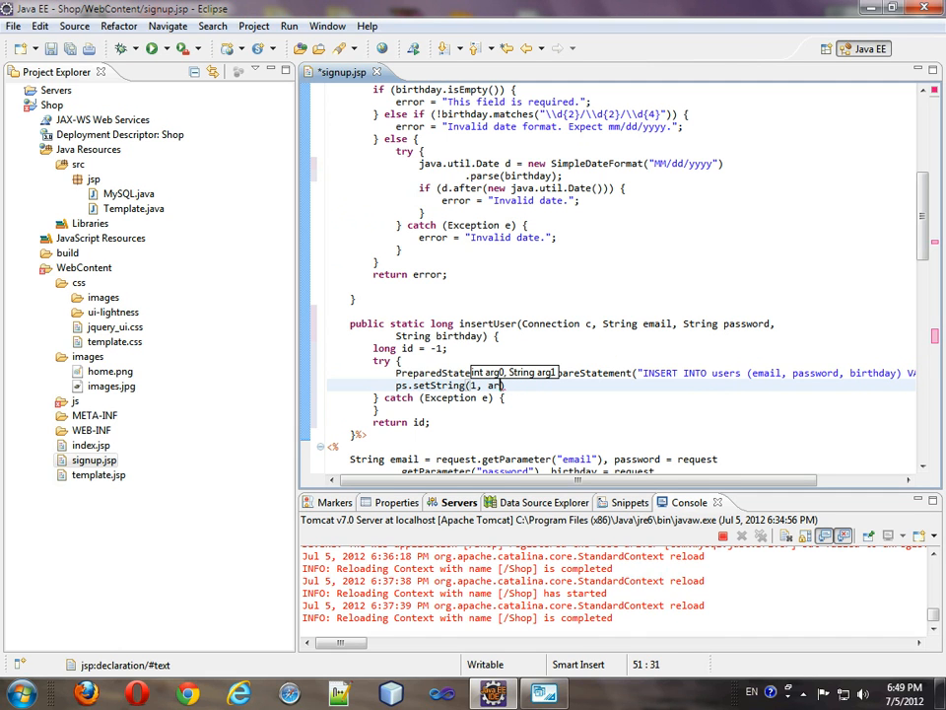
# - Bind email and password with ps.setString and start the third parameter from the parsed birthday
pyautogui.write('email')
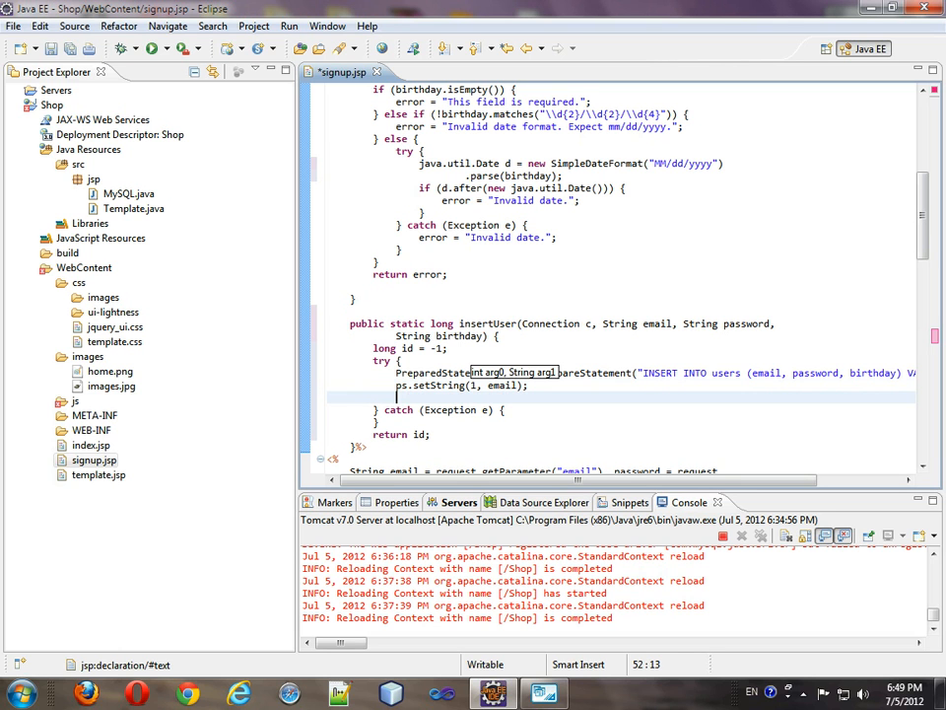
pyautogui.write('ps.sets')
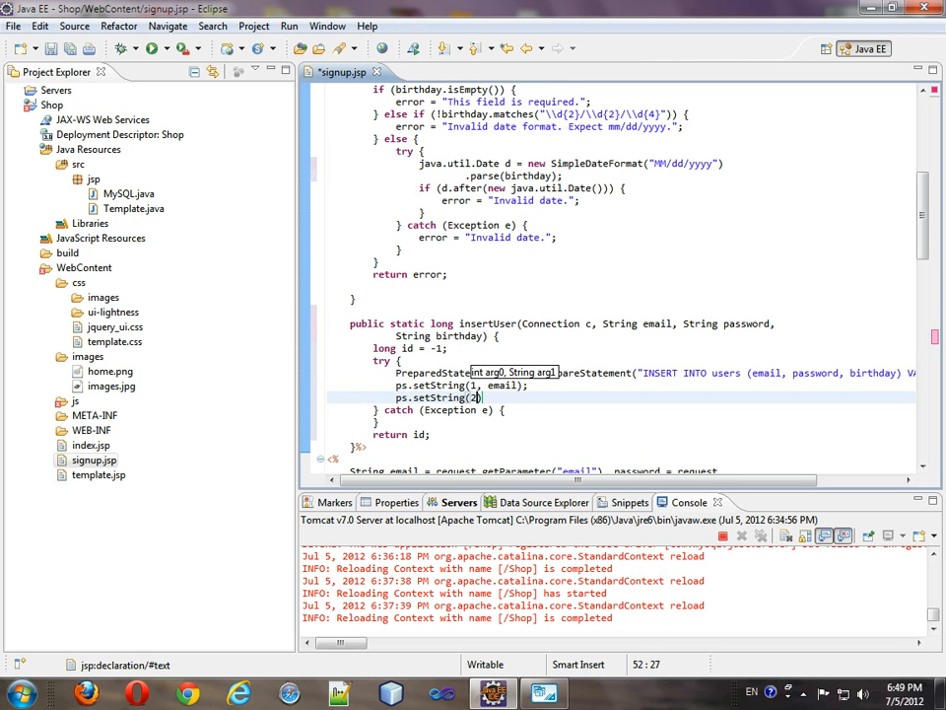
pyautogui.write(', passw')
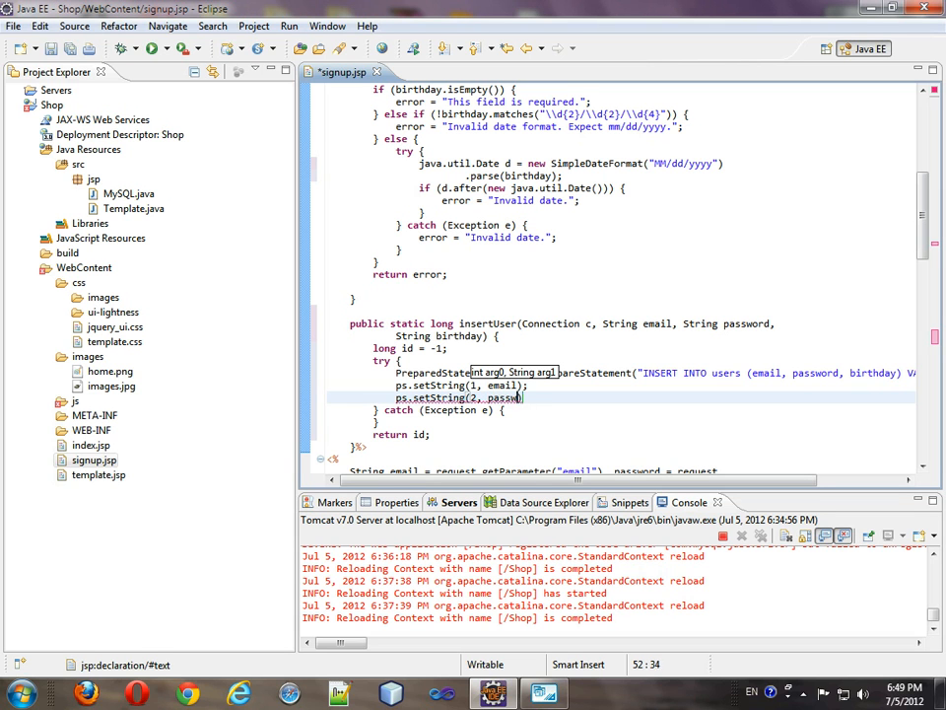
pyautogui.press('Return')
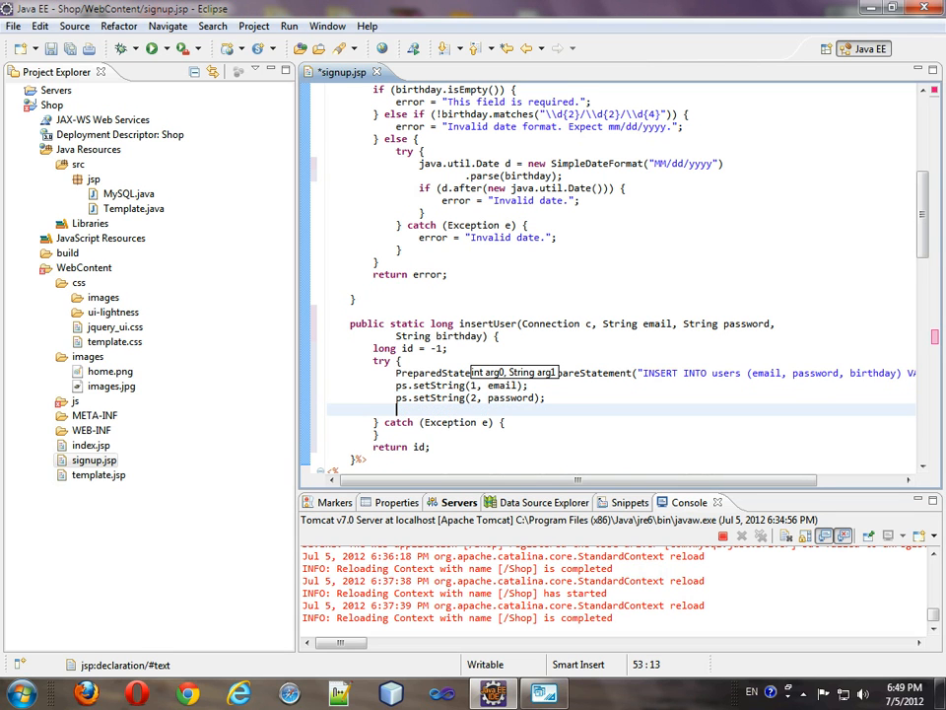
pyautogui.write('ps.')
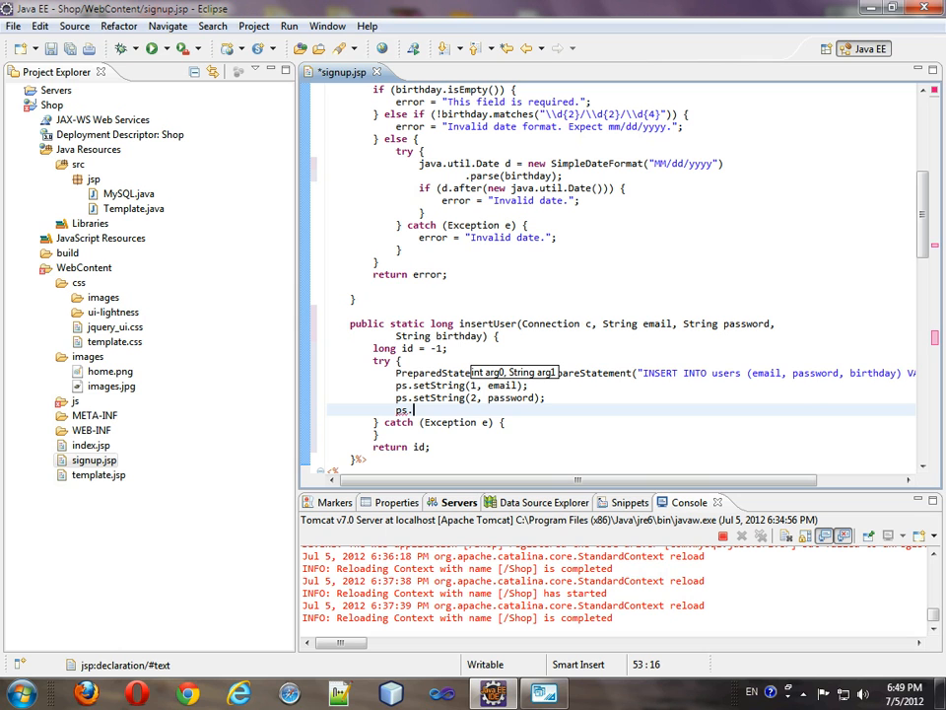
pyautogui.write('setString(3,')
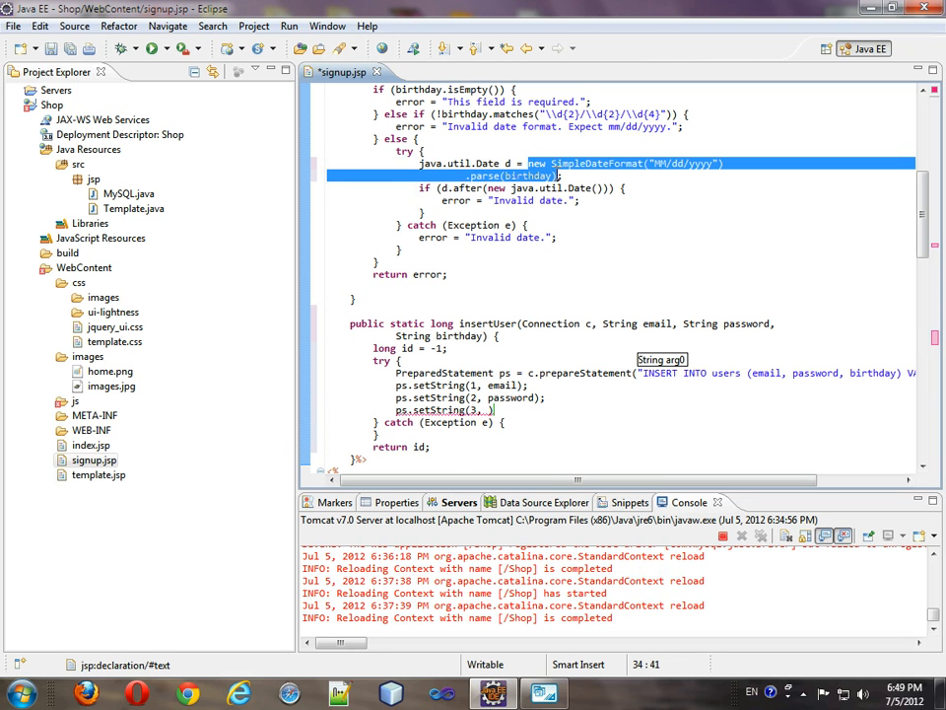
pyautogui.click(489, 409)
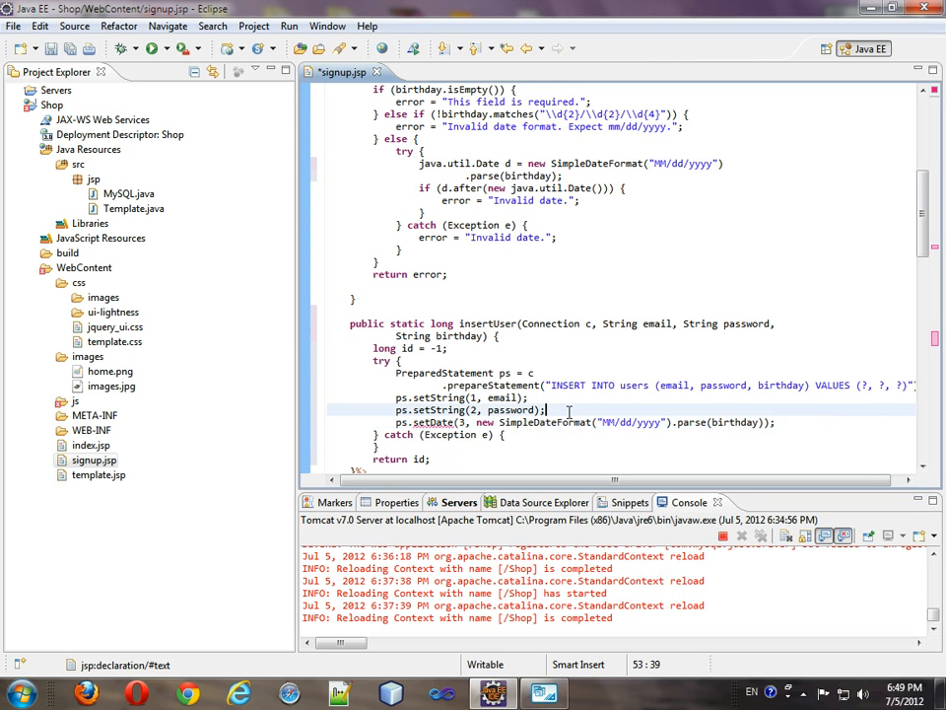
# - Build java.sql.Date d from the parsed birthday's getTime()
pyautogui.press('Return')
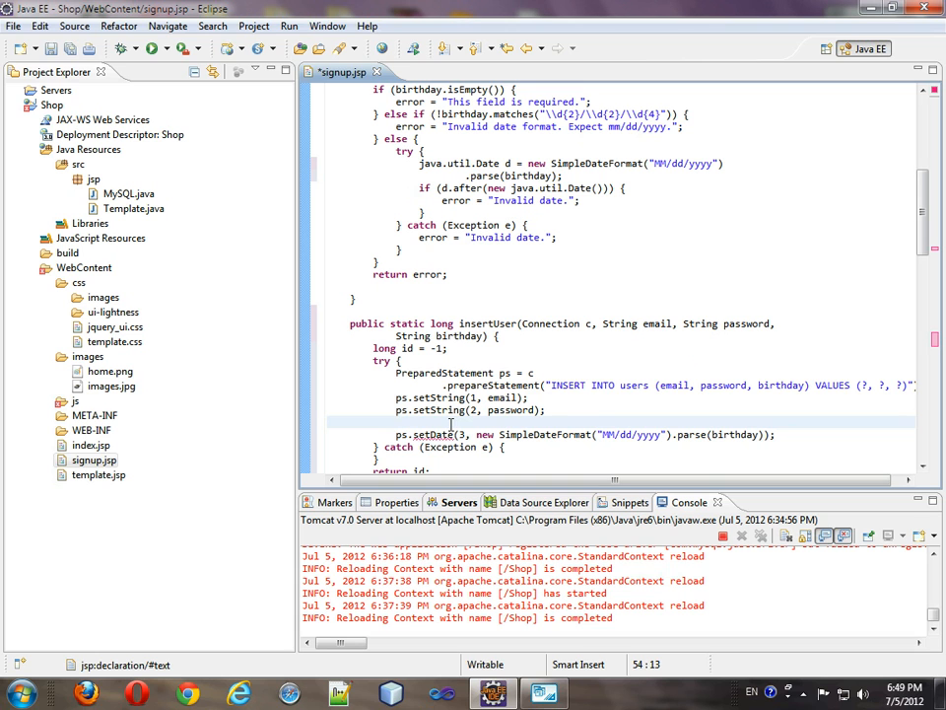
pyautogui.write('java.sql')
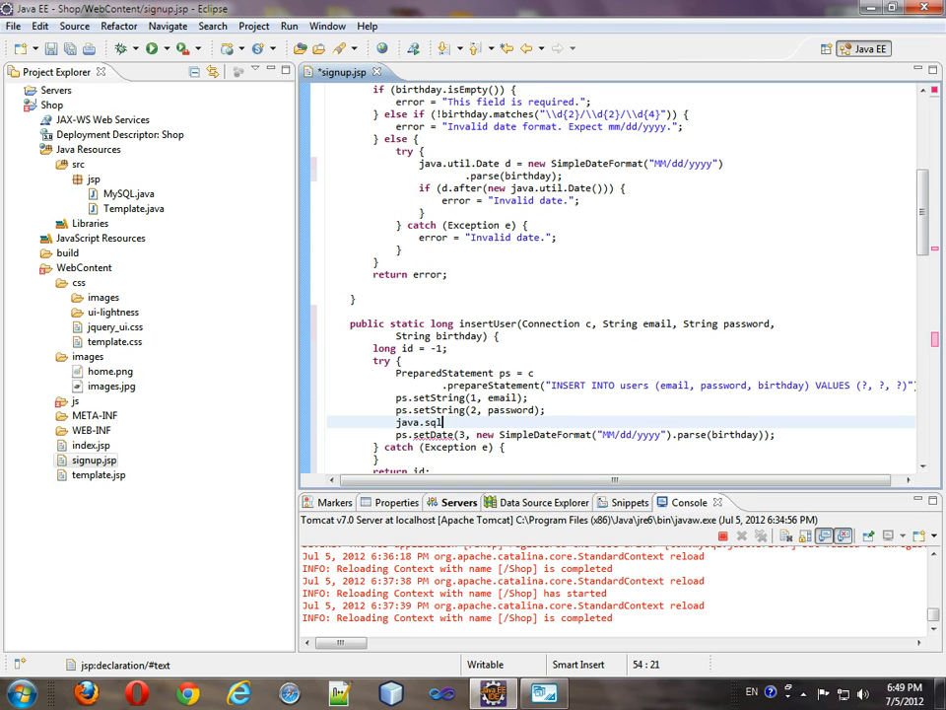
pyautogui.write('Date d')
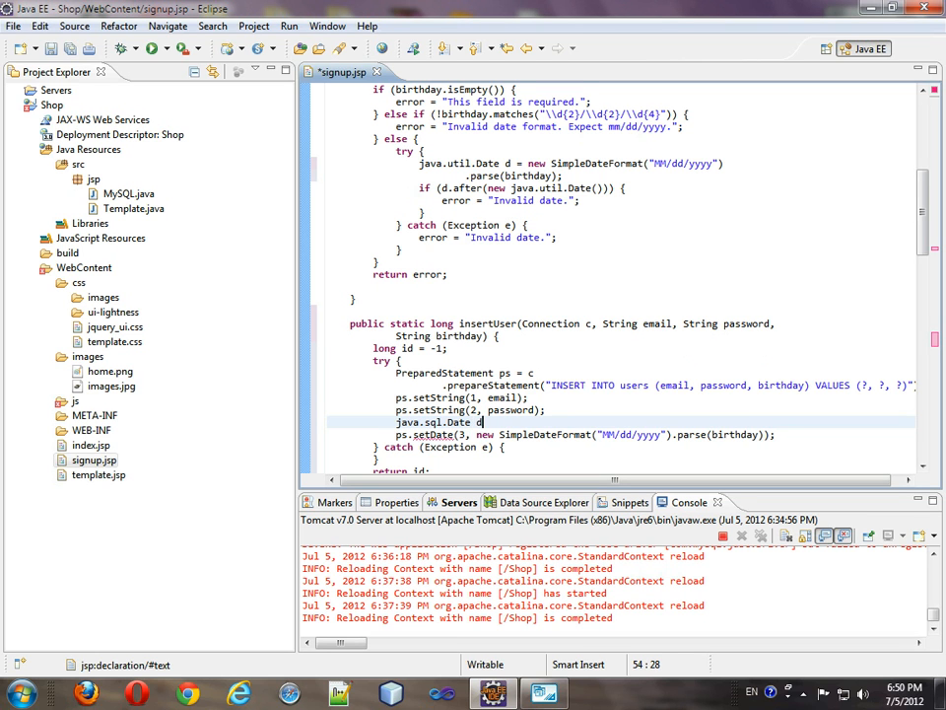
pyautogui.write('= new java.sql.Datjava.sql.Dat')
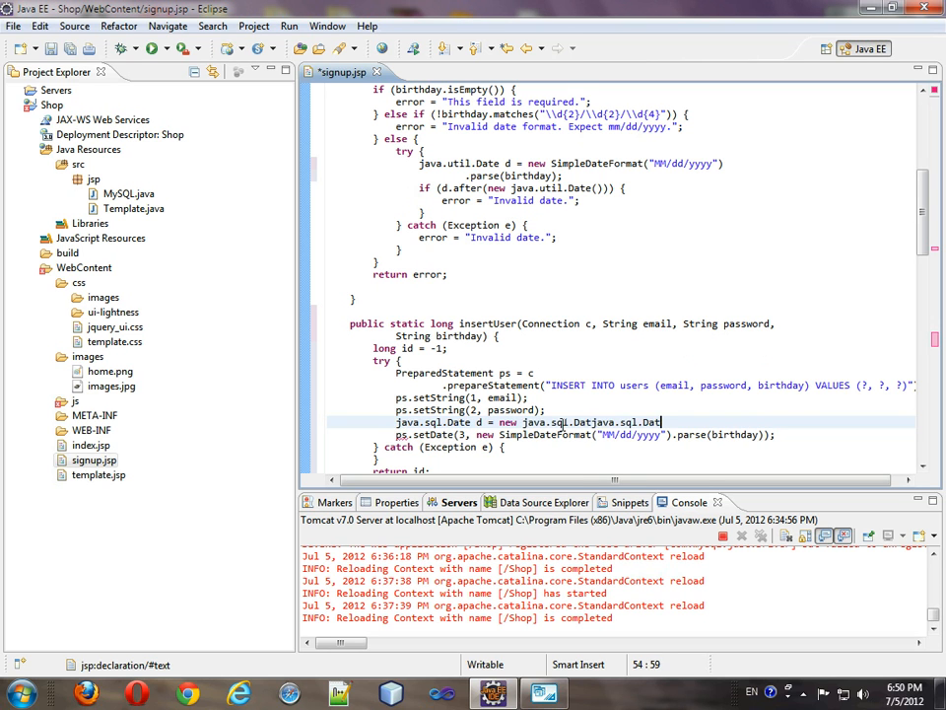
pyautogui.scroll(-3)
pyautogui.write('e')
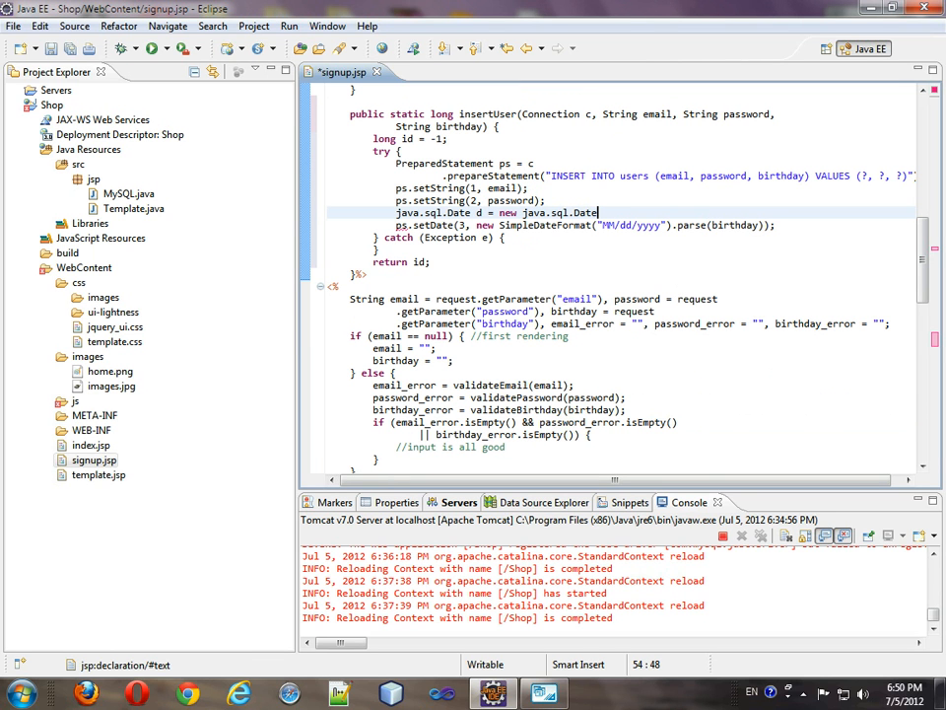
pyautogui.write('()')
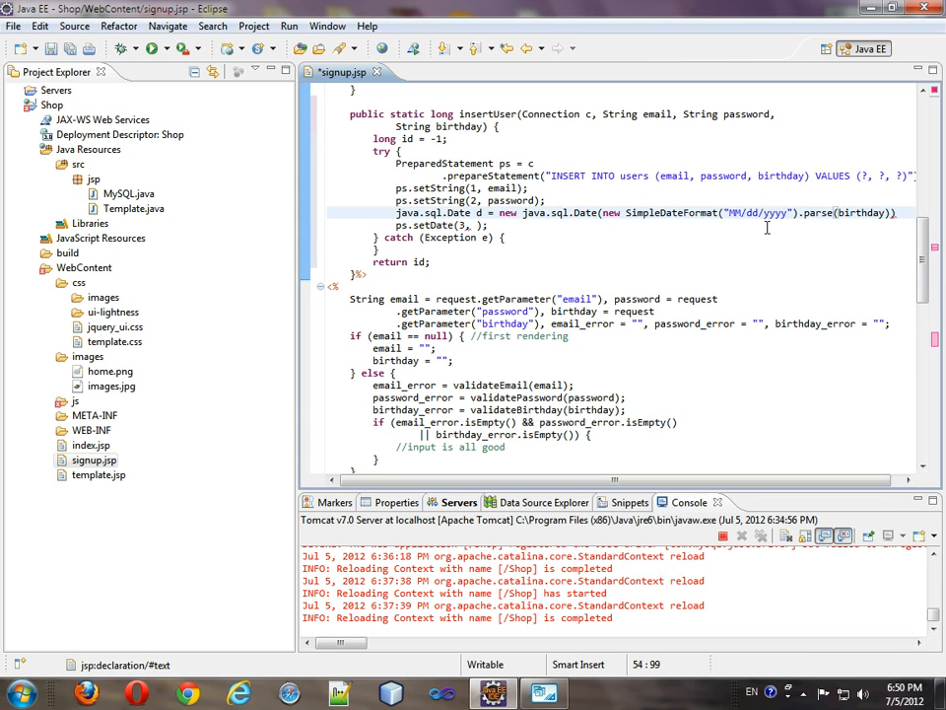
pyautogui.write('.')
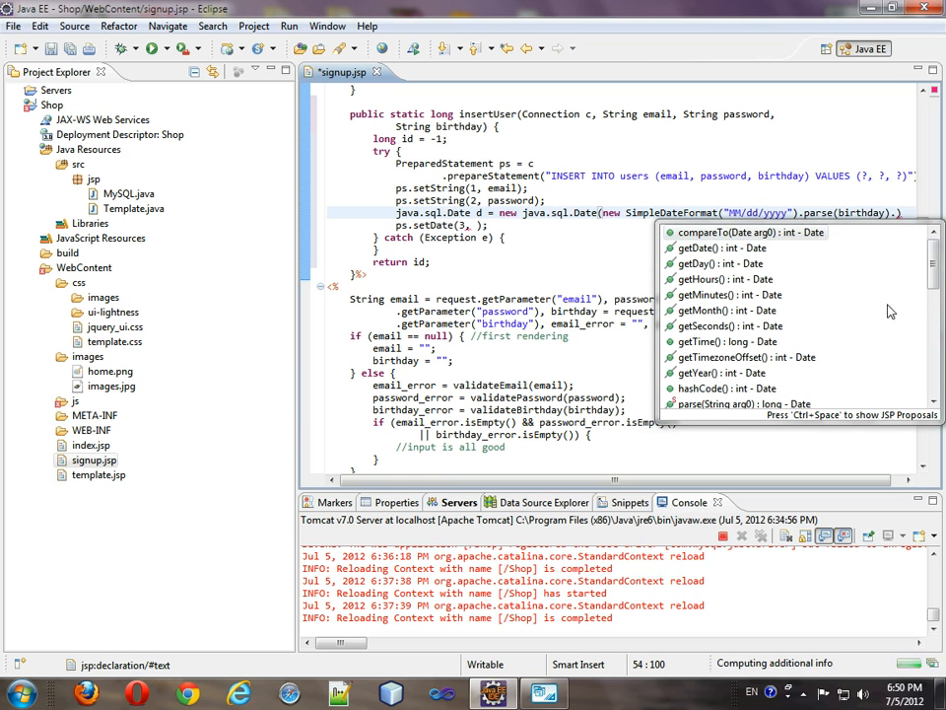
pyautogui.scroll(-3)
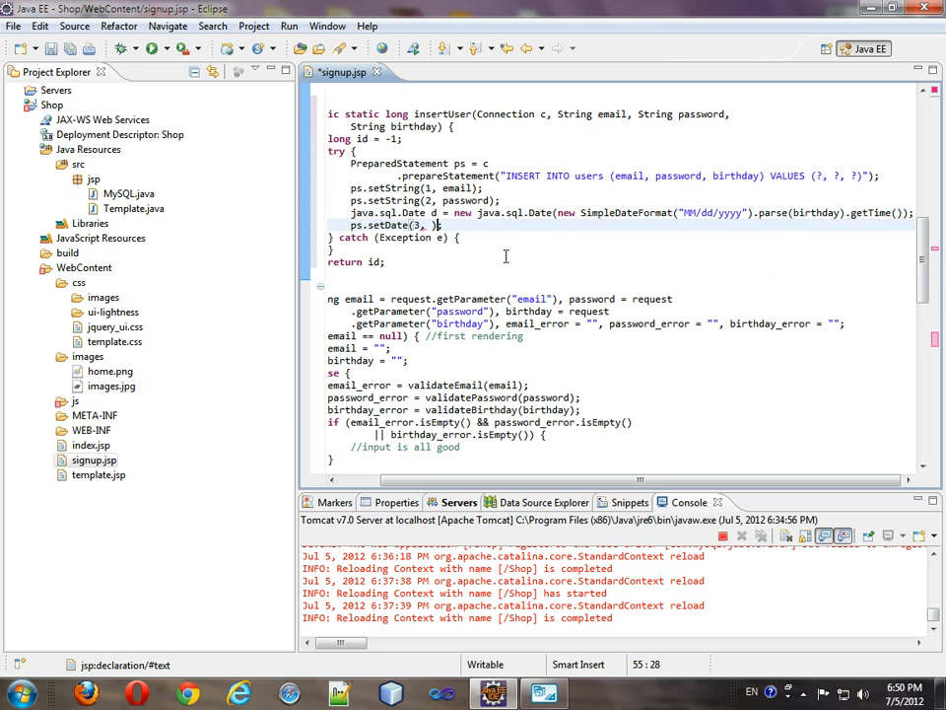
# - Bind d as parameter 3 with ps.setDate and move to the insert SQL string
pyautogui.write('d);')
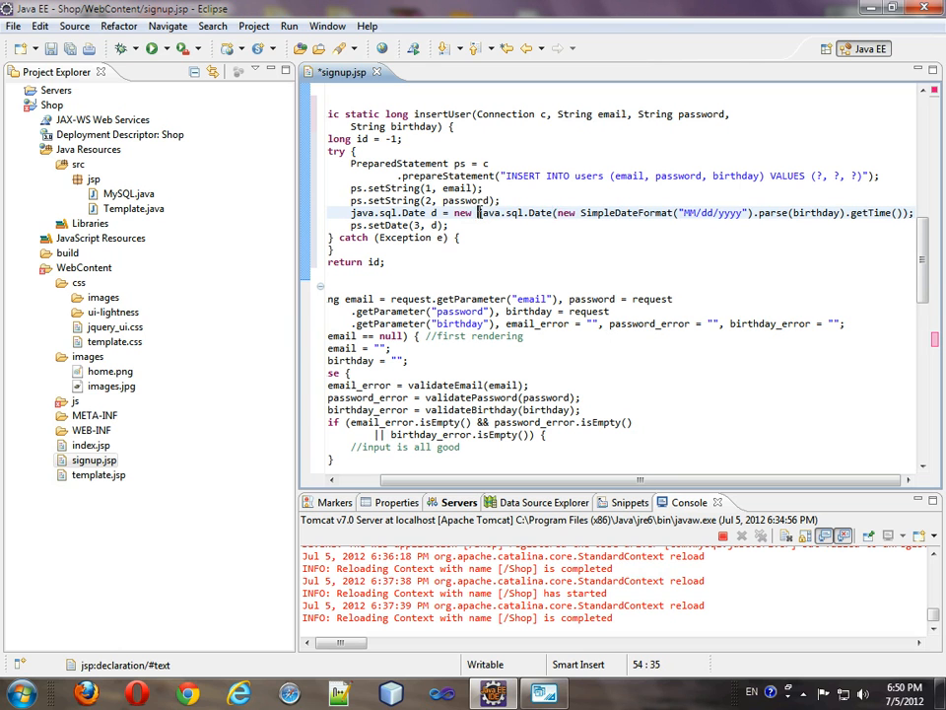
pyautogui.doubleClick(514, 213)
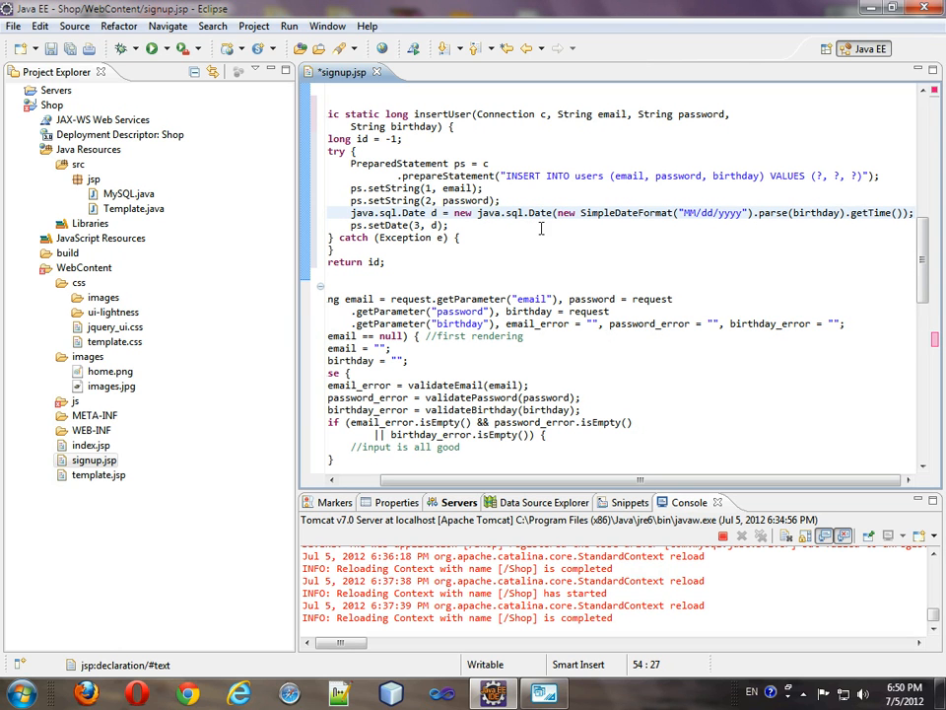
pyautogui.moveTo(474, 229)
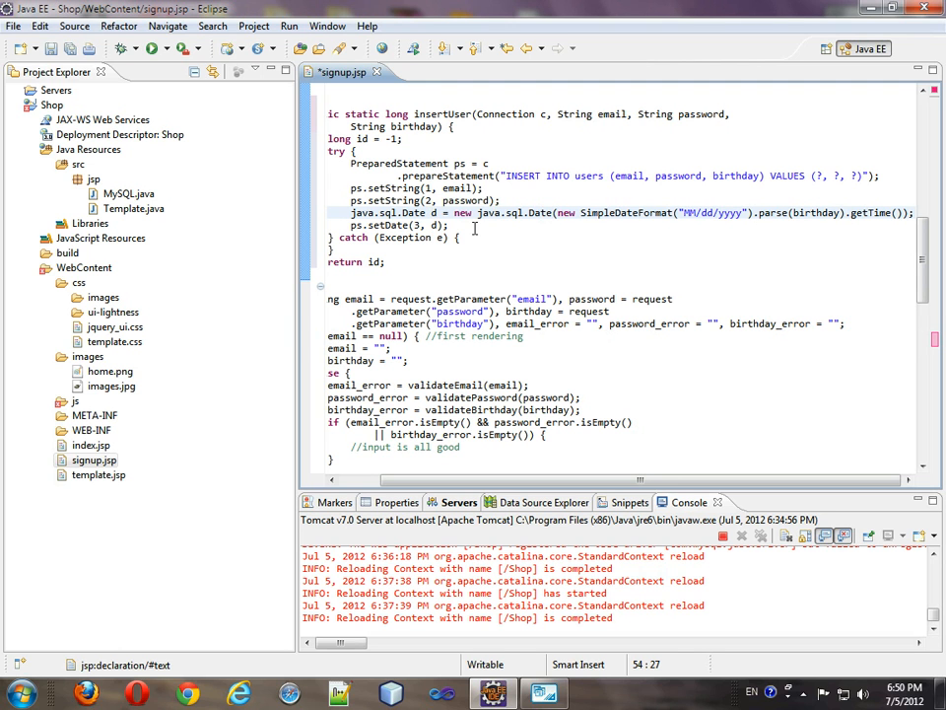
pyautogui.click(446, 225)
pyautogui.write(', ')
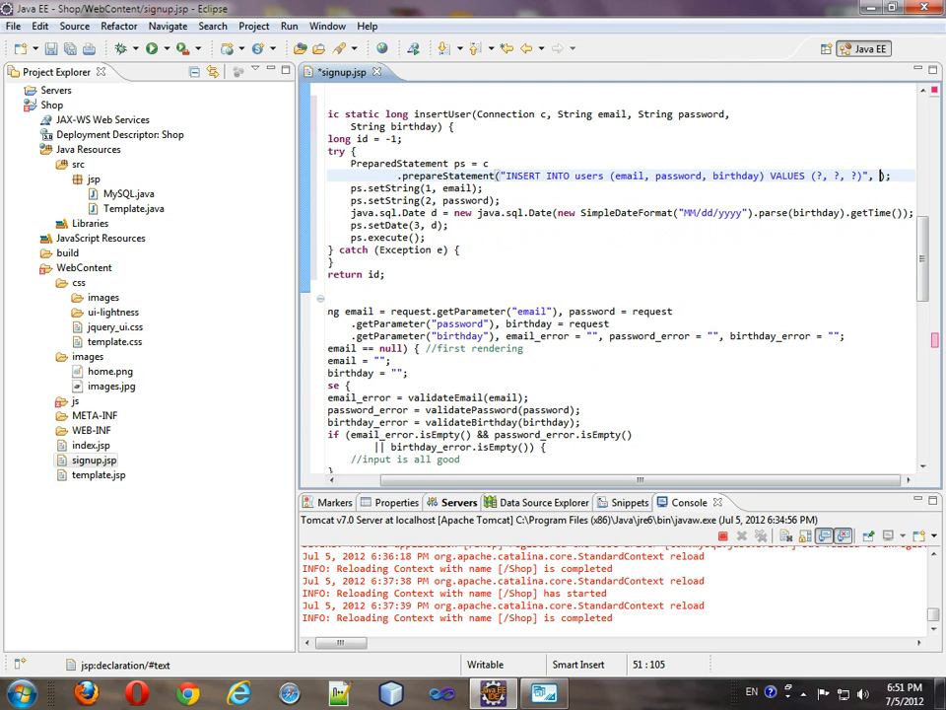
# - Request Statement.RETURN_GENERATED_KEYS and read the first generated key into id via rs.getLong(1)
pyautogui.write('Statement.')
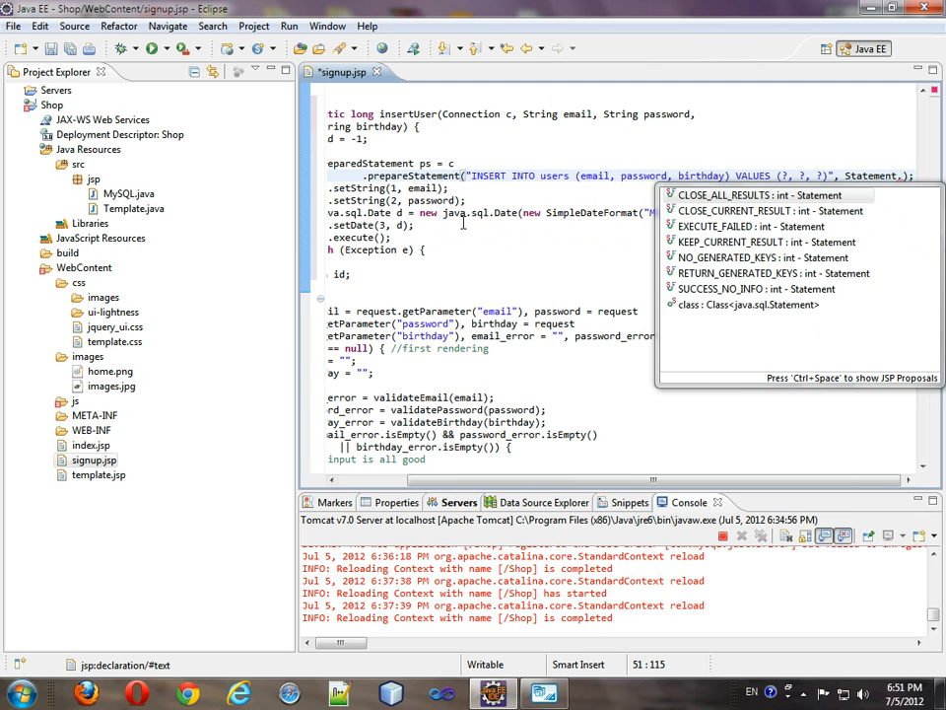
pyautogui.moveTo(765, 272)
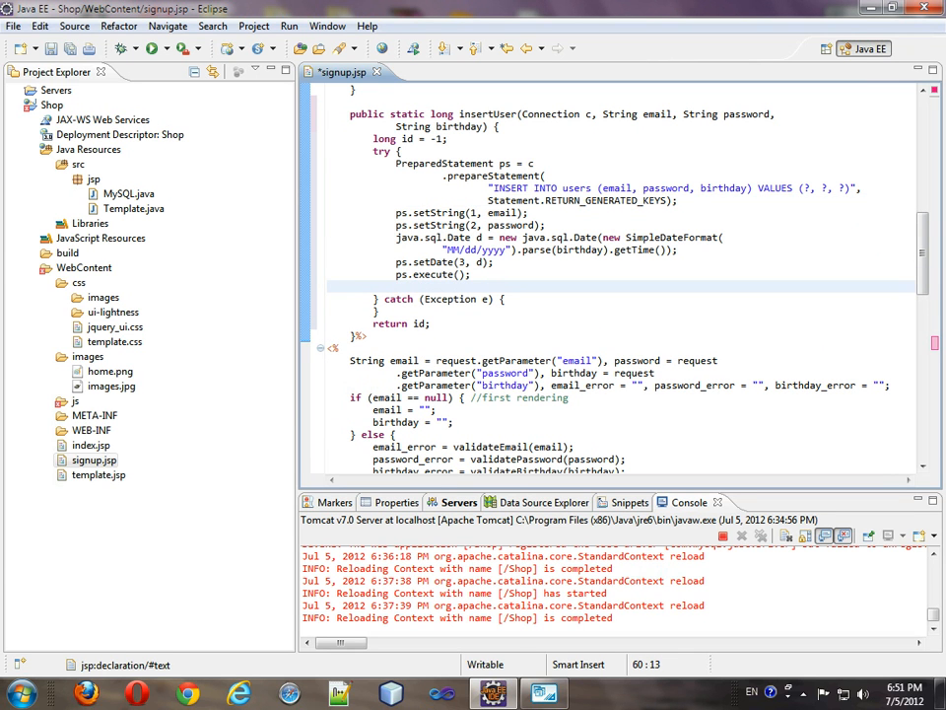
pyautogui.write('ResultSet')
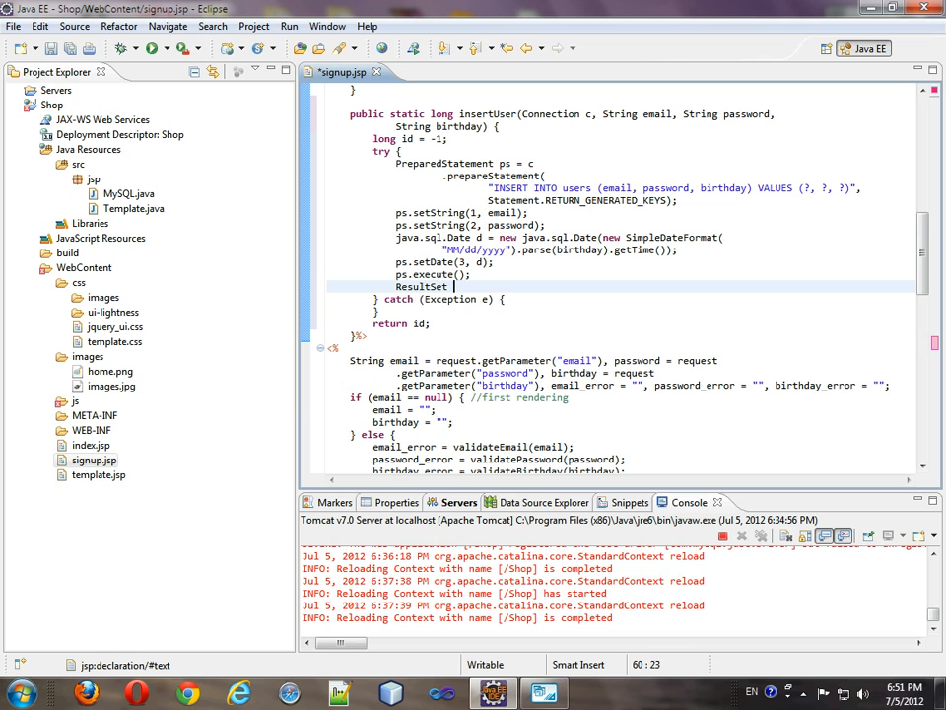
pyautogui.write('rs = ps.getGeneratedKeys(')
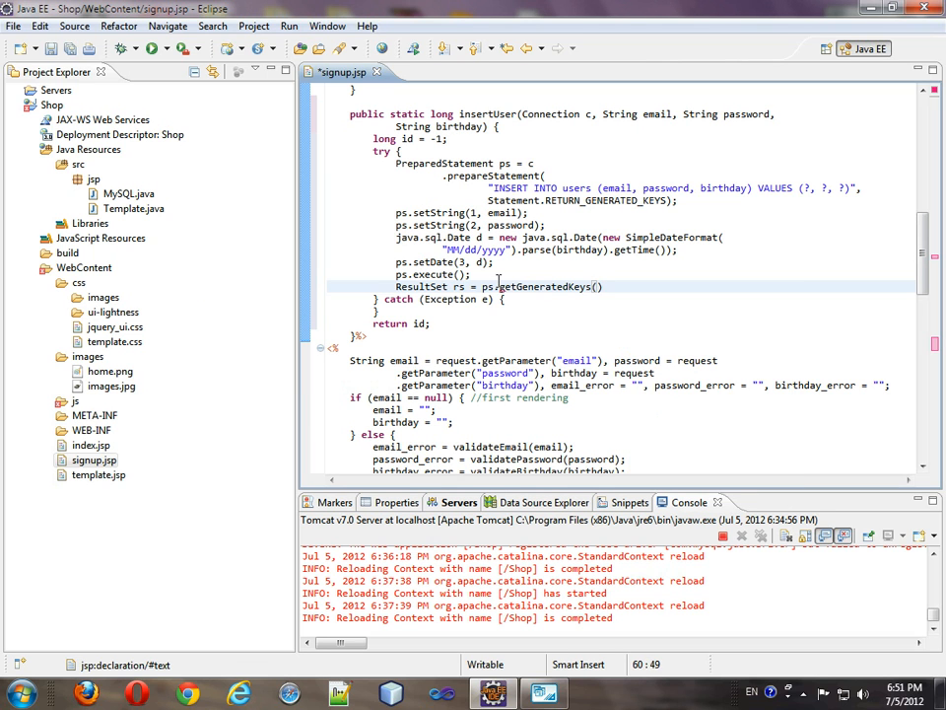
pyautogui.write('if(rs.next()){')
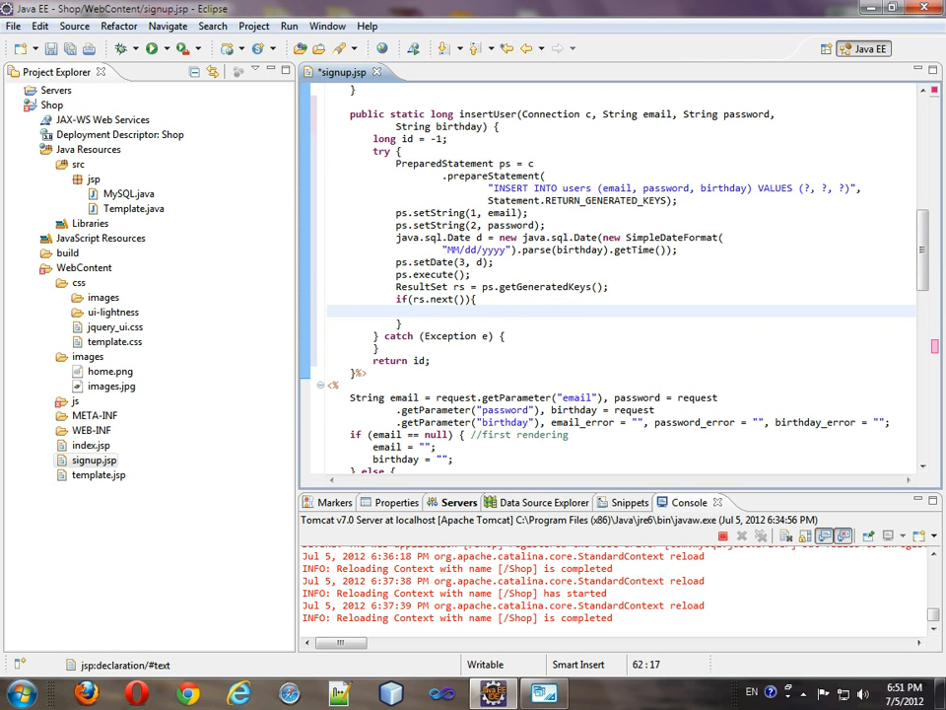
pyautogui.write('id =')
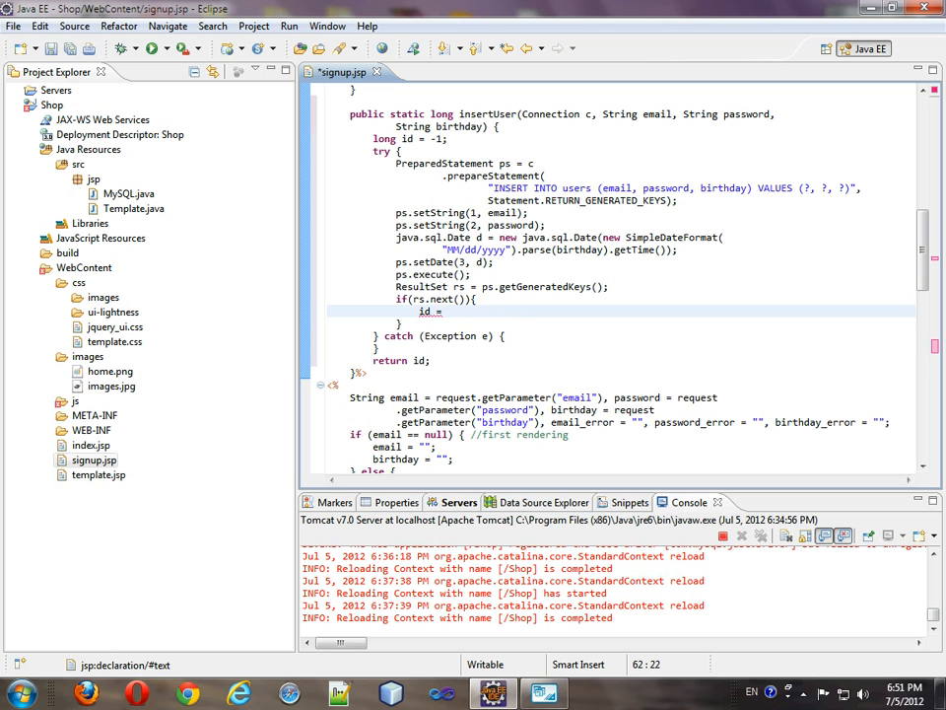
pyautogui.write('rs.getLong(1);')
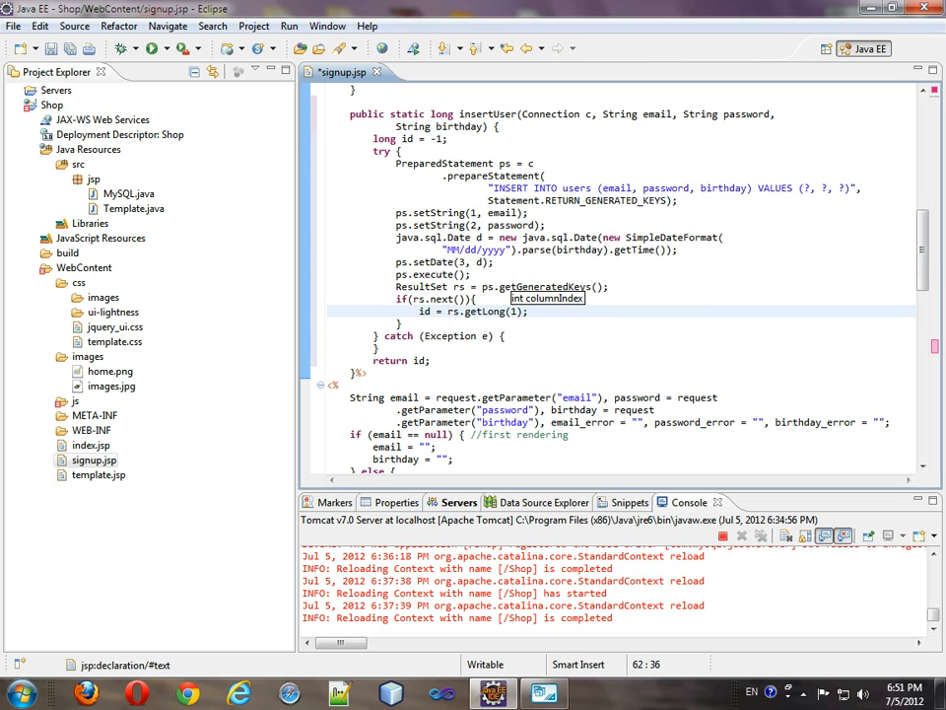
# - Close the result set and prepared statement with rs.close() and ps.close()
pyautogui.click(403, 323)
pyautogui.write('ps.close();')
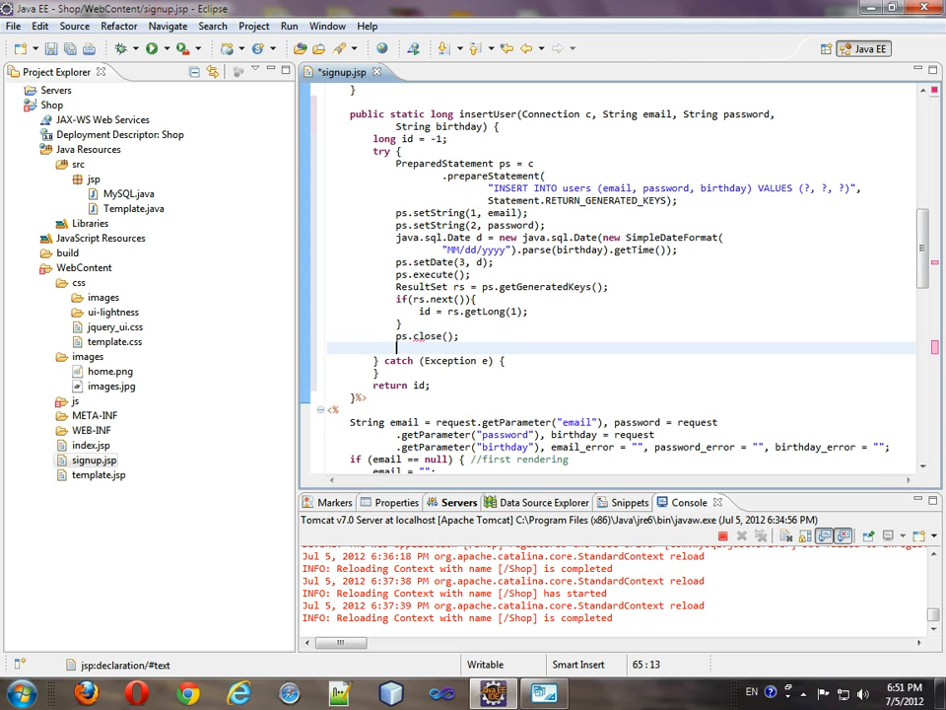
pyautogui.press('Return')
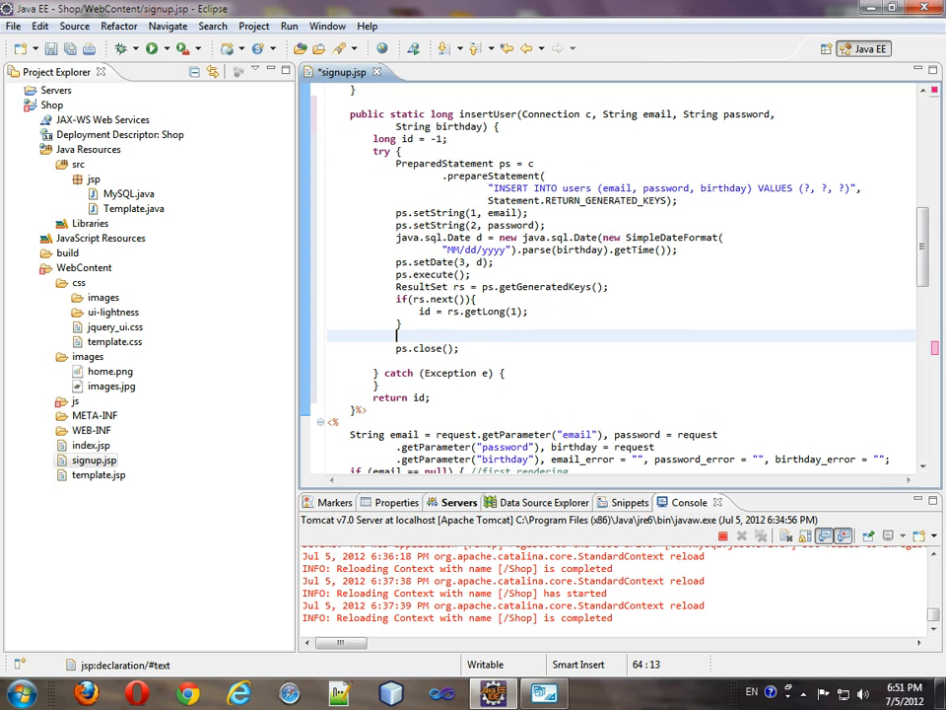
pyautogui.write('rs')
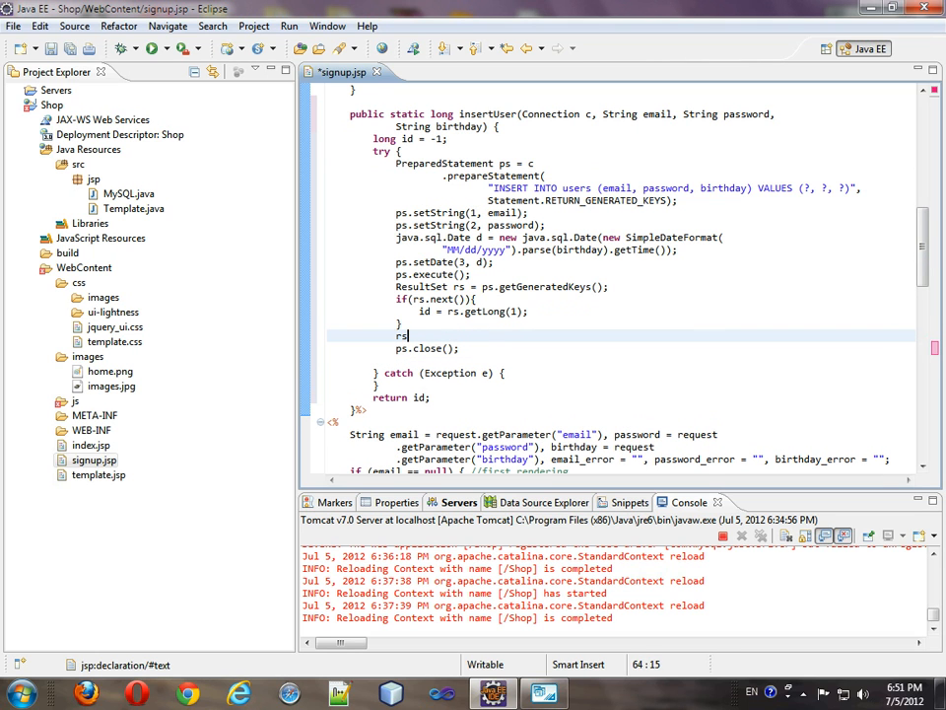
pyautogui.write('.close();')
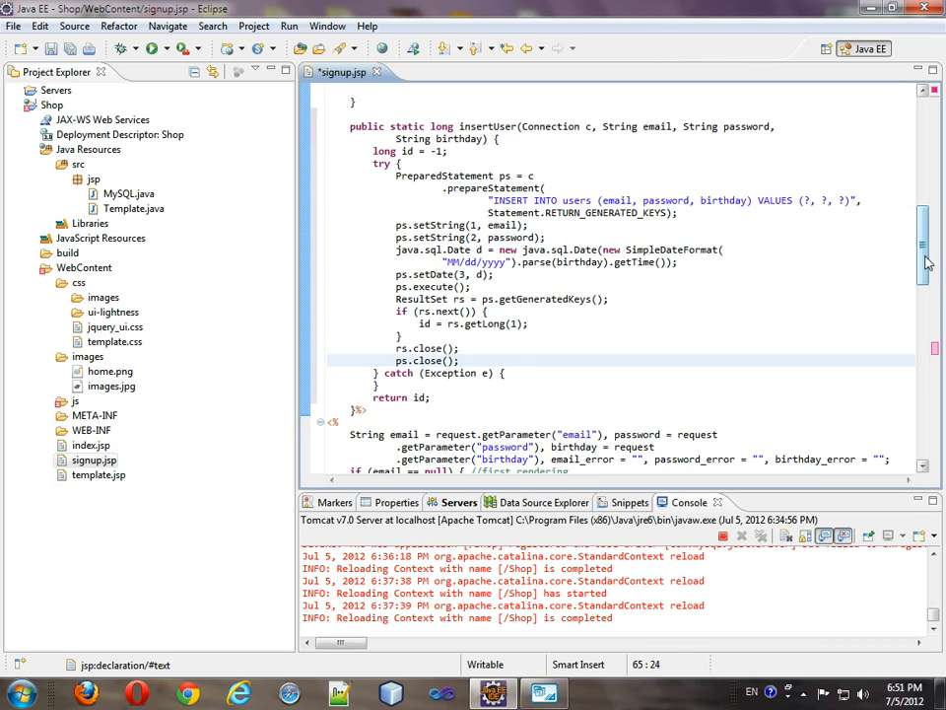
# - Replace the 'input is all good' comment with Connection c = MySQL.connect(); and start if(c != null){
pyautogui.scroll(-3)
pyautogui.write('$("#sign_up").button()')
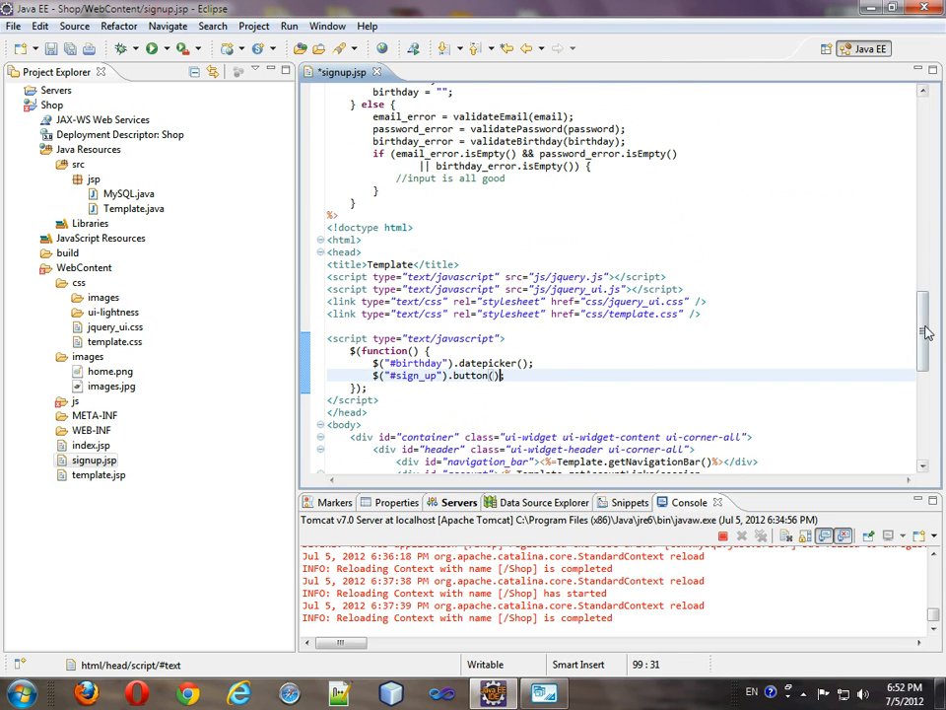
pyautogui.scroll(3)
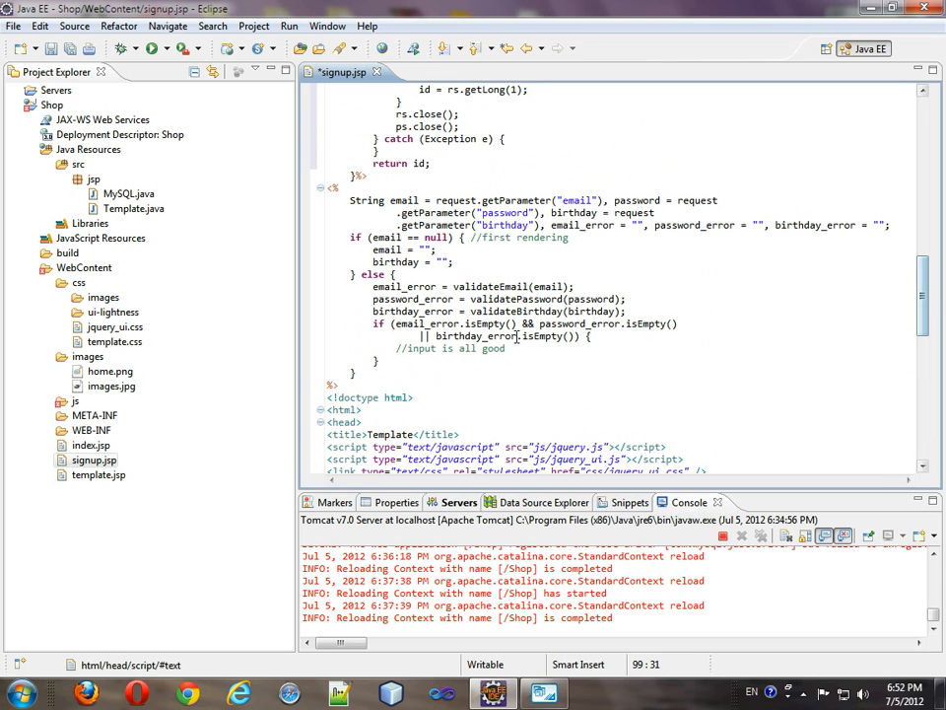
pyautogui.doubleClick(450, 347)
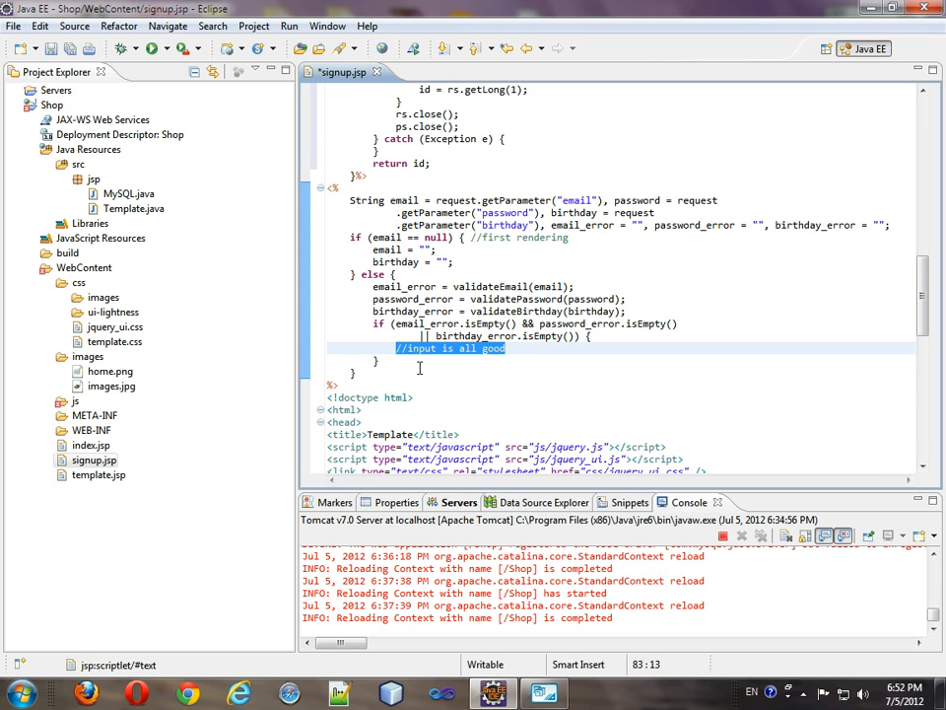
pyautogui.write('Conne')
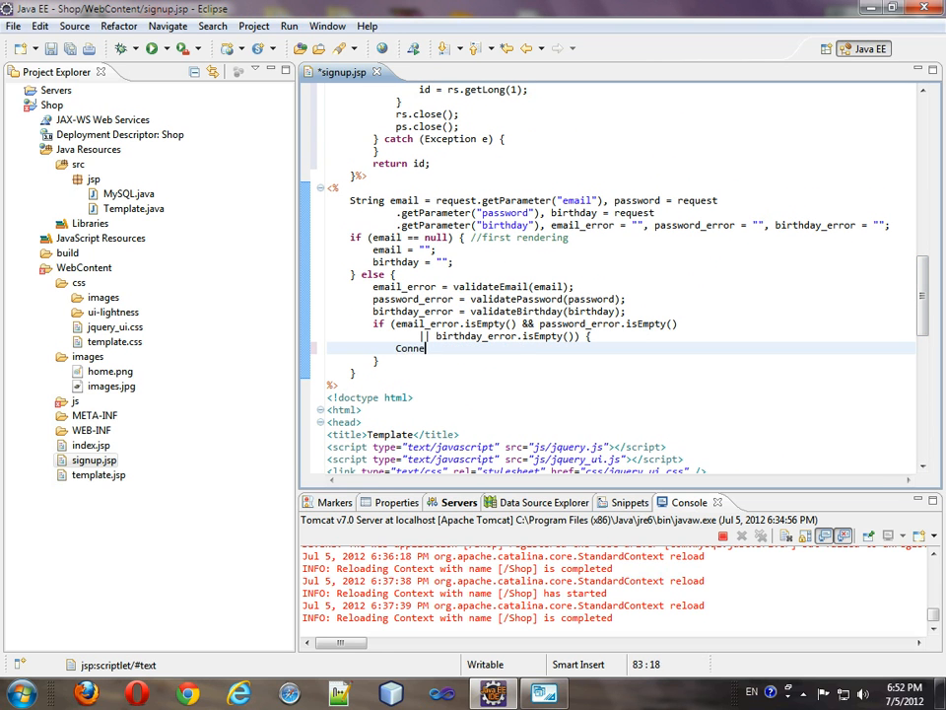
pyautogui.write('ction c = c')
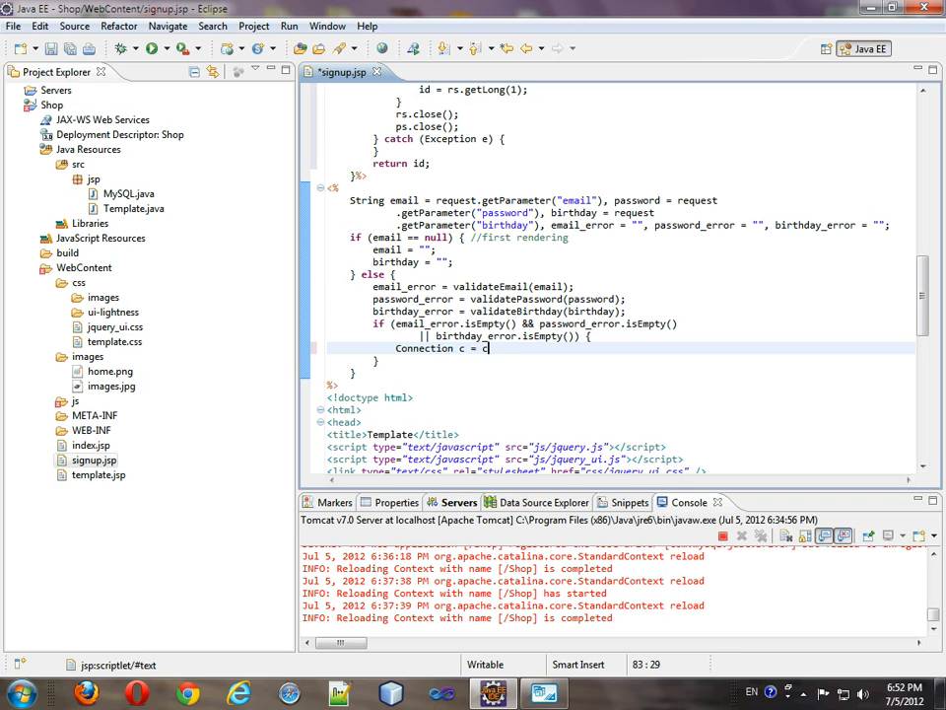
pyautogui.write('MySQL.')
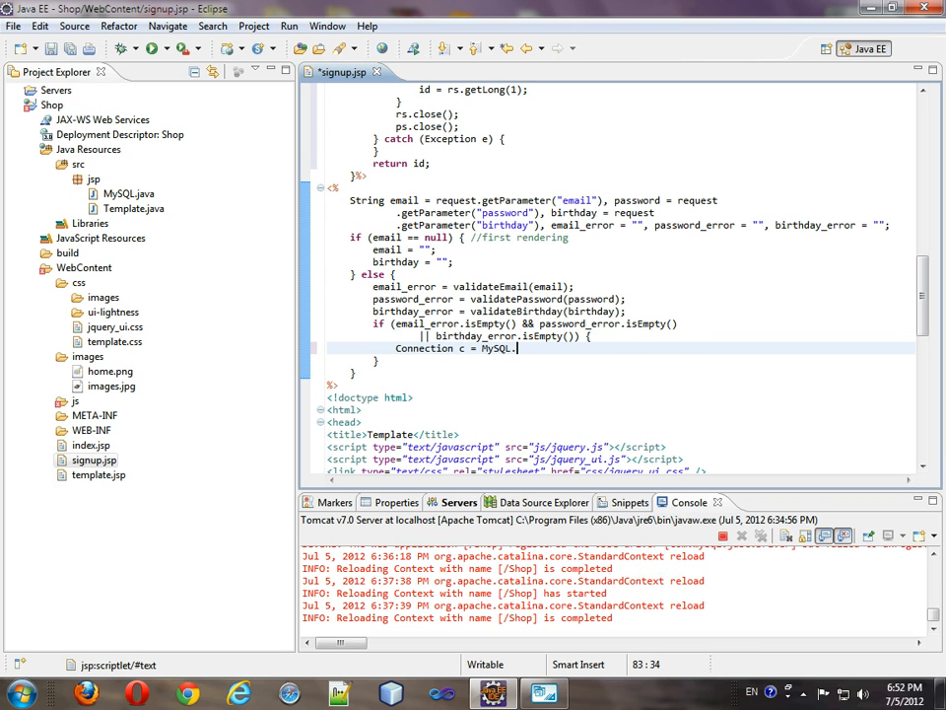
pyautogui.write('.connect()')
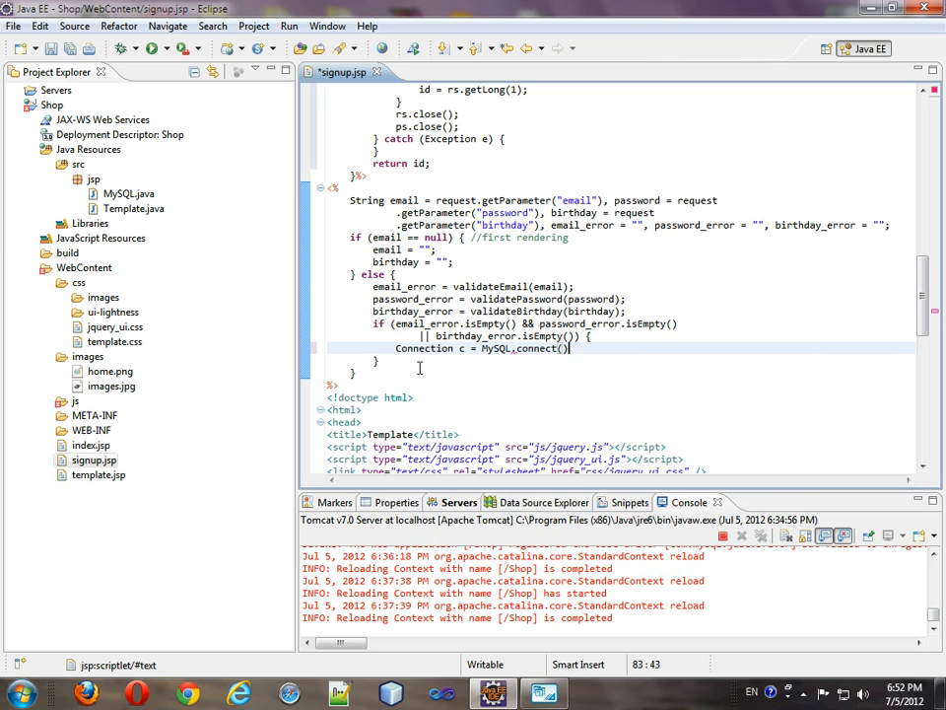
pyautogui.press('Return')
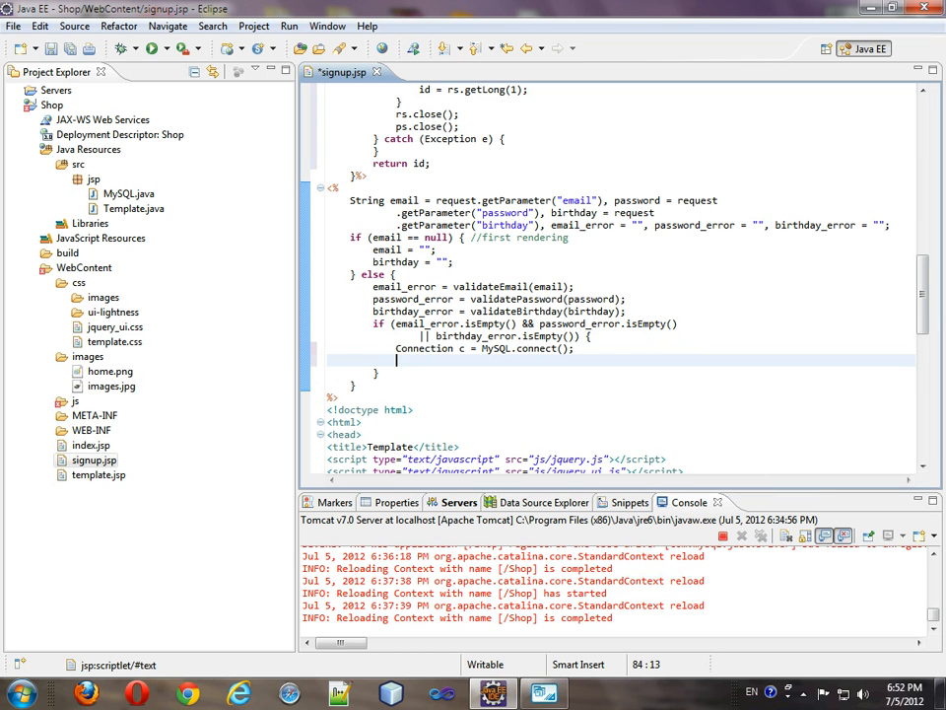
pyautogui.write('if(c != null){')
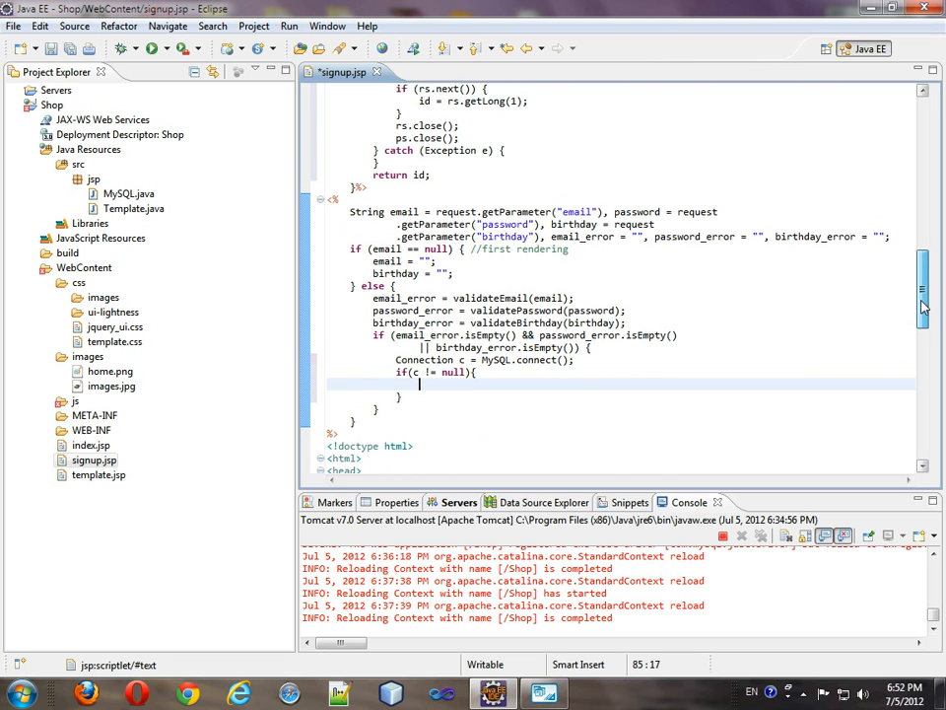
# - Store insertUser(c, email, password, birthday) in long id and test id != -1
pyautogui.scroll(3)
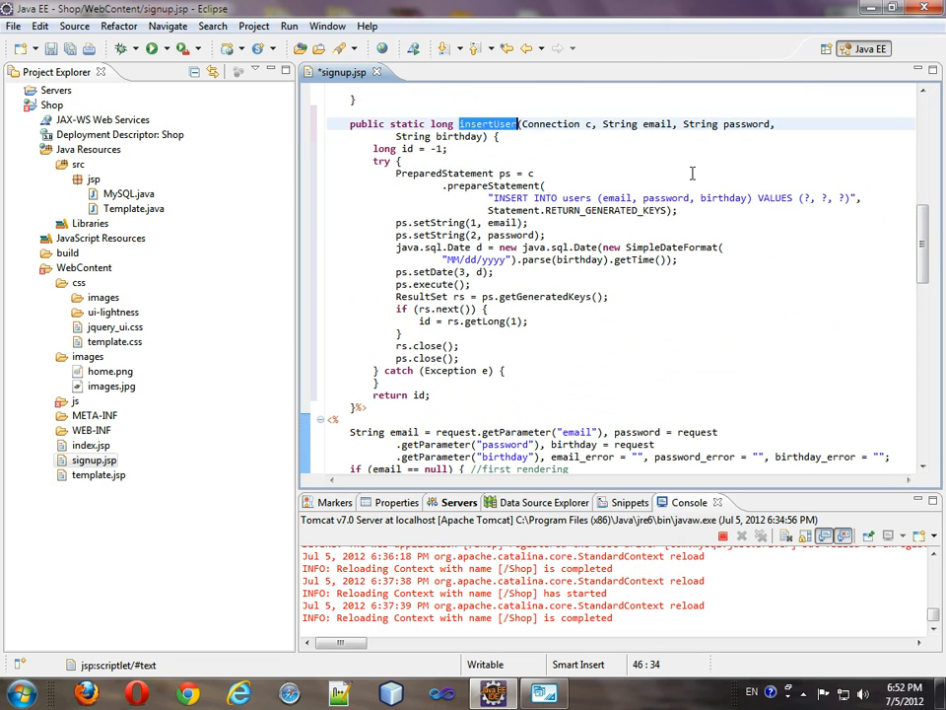
pyautogui.scroll(-3)
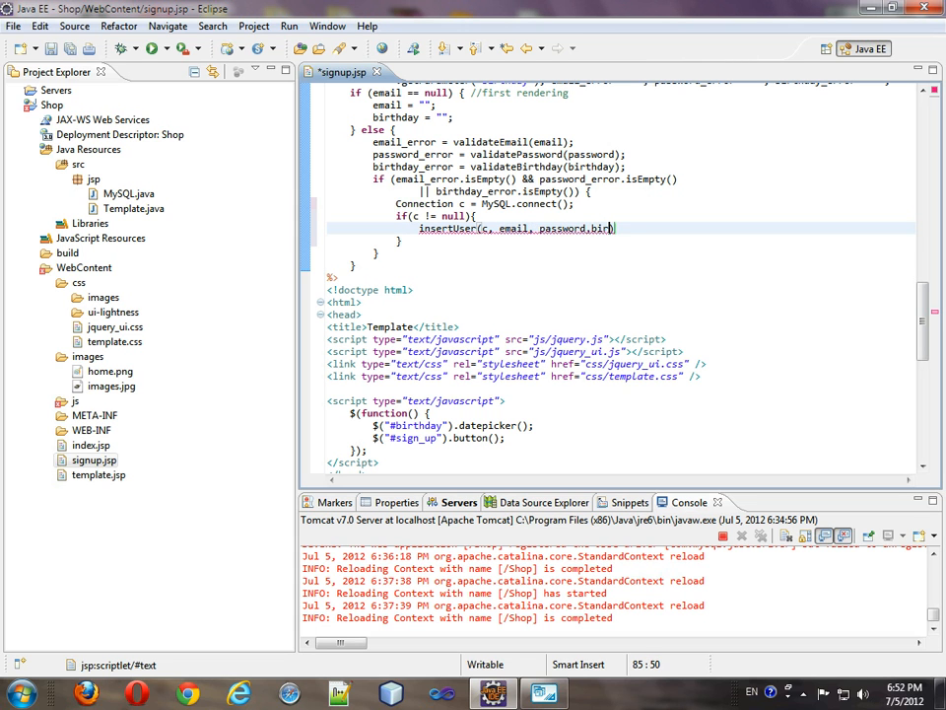
pyautogui.write('hday);')
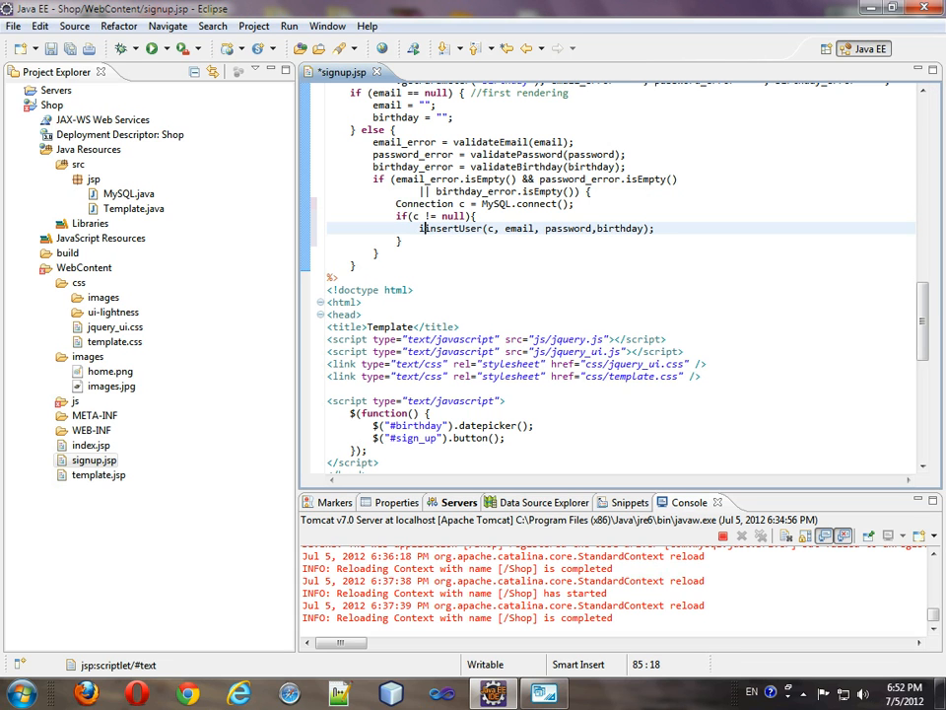
pyautogui.write('long id =')
pyautogui.write('if(')
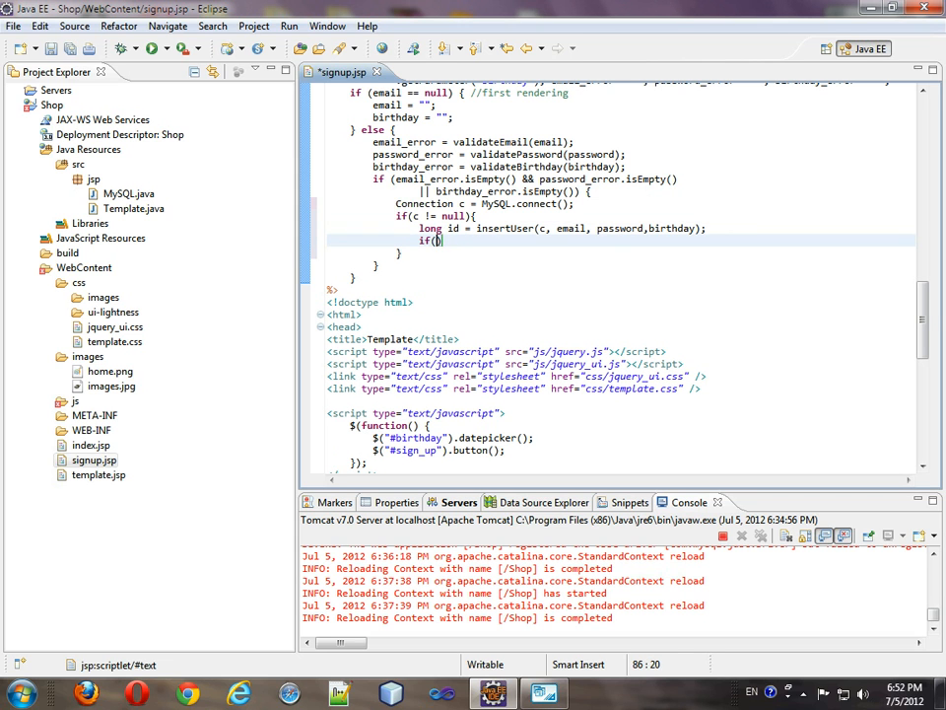
pyautogui.write('id!=')
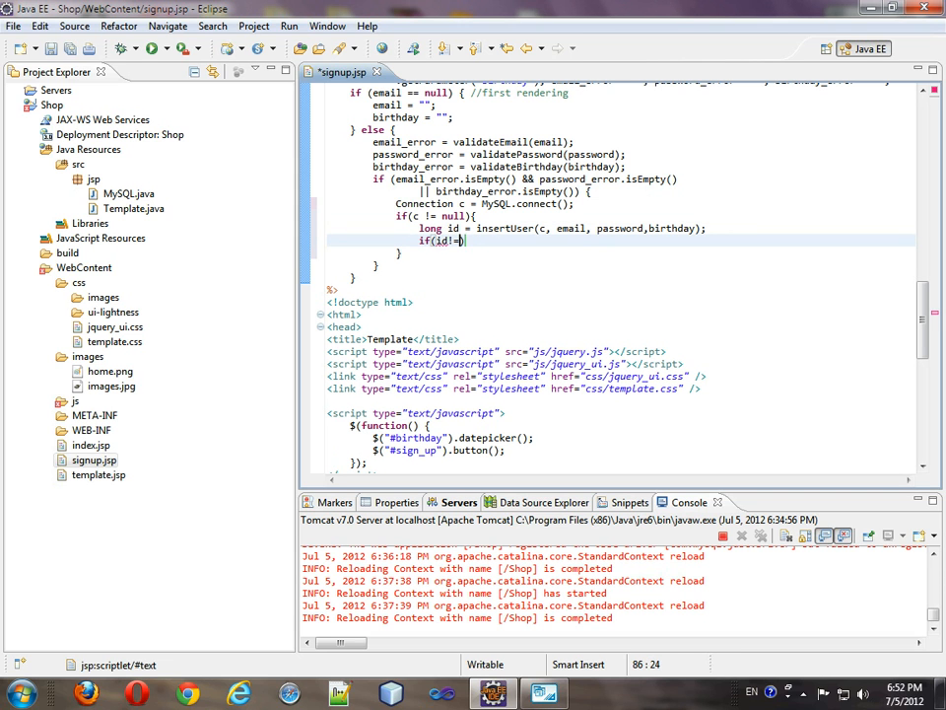
pyautogui.write('-1')
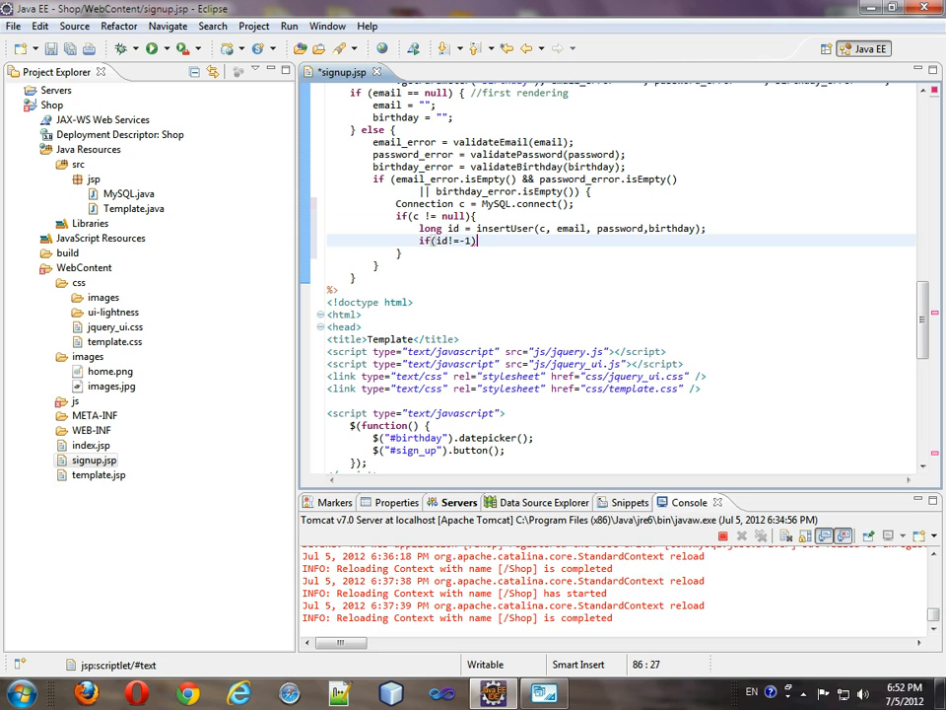
# - Save id in the session with session.setAttribute(Template.USER_ID, id) when valid
pyautogui.write('session.setAttribute')
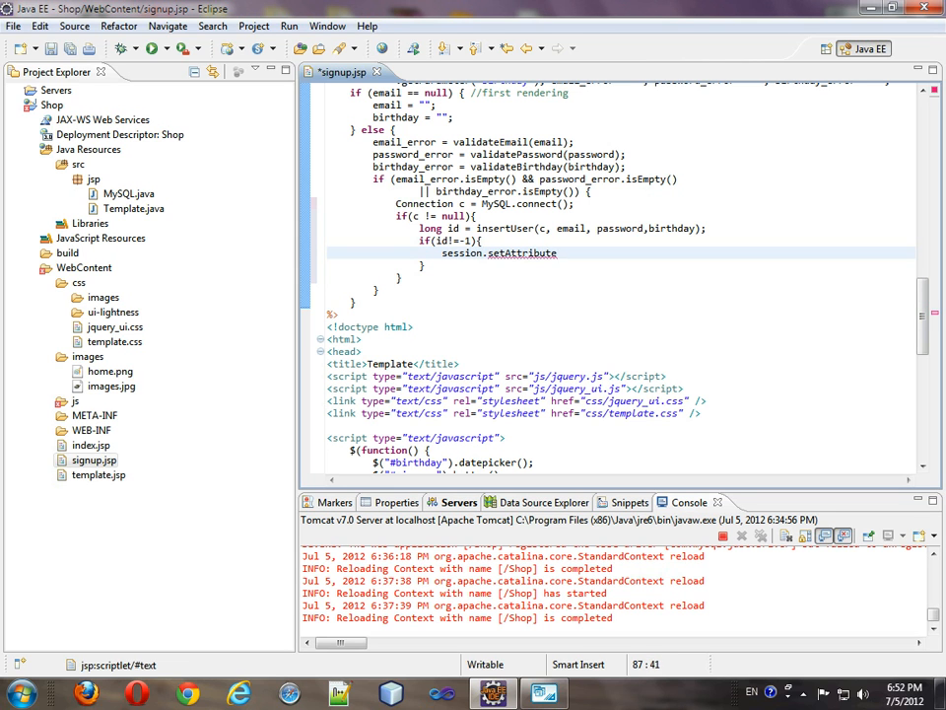
pyautogui.write('("");')
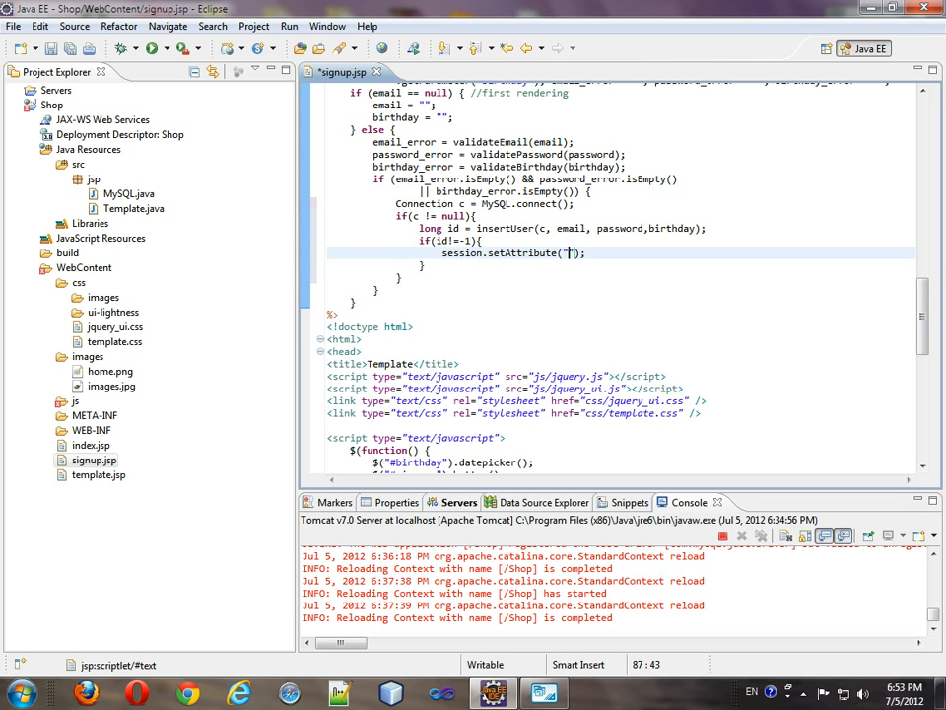
pyautogui.write('"')
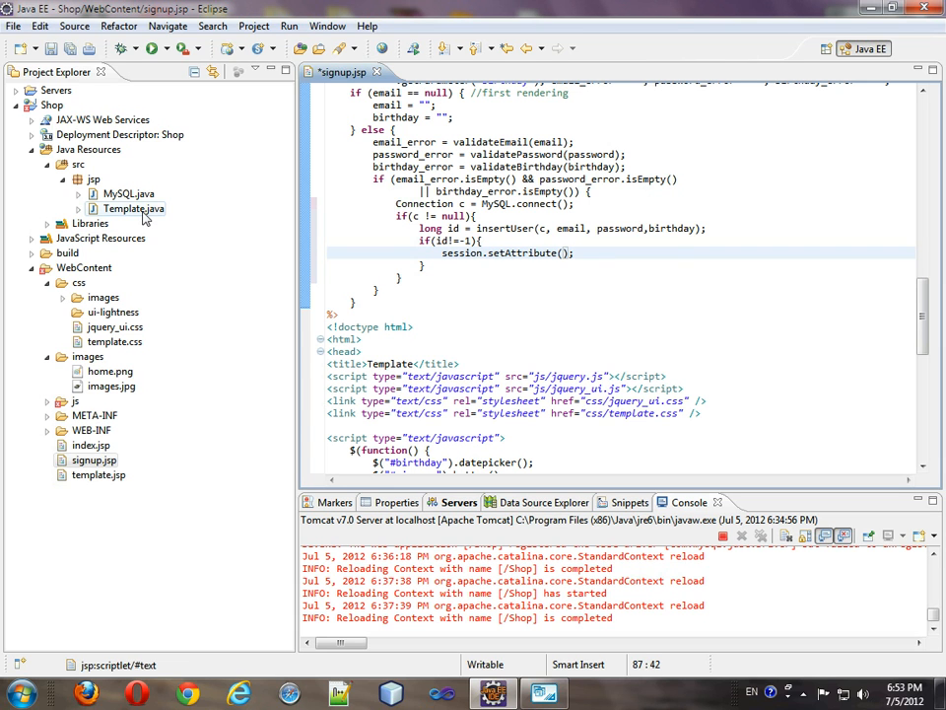
pyautogui.moveTo(205, 248)
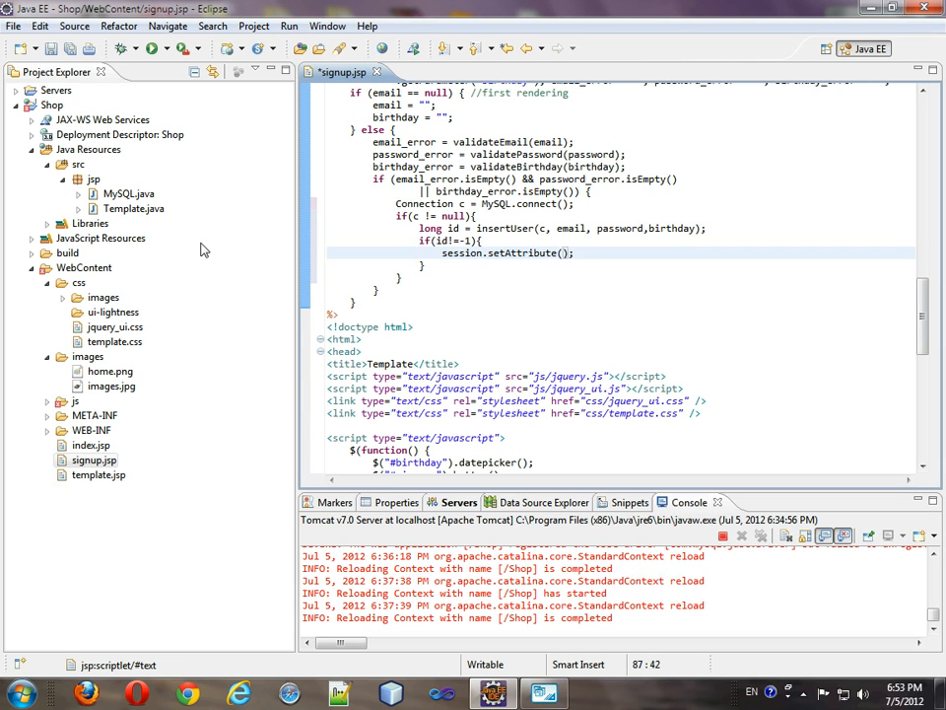
pyautogui.write('Template,')
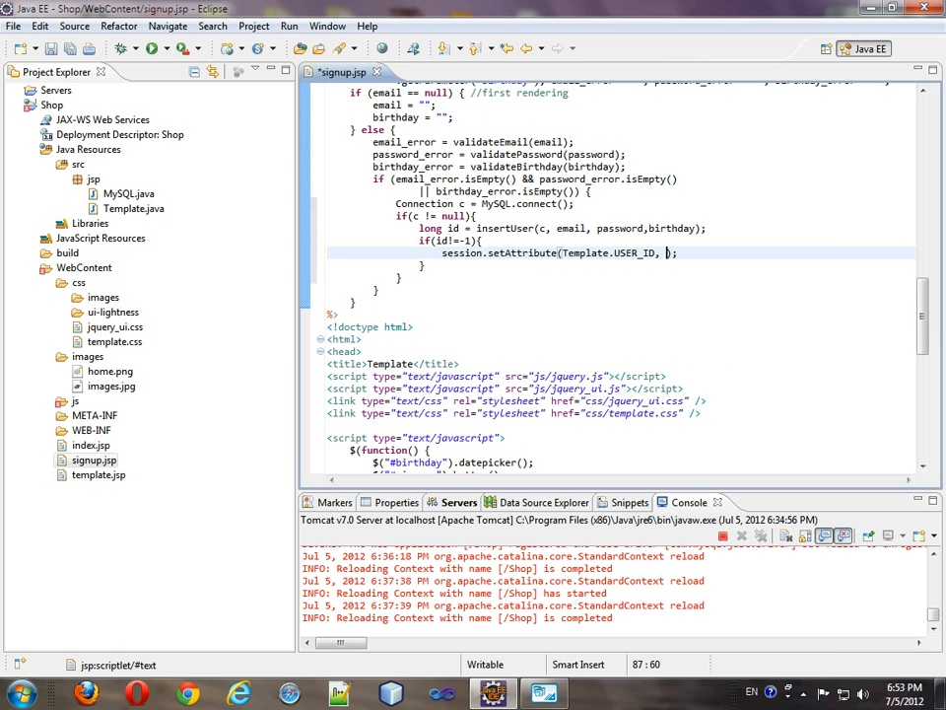
pyautogui.write('id')
pyautogui.click(625, 266)
pyautogui.write(' else {')
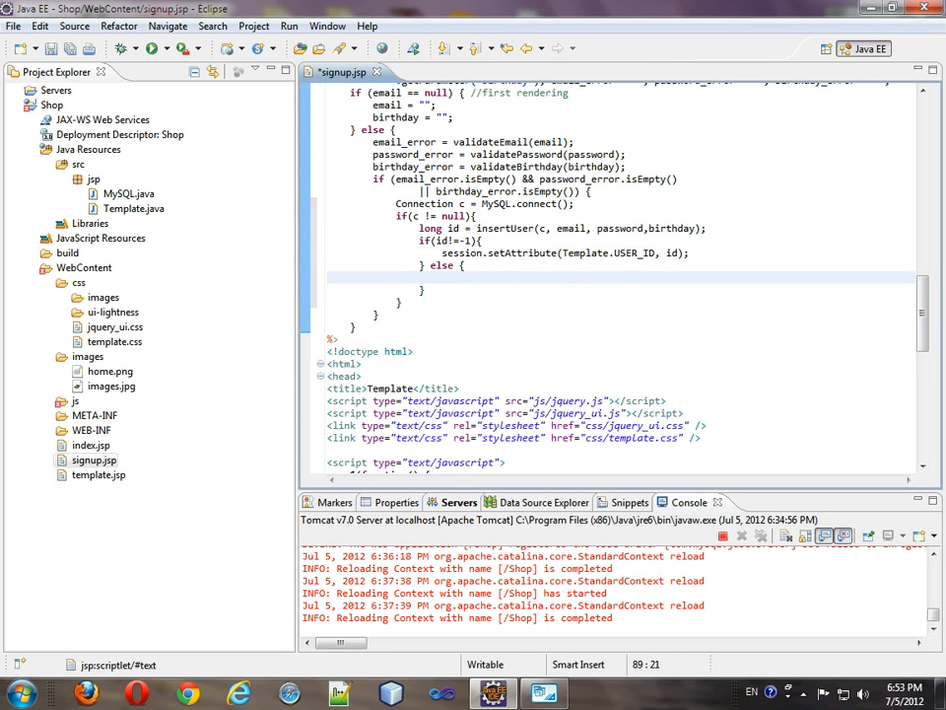
# - Otherwise set email_error to 'That email is already in use.'
pyautogui.write('email')
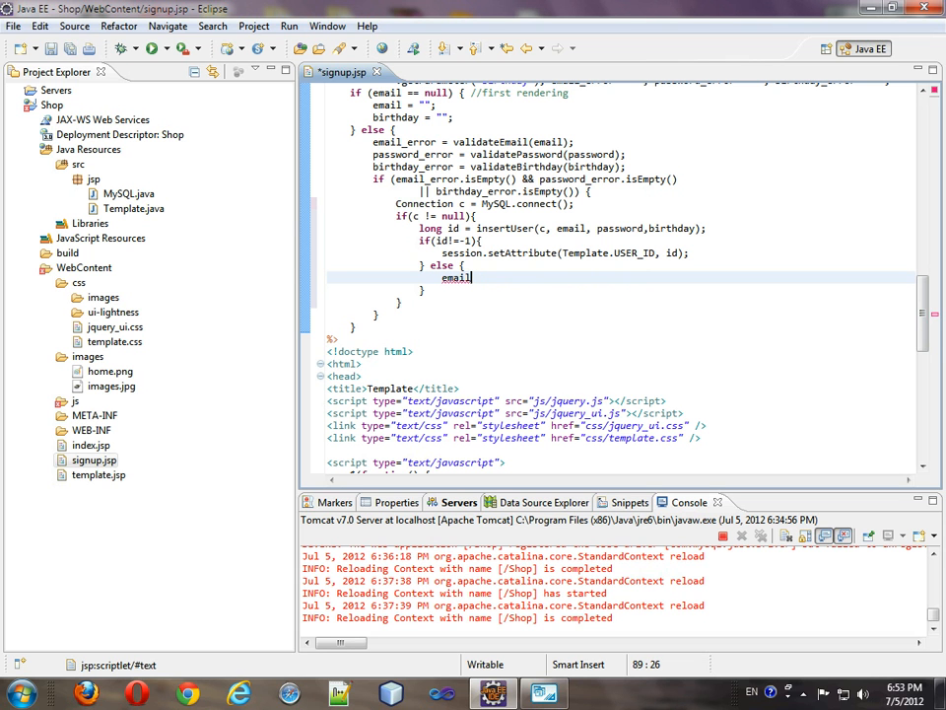
pyautogui.scroll(3)
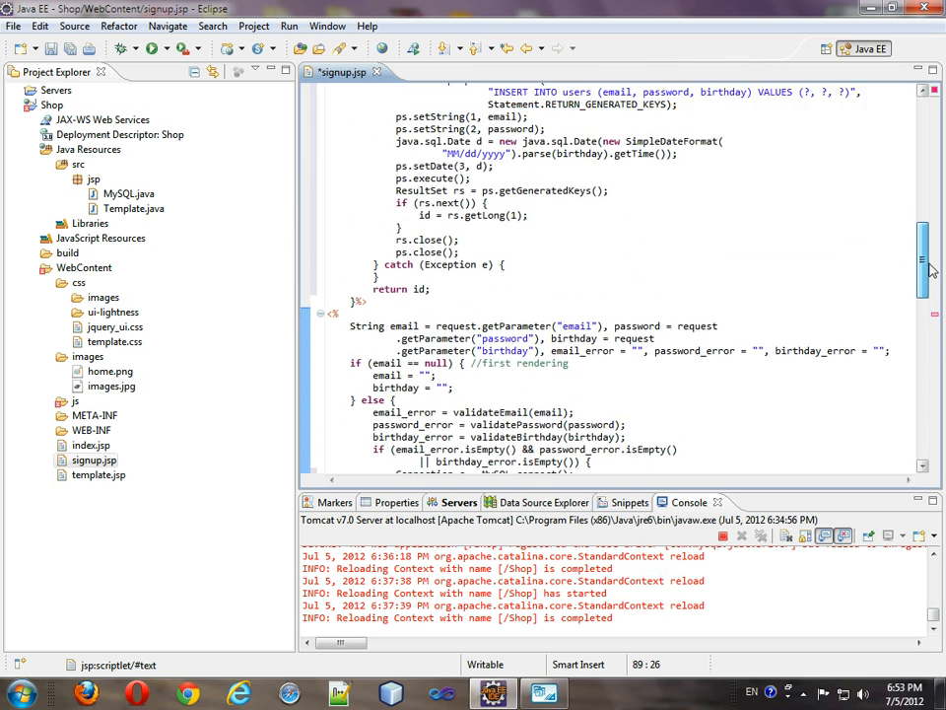
pyautogui.scroll(3)
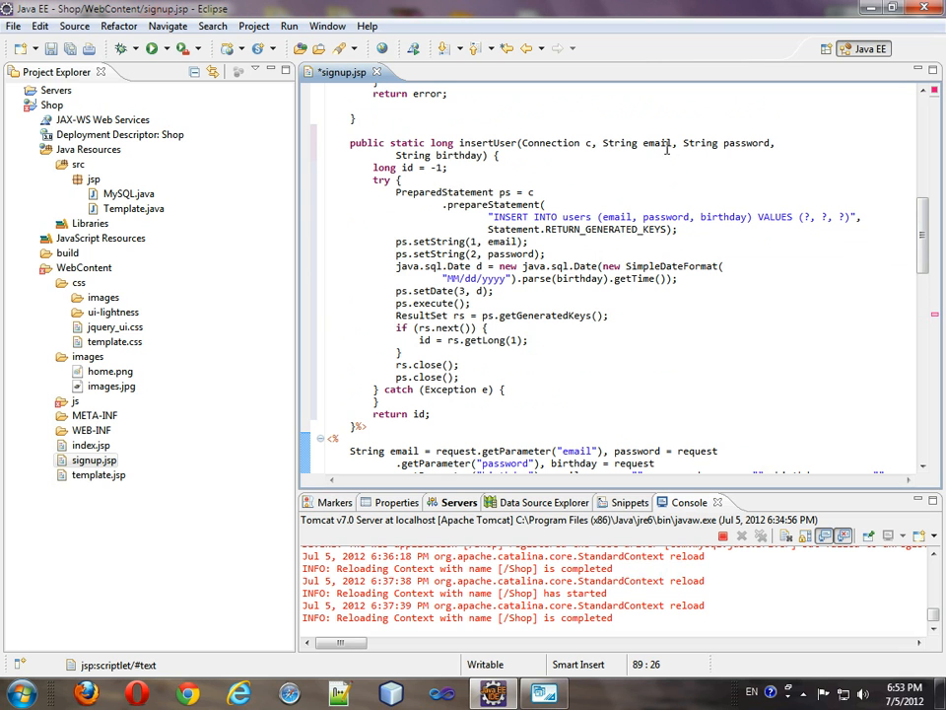
pyautogui.scroll(-3)
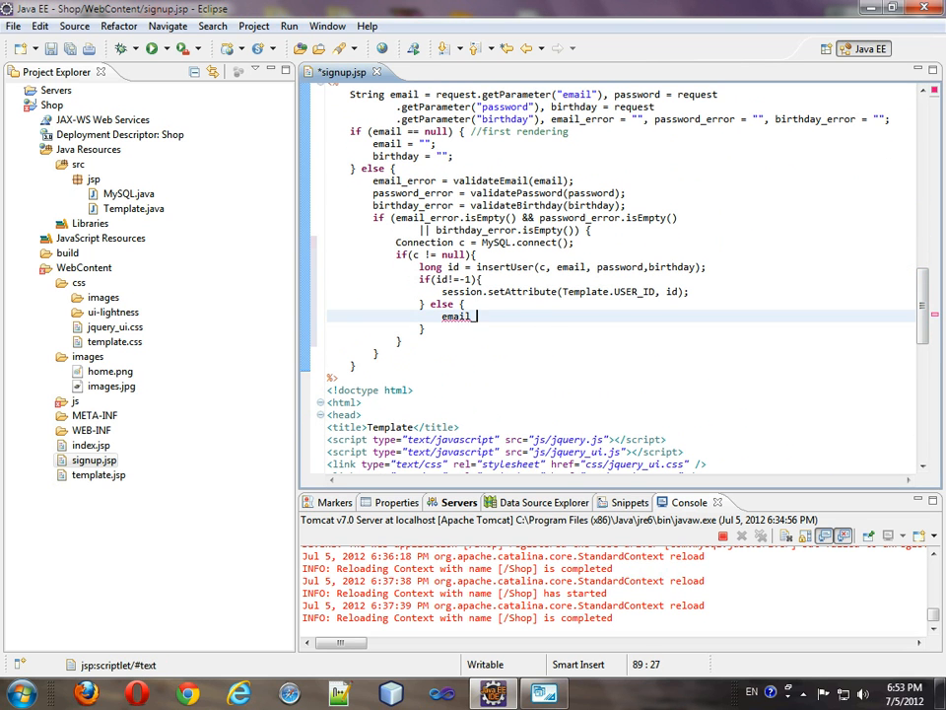
pyautogui.write('_error = ""')
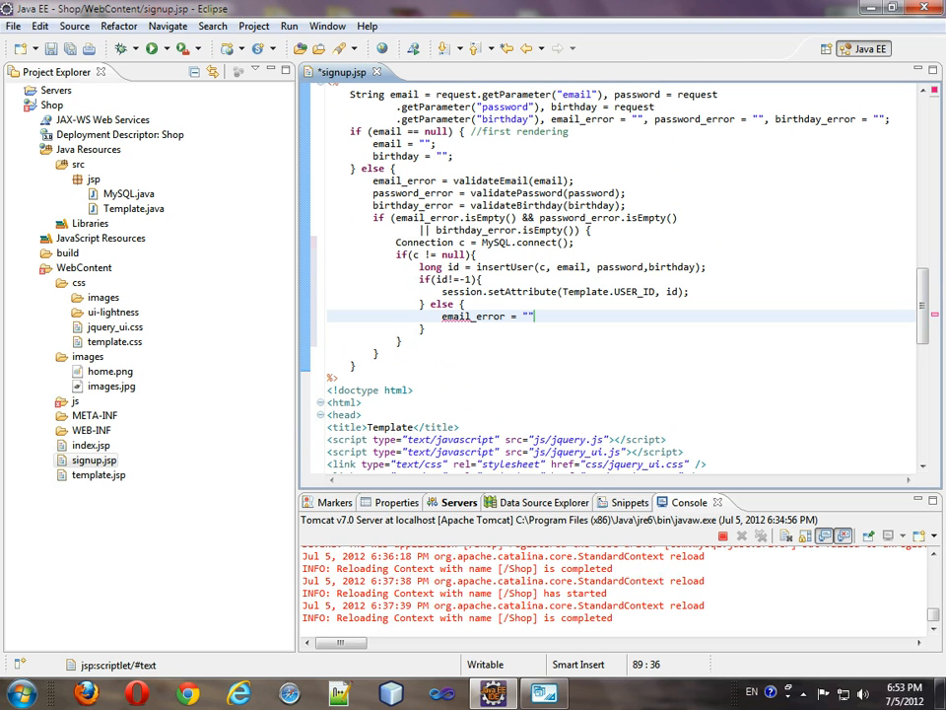
pyautogui.write('That email is already in us')
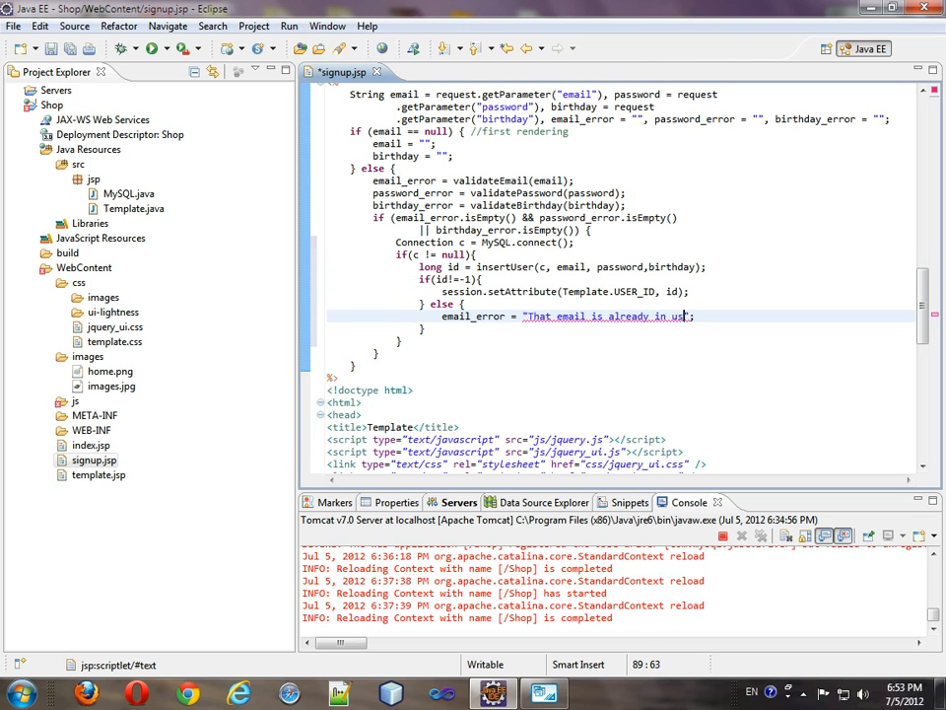
pyautogui.write('e.')
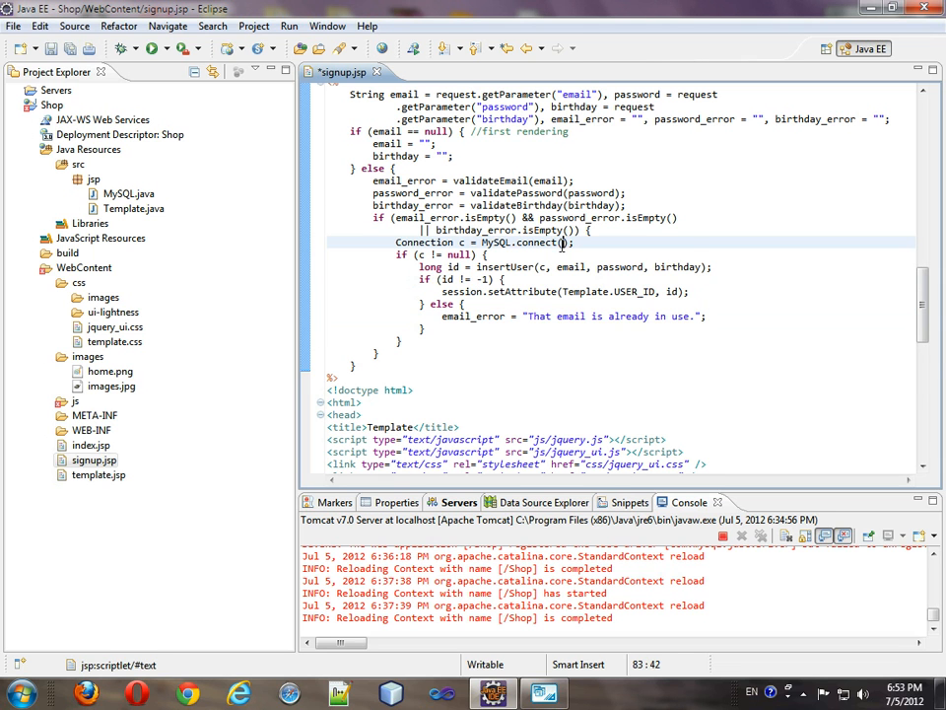
pyautogui.scroll(-3)
pyautogui.write('$("#sign_up").button();')
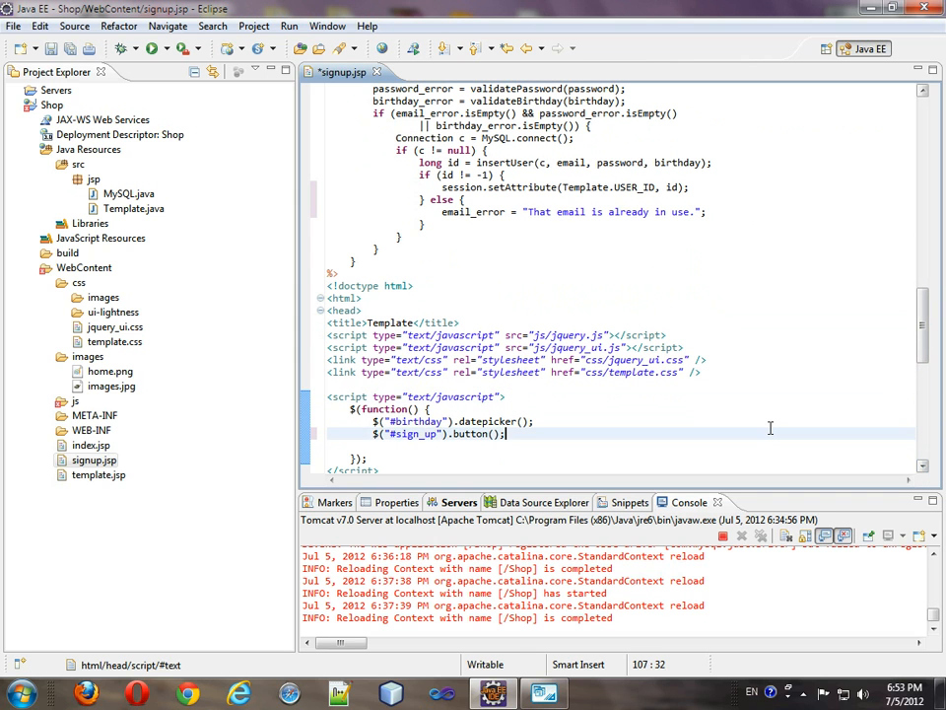
pyautogui.scroll(-3)
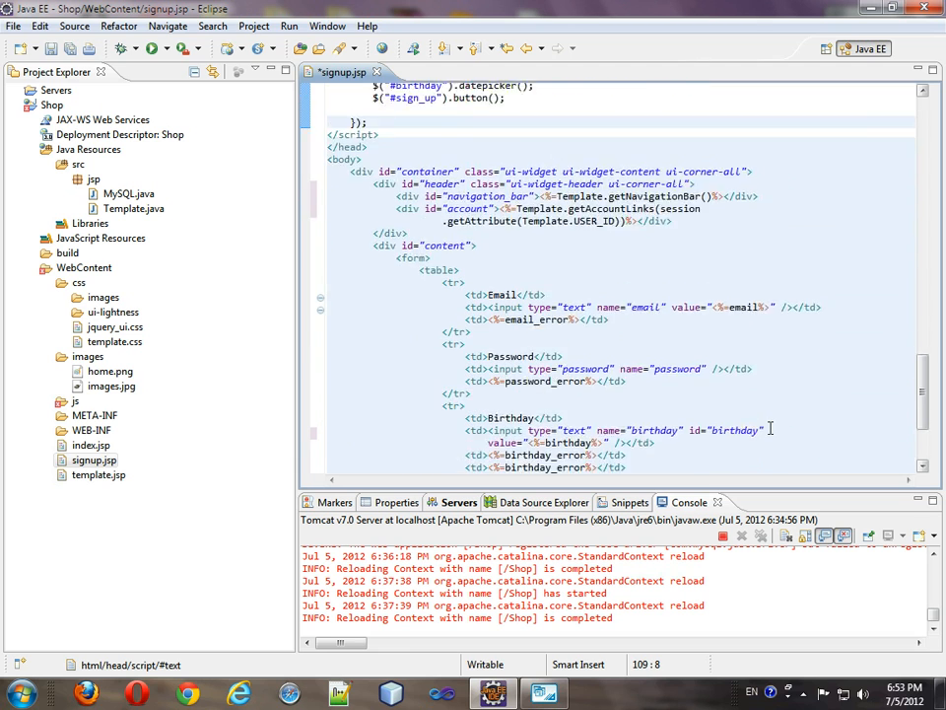
pyautogui.scroll(-3)
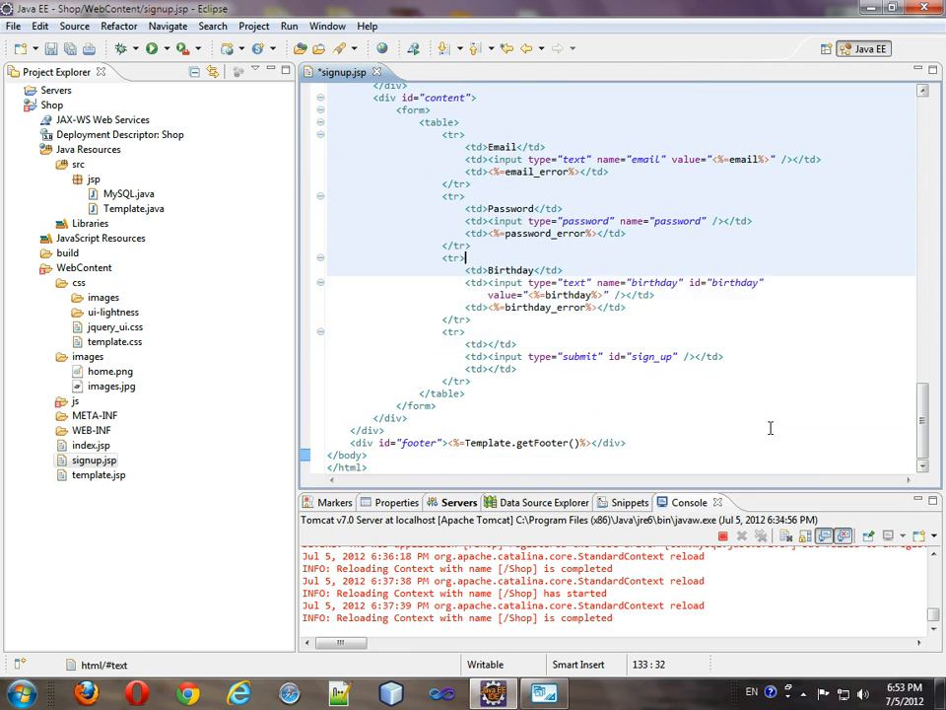
pyautogui.scroll(3)
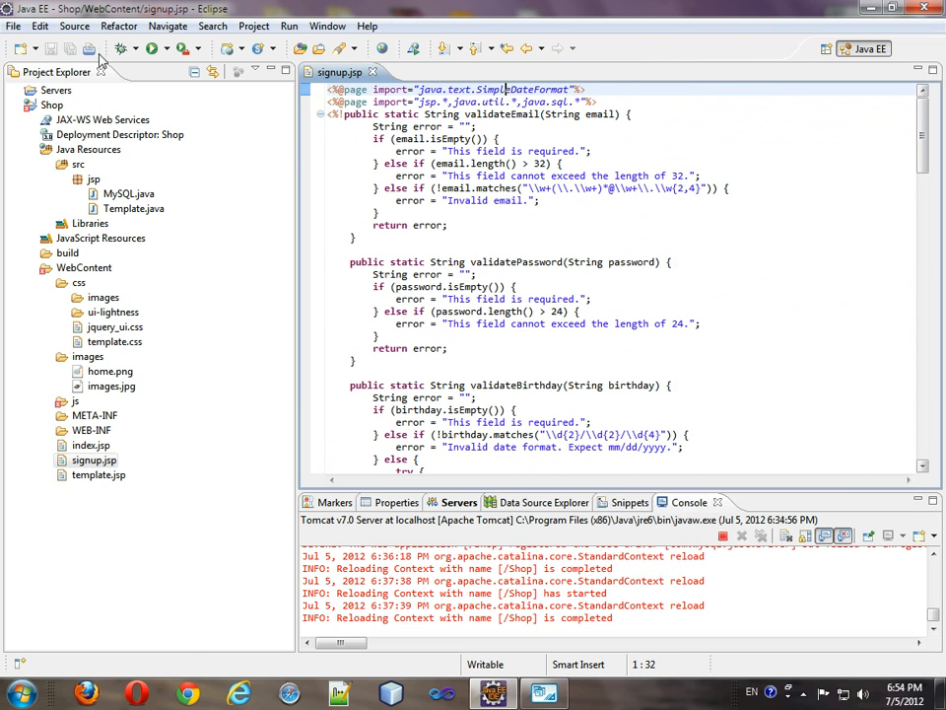
# - Run signup.jsp on the existing Tomcat v7.0 localhost server
pyautogui.rightClick(95, 462)
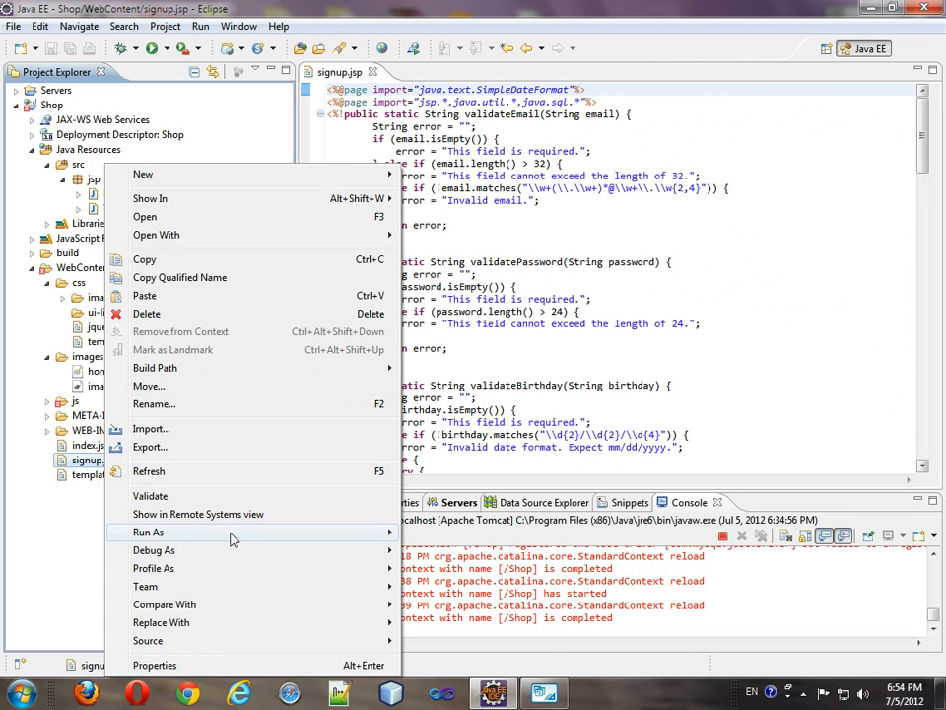
pyautogui.click(148, 533)
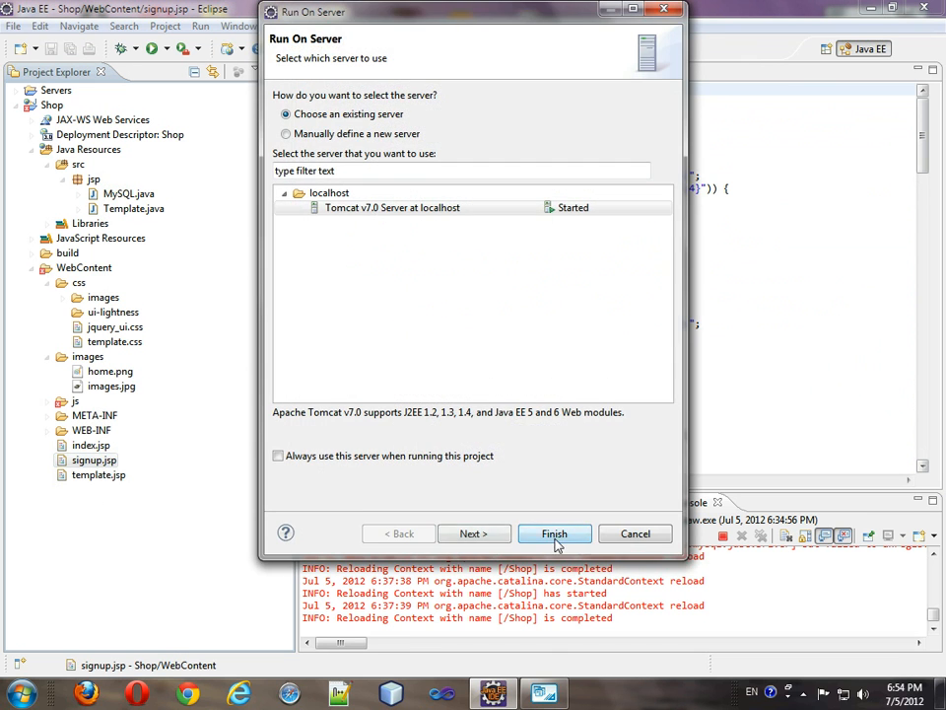
pyautogui.click(554, 532)
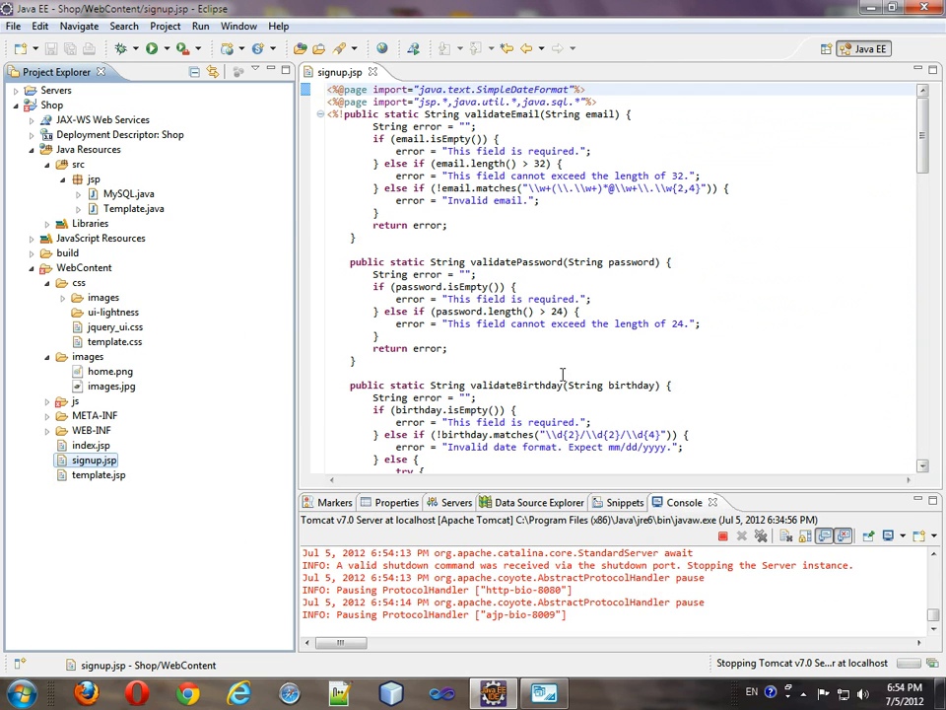
pyautogui.moveTo(627, 260)
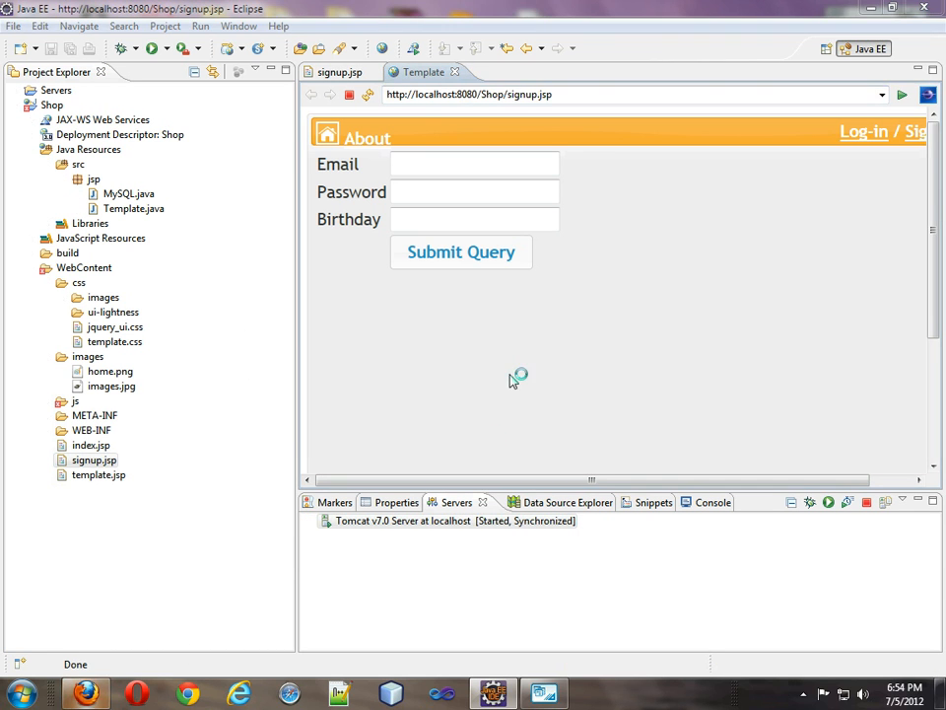
pyautogui.click(85, 694)
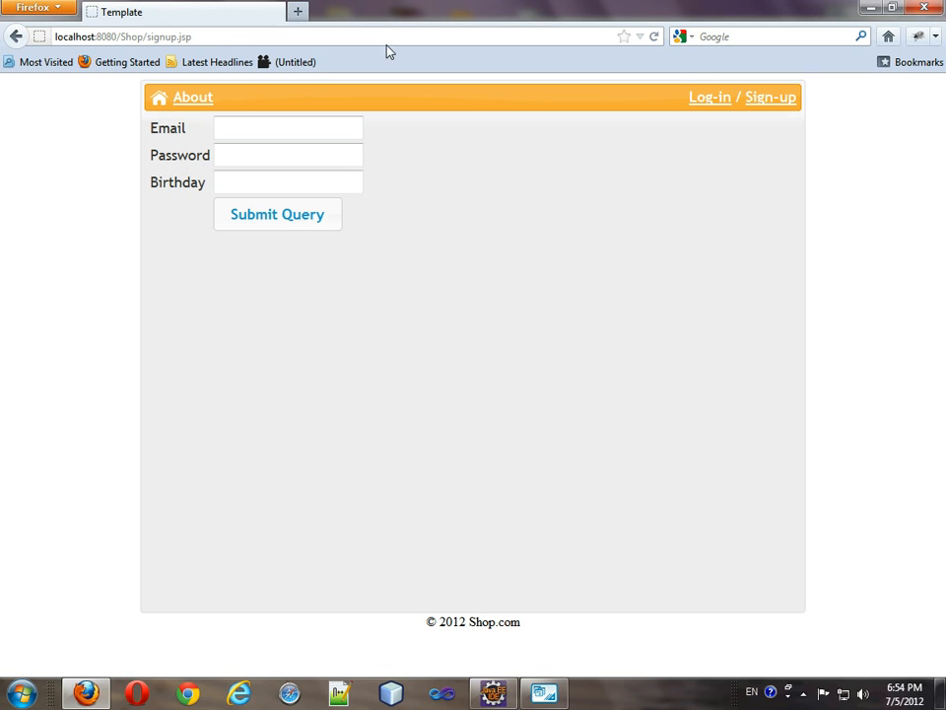
pyautogui.click(288, 128)
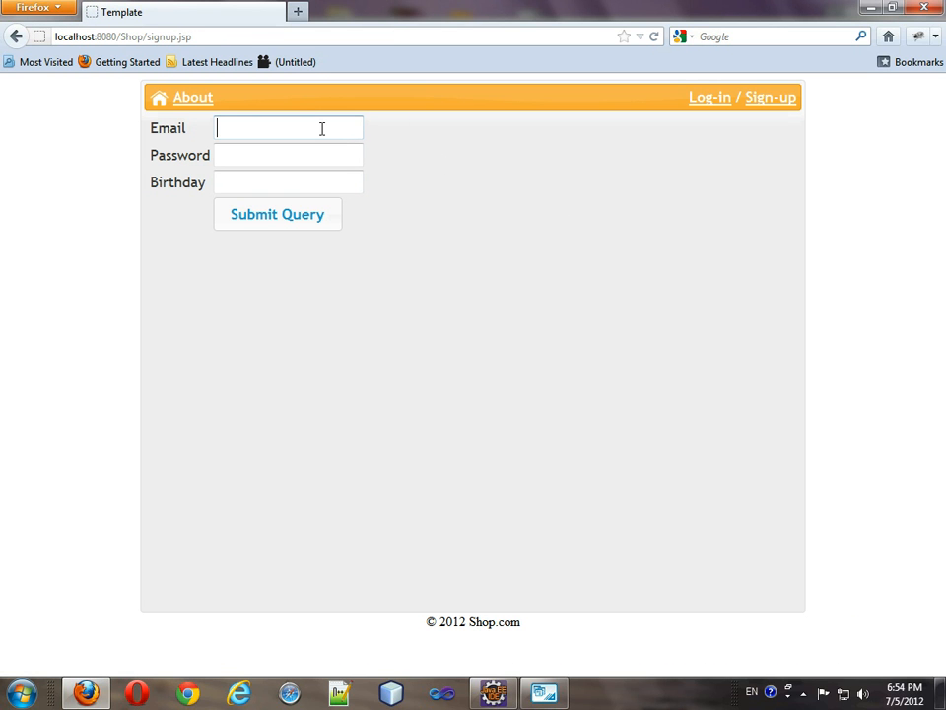
pyautogui.write('log')
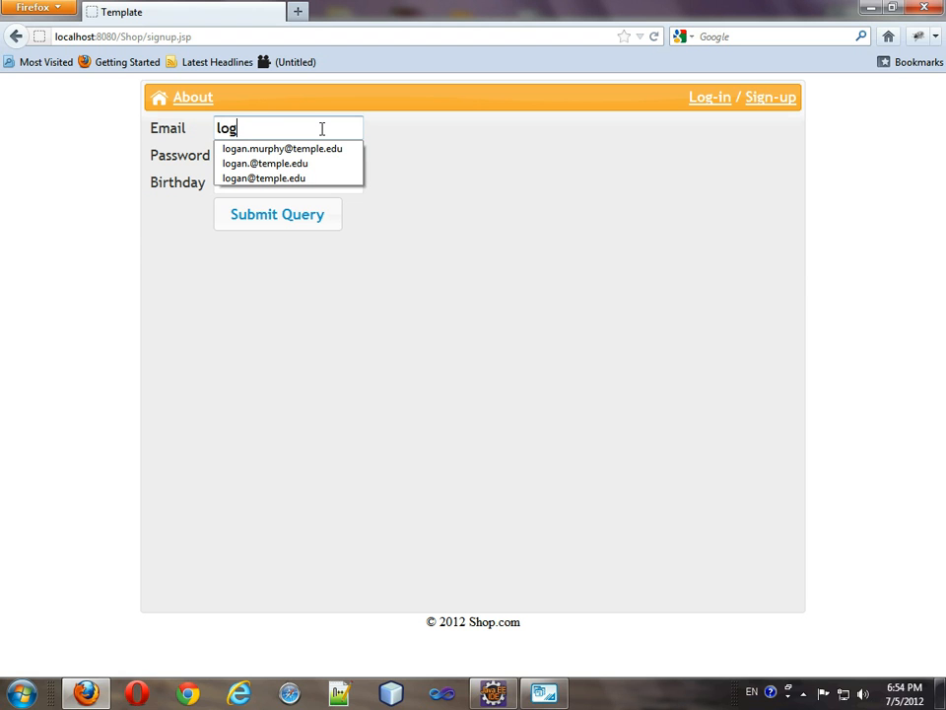
pyautogui.click(282, 147)
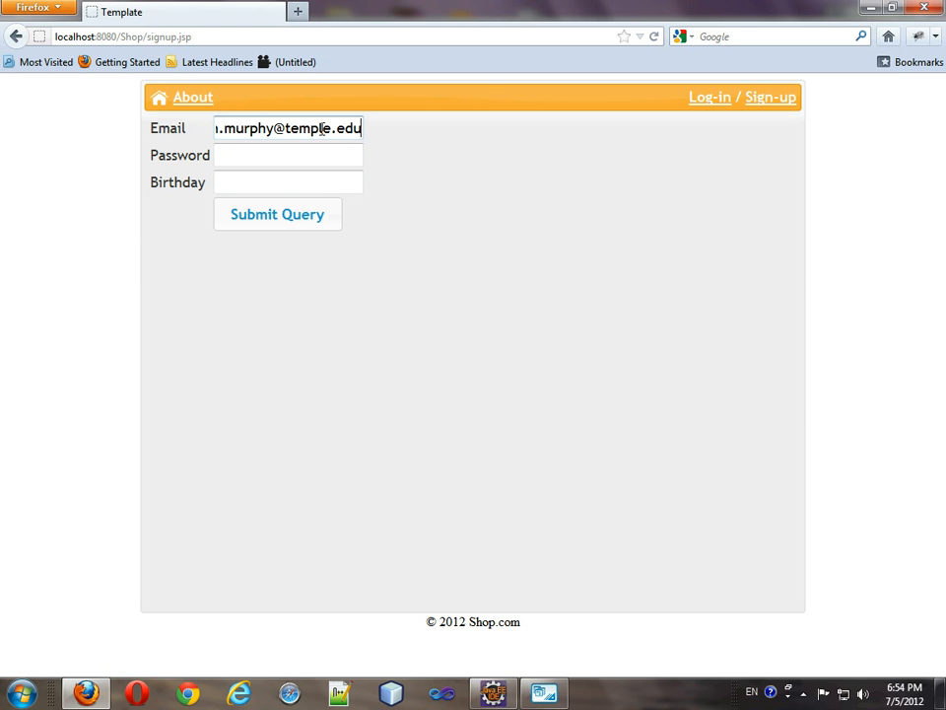
pyautogui.click(288, 153)
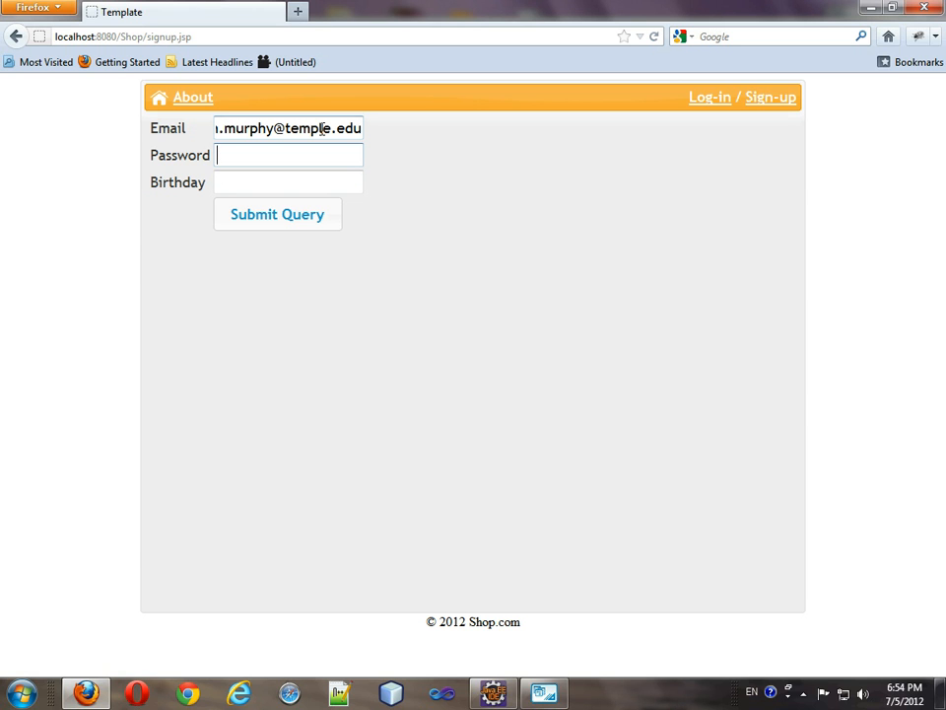
pyautogui.click(288, 181)
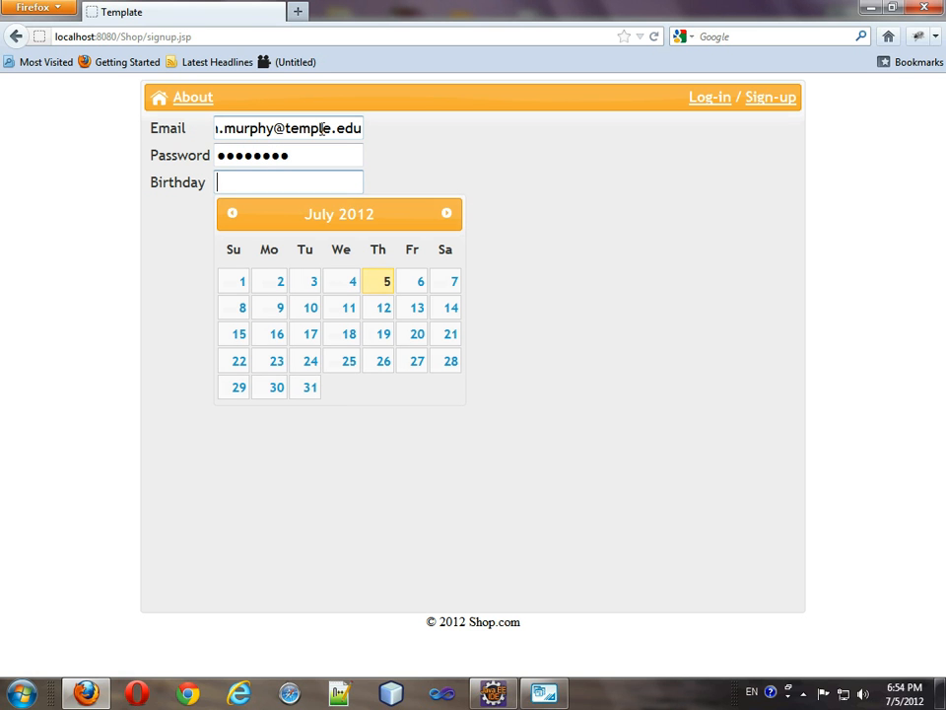
pyautogui.write('04/29/1991')
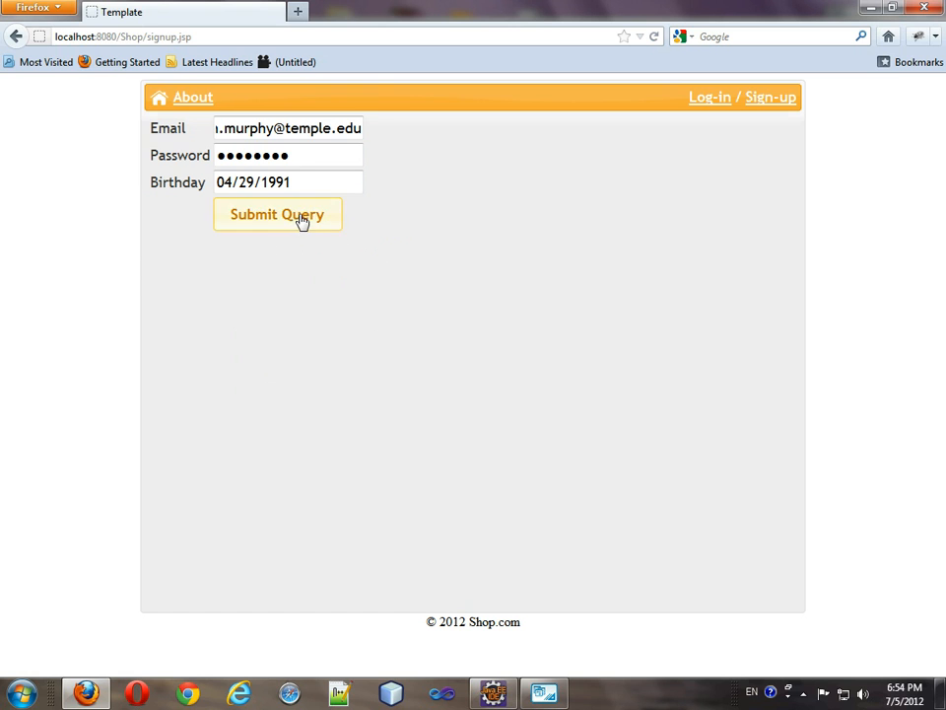
pyautogui.click(276, 213)
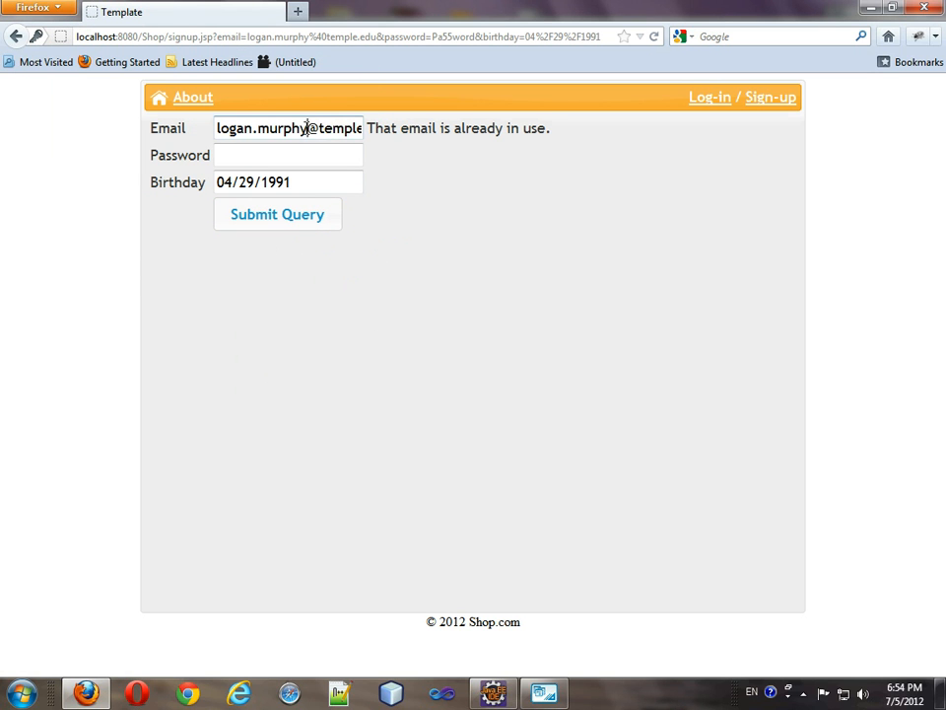
pyautogui.click(288, 128)
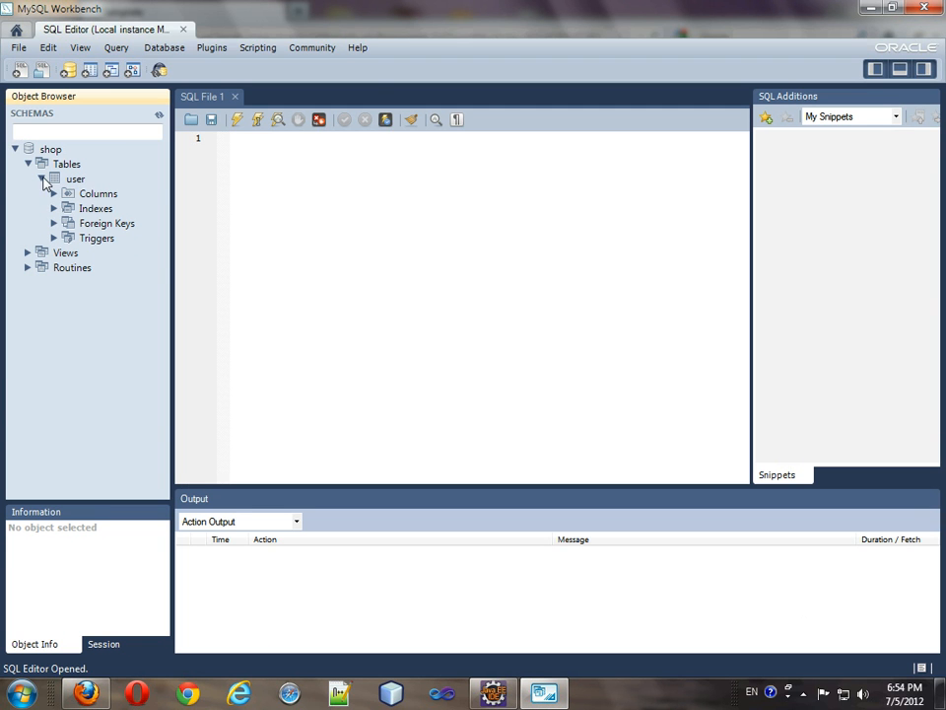
# - Inspect the shop.user table's columns (user_id, user_email, user_password, user_birthday) in MySQL Workbench
pyautogui.rightClick(75, 178)
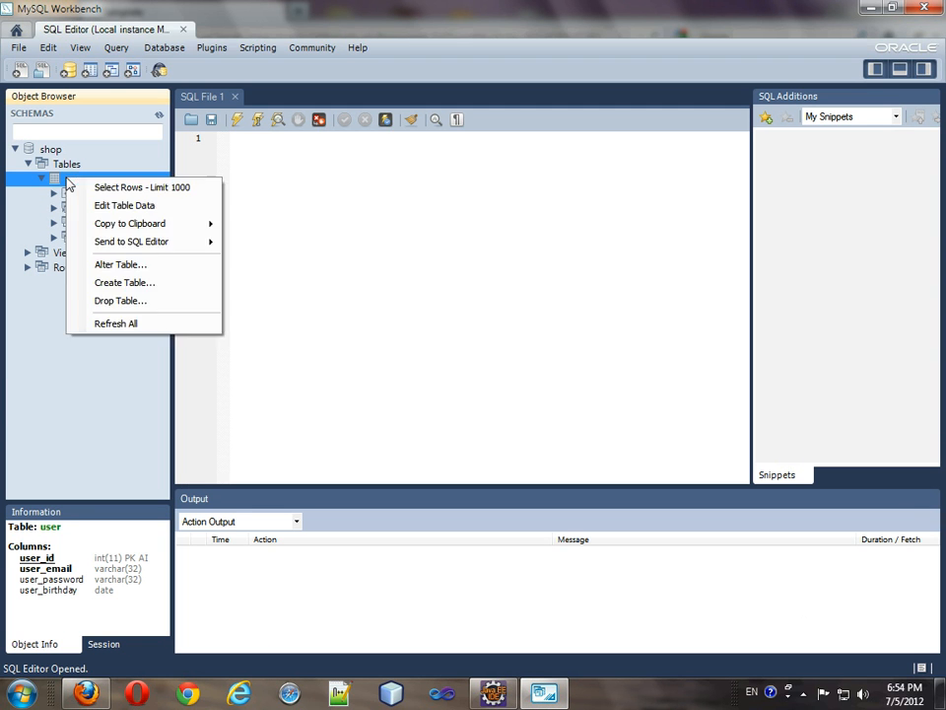
pyautogui.click(142, 185)
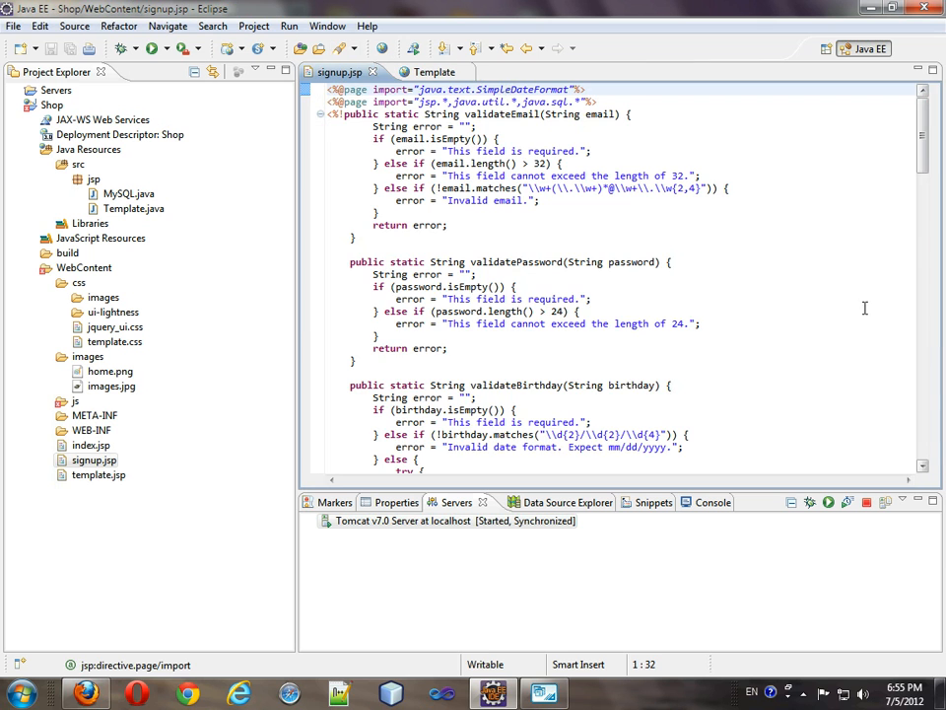
# - Edit the rs.getLong(1) id assignment in insertUser and begin a throw statement in the catch block
pyautogui.scroll(-3)
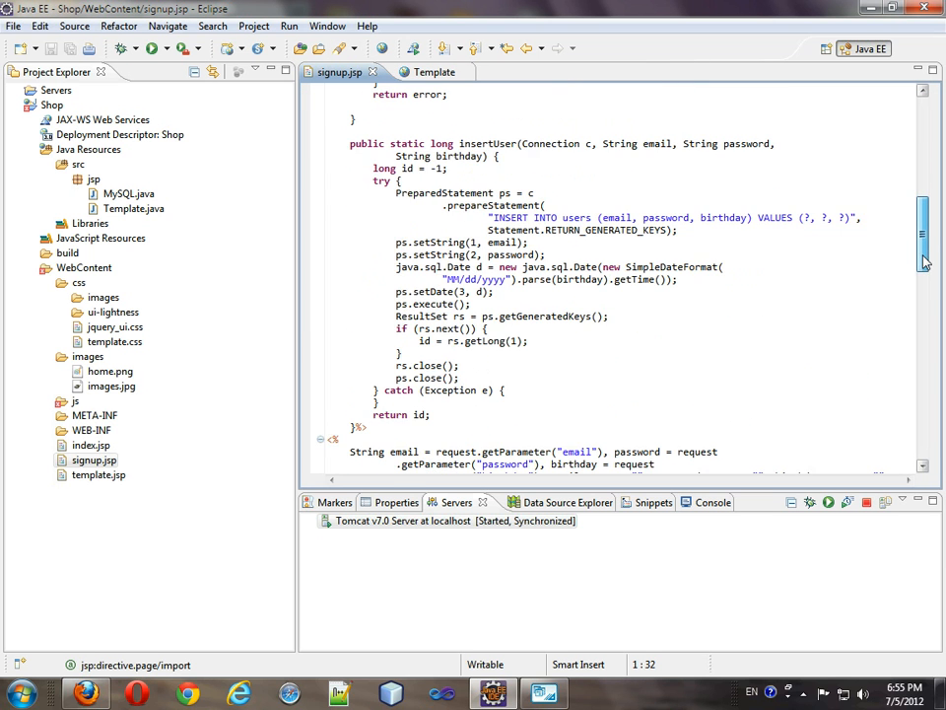
pyautogui.scroll(-3)
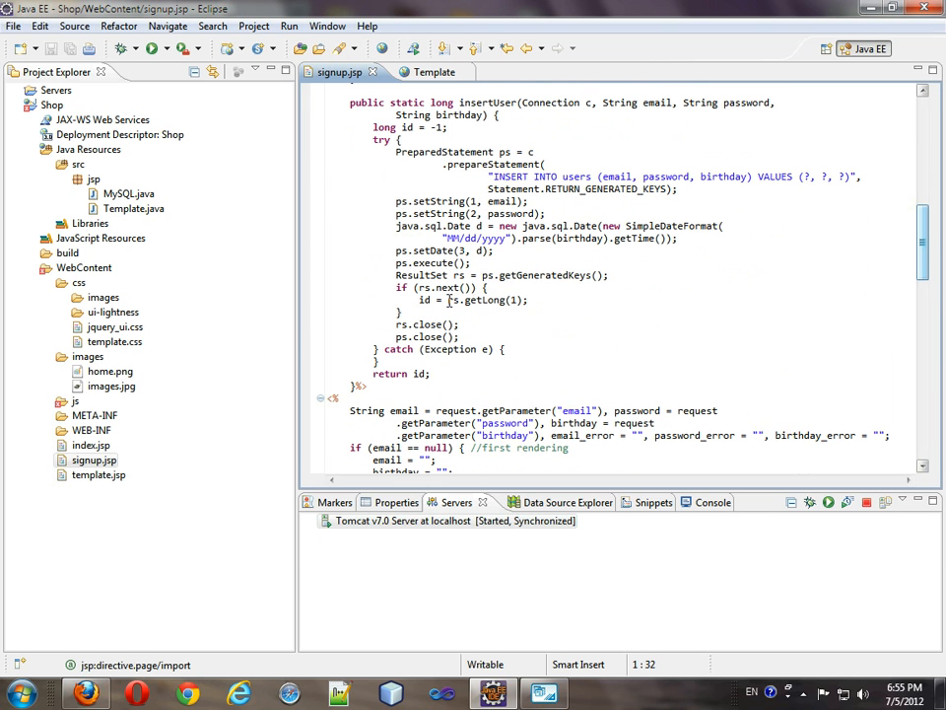
pyautogui.moveTo(426, 300)
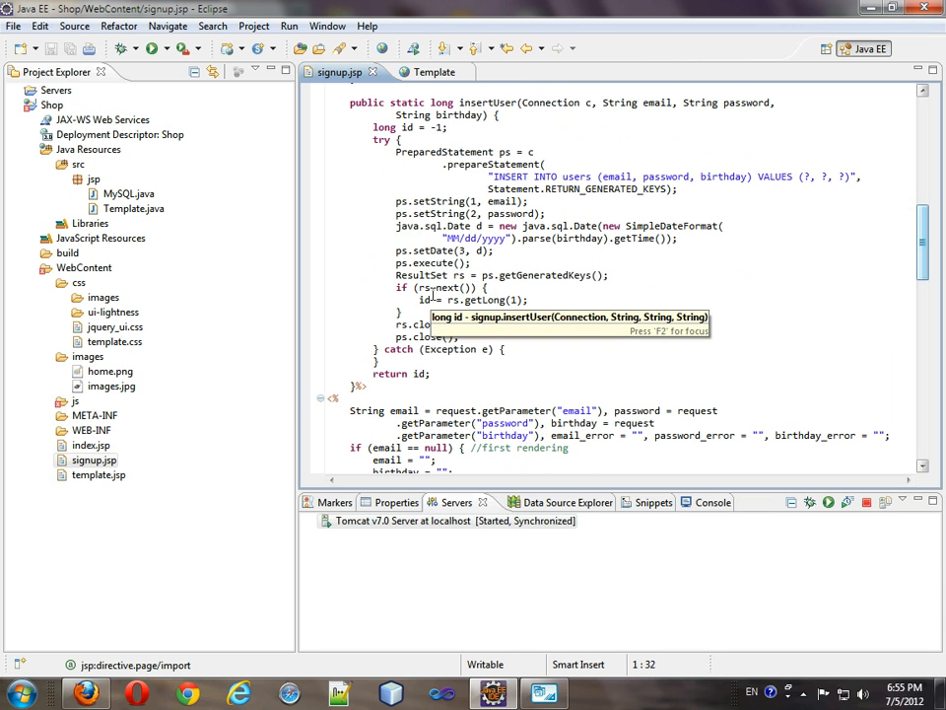
pyautogui.moveTo(922, 266)
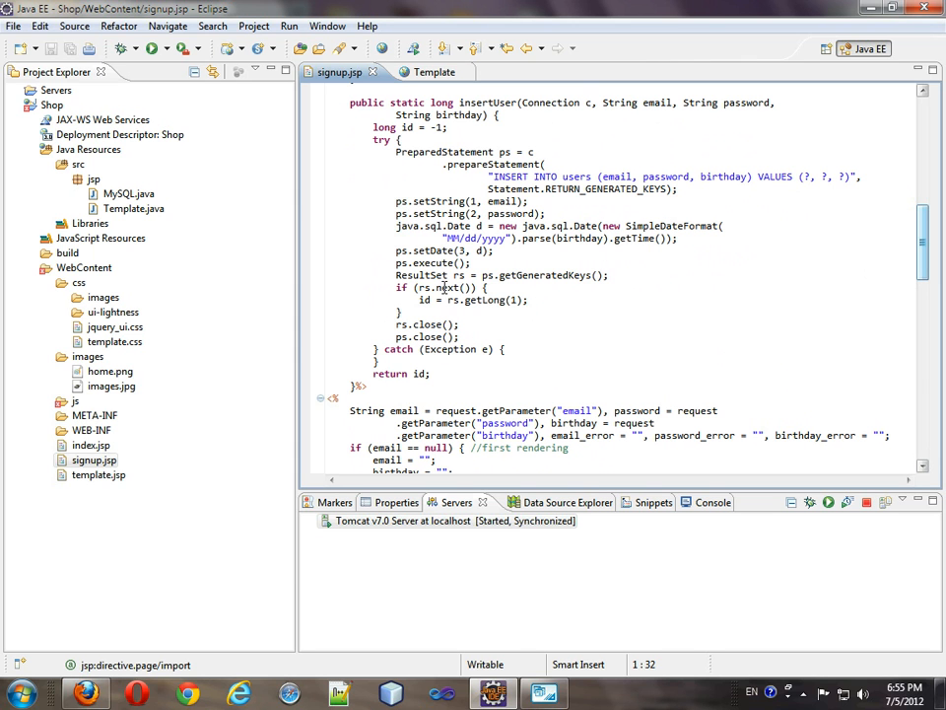
pyautogui.moveTo(489, 300)
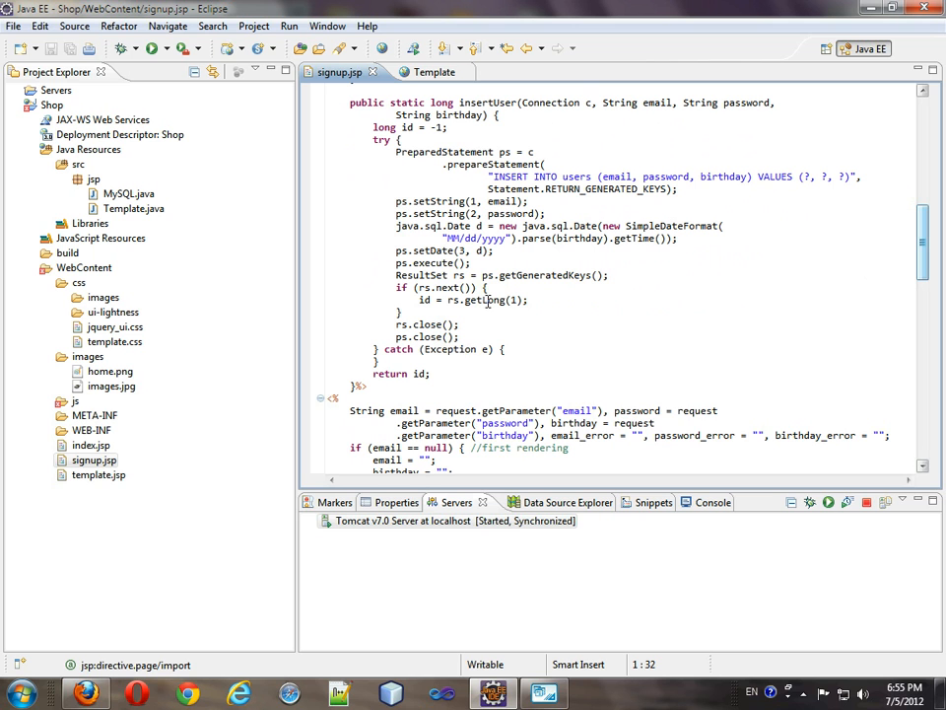
pyautogui.moveTo(493, 300)
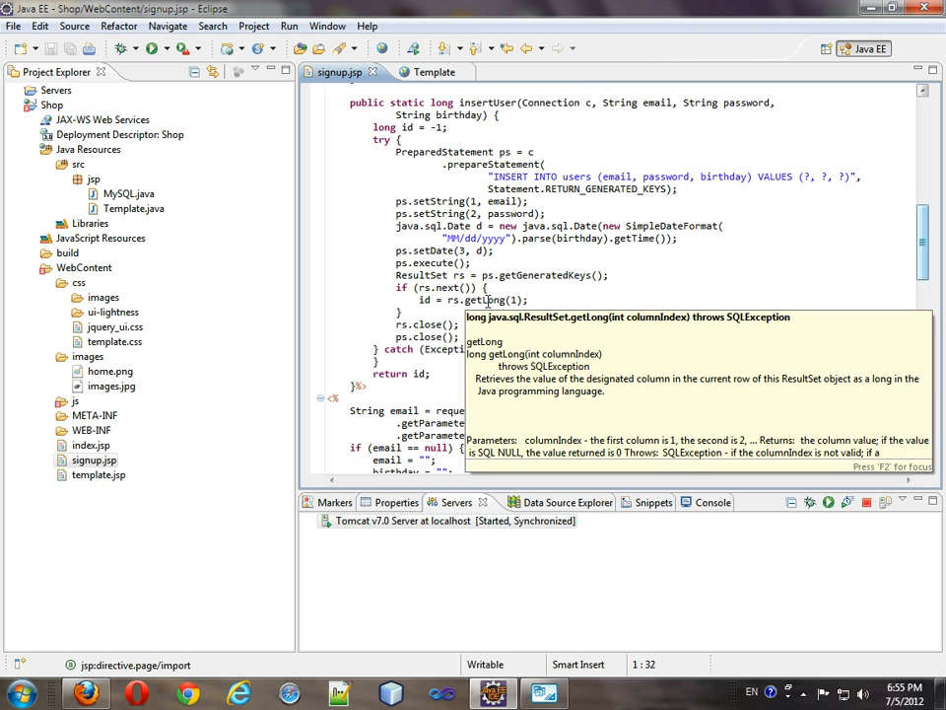
pyautogui.click(463, 300)
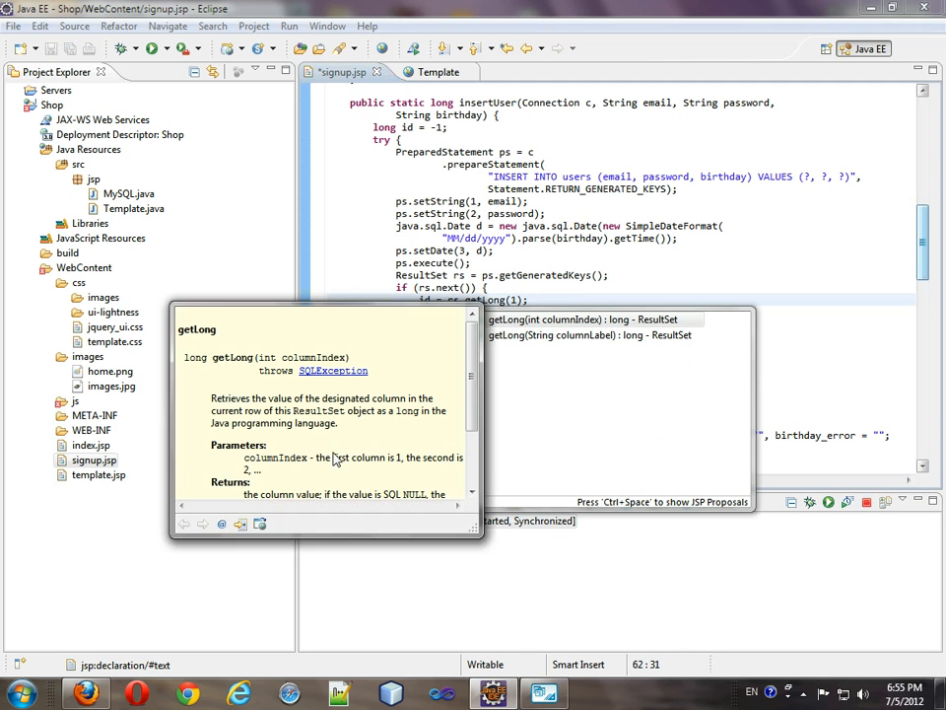
pyautogui.scroll(-3)
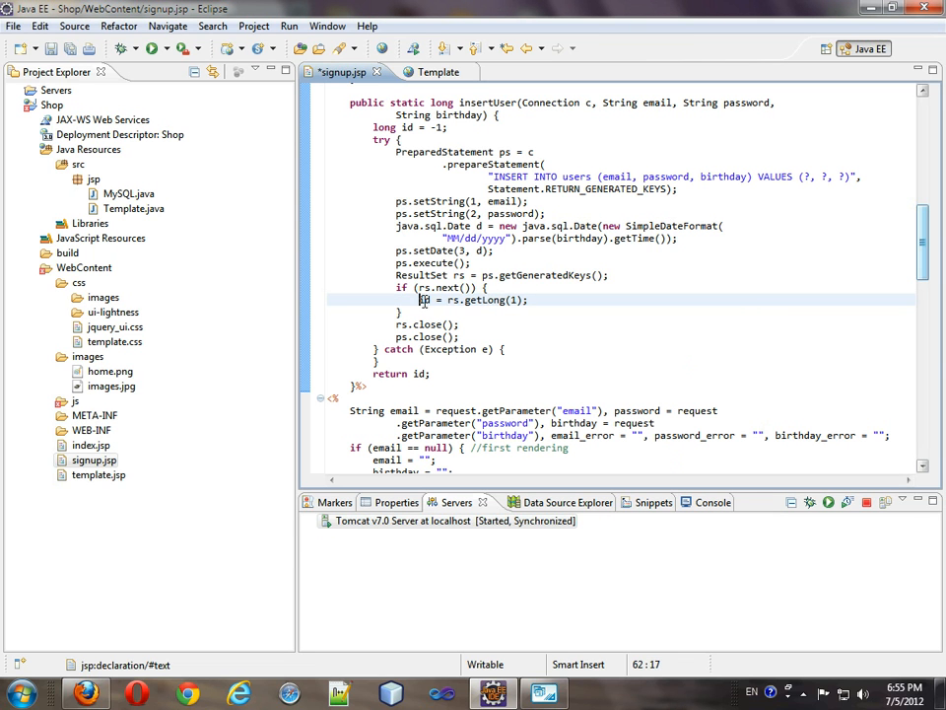
pyautogui.click(505, 349)
pyautogui.write('throw new E')
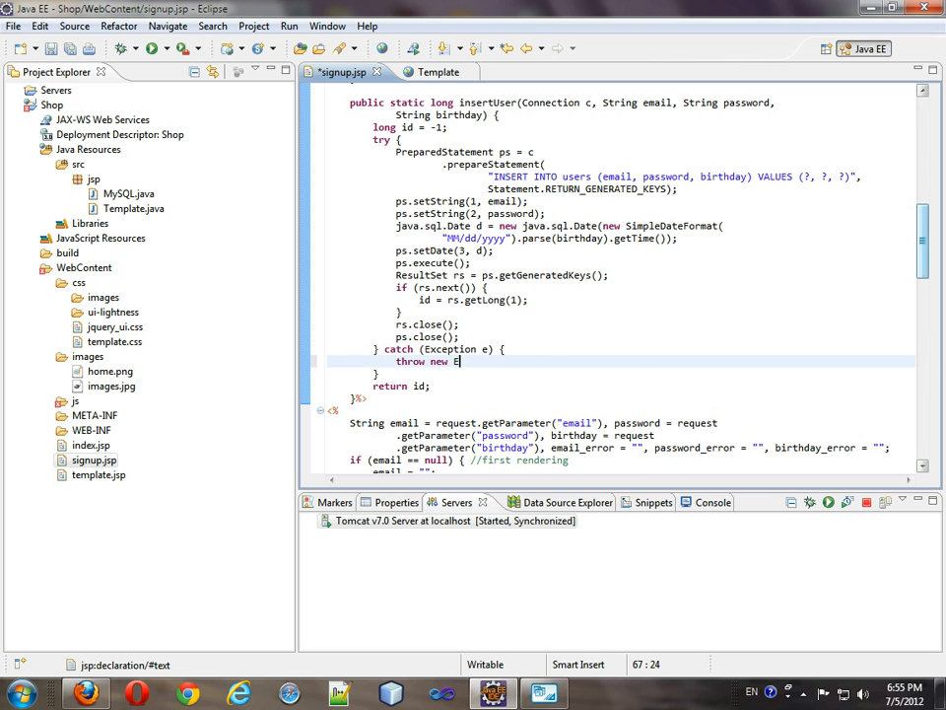
# - Complete throw new Error(e); in the catch block and save signup.jsp
pyautogui.write('rror()')
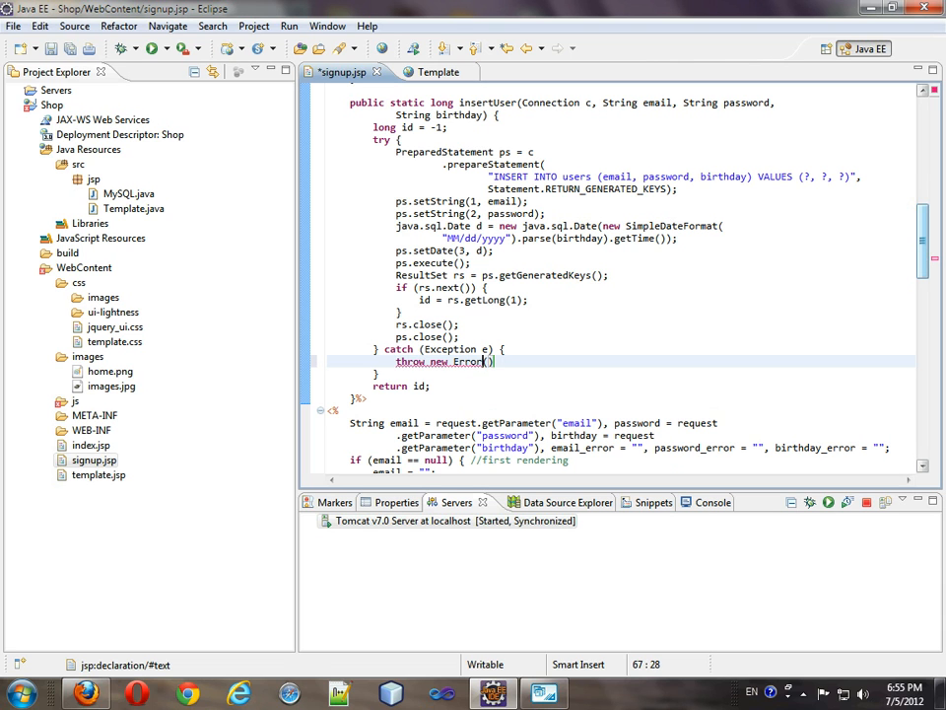
pyautogui.write('e);')
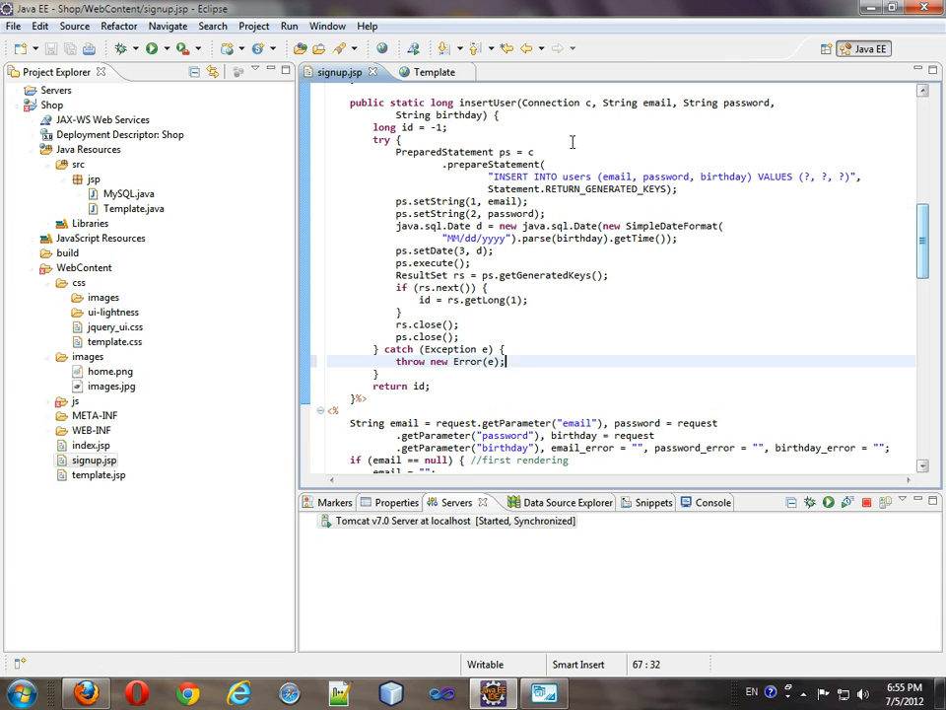
pyautogui.click(459, 349)
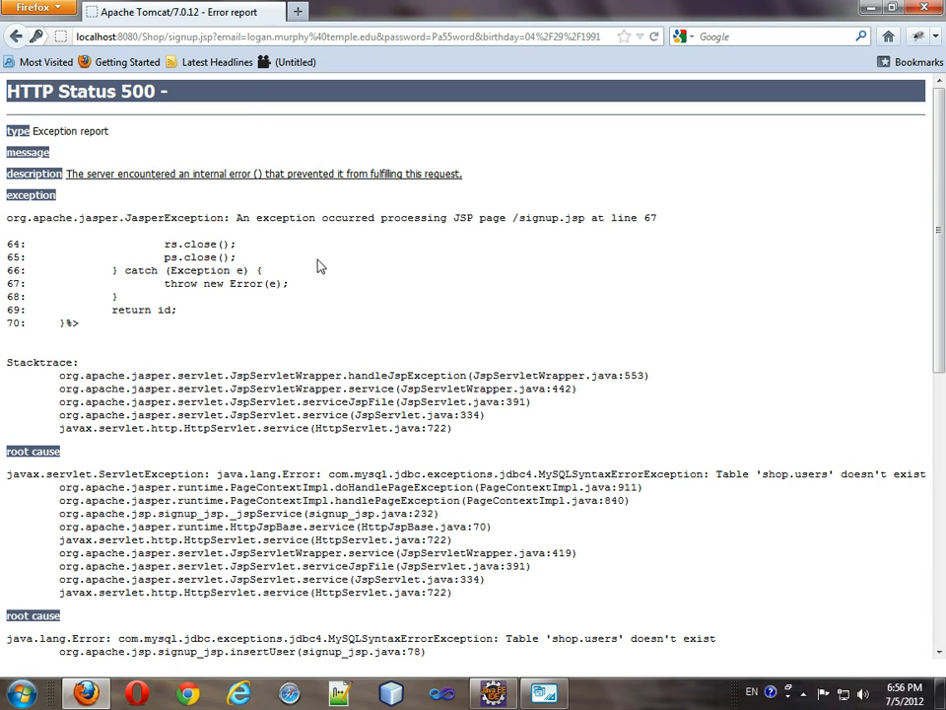
pyautogui.moveTo(189, 479)
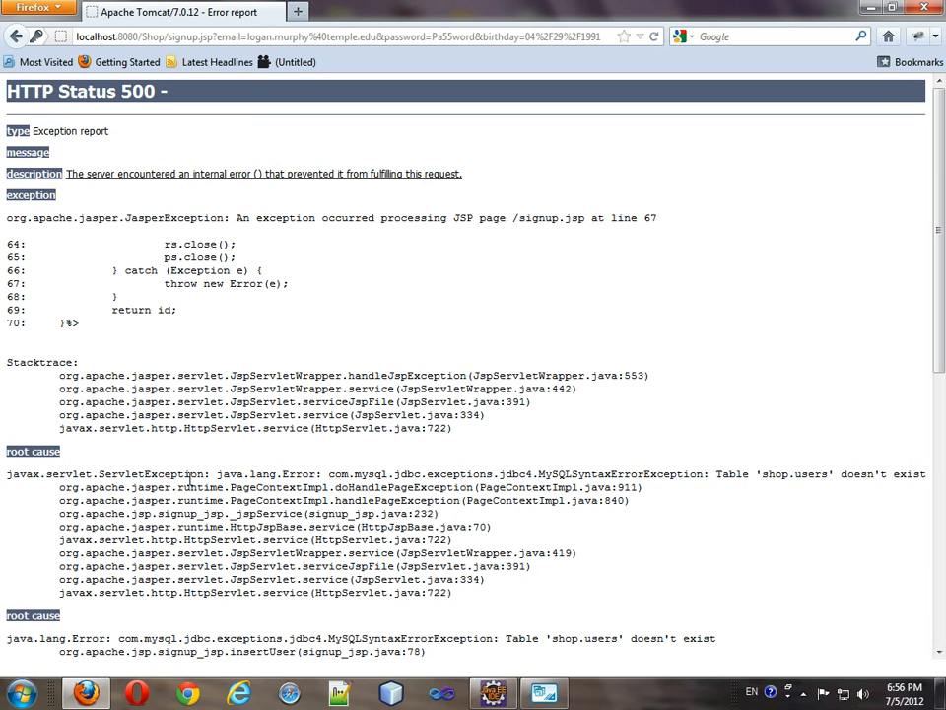
pyautogui.moveTo(634, 479)
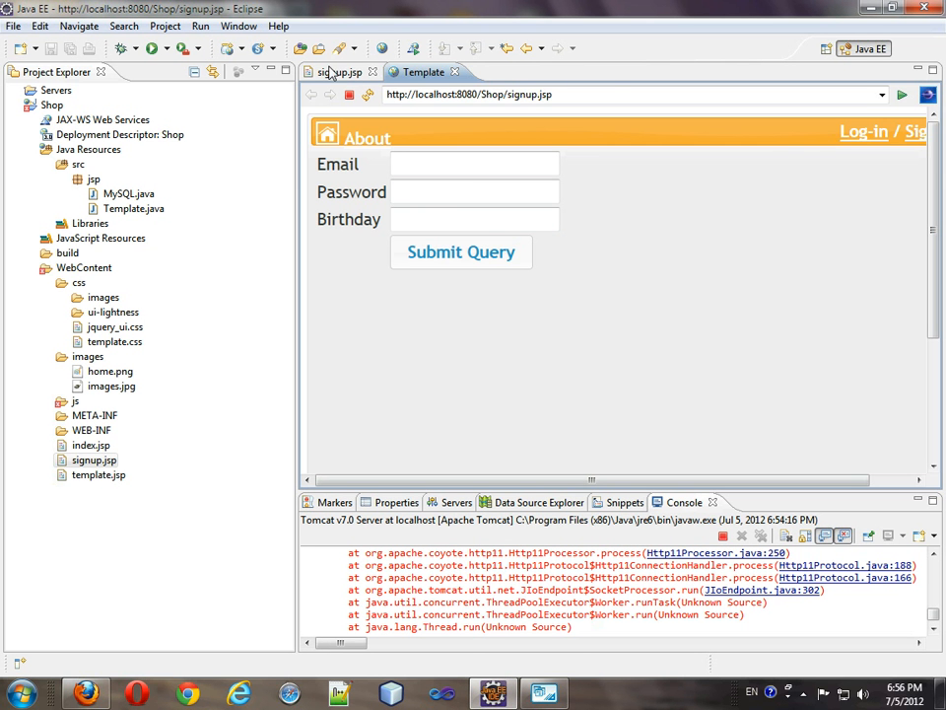
# - Change INSERT INTO users to user in signup.jsp, then retest sign-up in Firefox
pyautogui.click(339, 71)
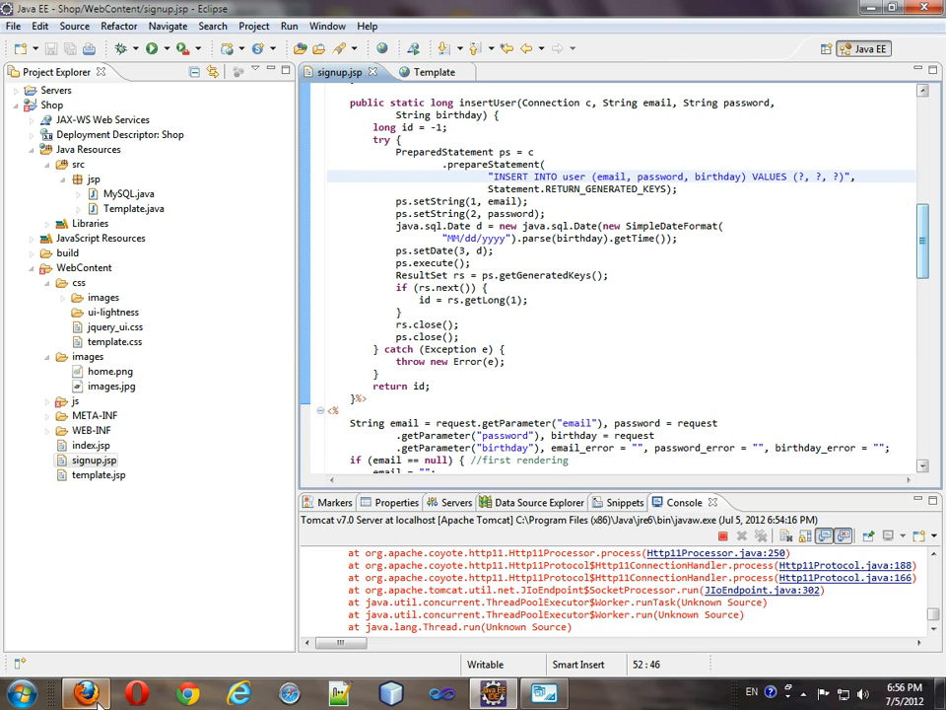
pyautogui.click(87, 694)
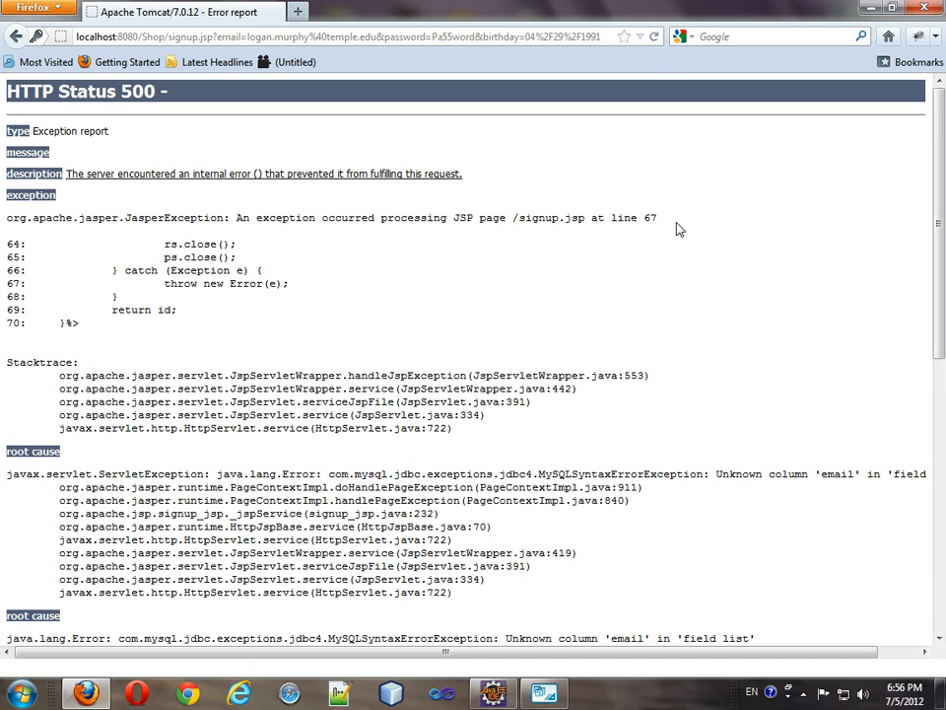
pyautogui.moveTo(568, 619)
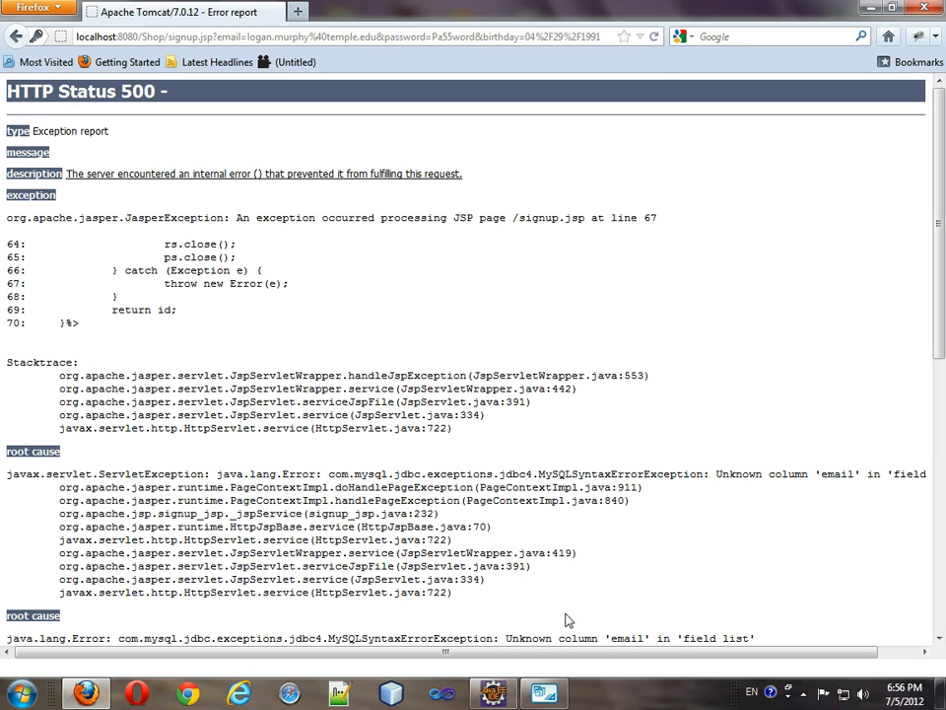